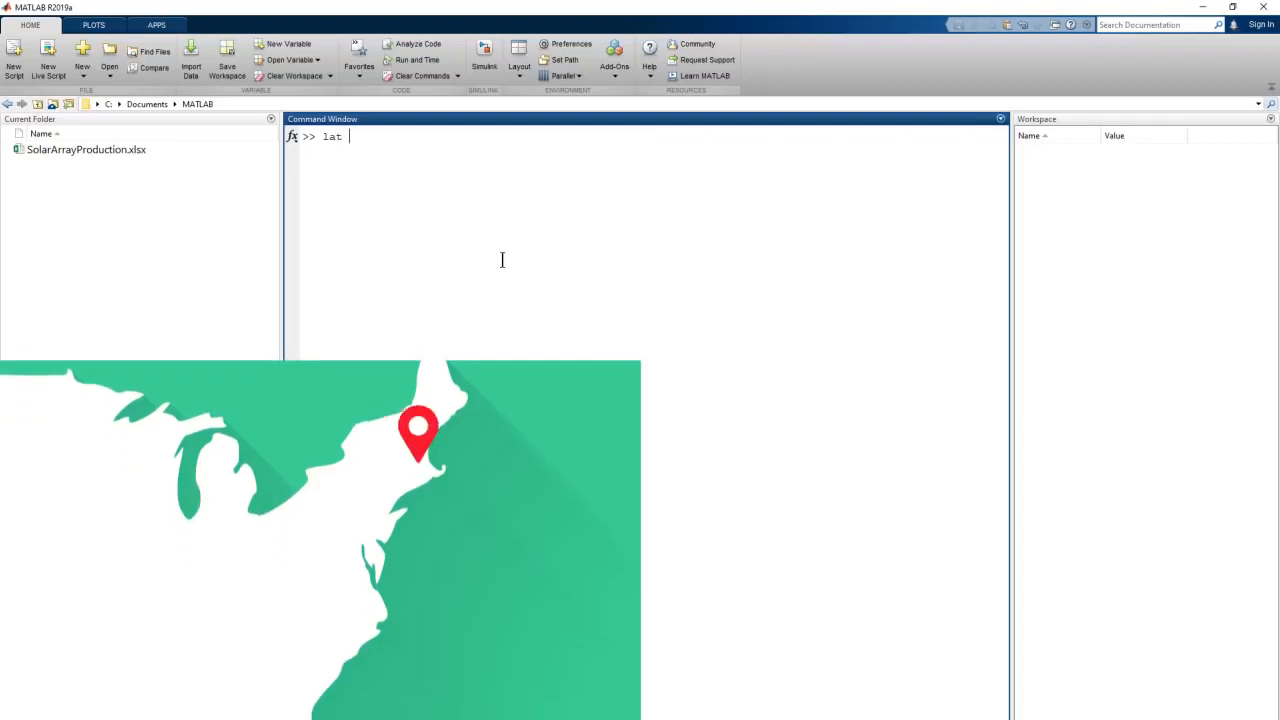
Set latitude to 42 + 17/60 (42.2833) and declination to 23.45
{"action": "type", "text": "= 42"}
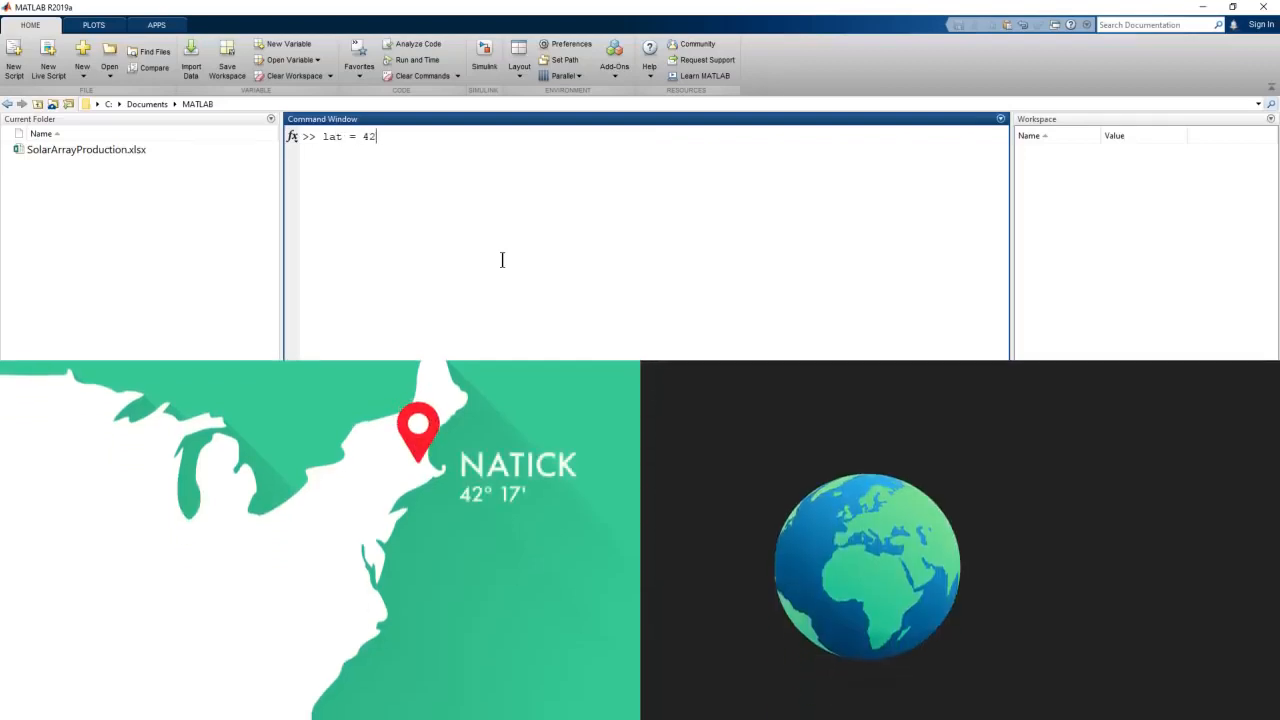
{"action": "type", "text": "+ 17"}
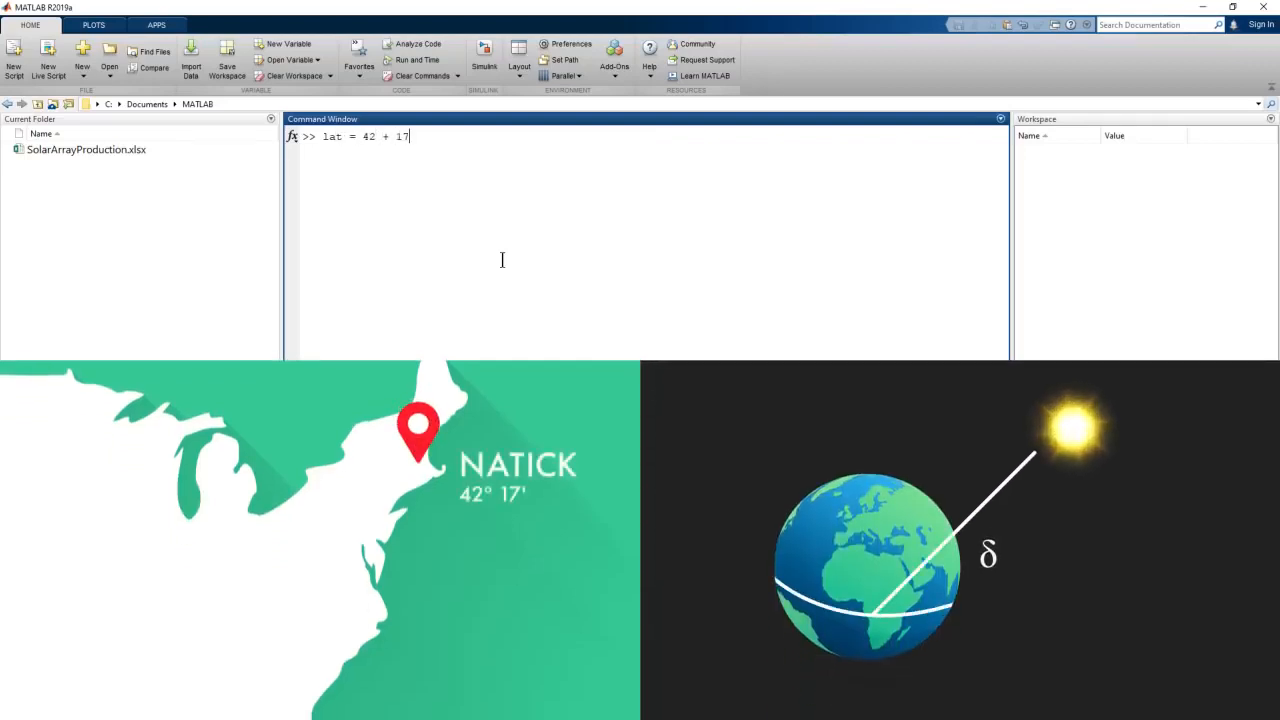
{"action": "type", "text": "/60"}
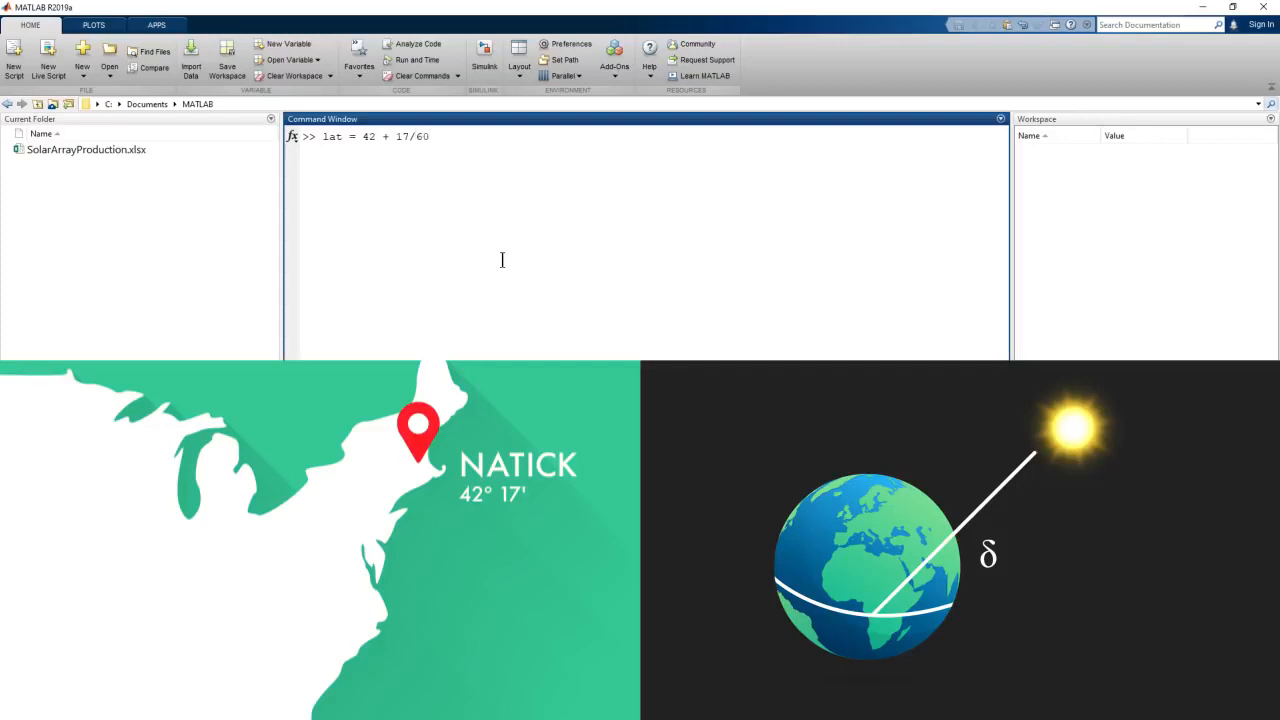
{"action": "key", "text": "enter"}
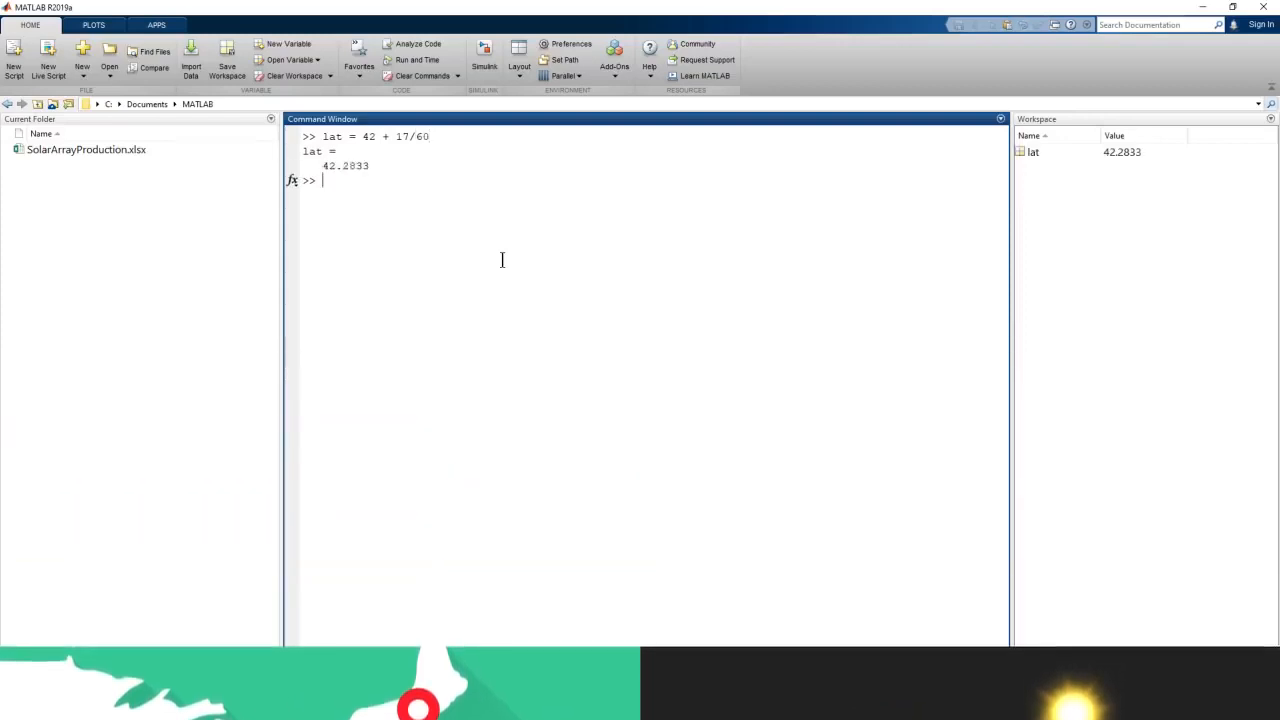
{"action": "type", "text": "dec"}
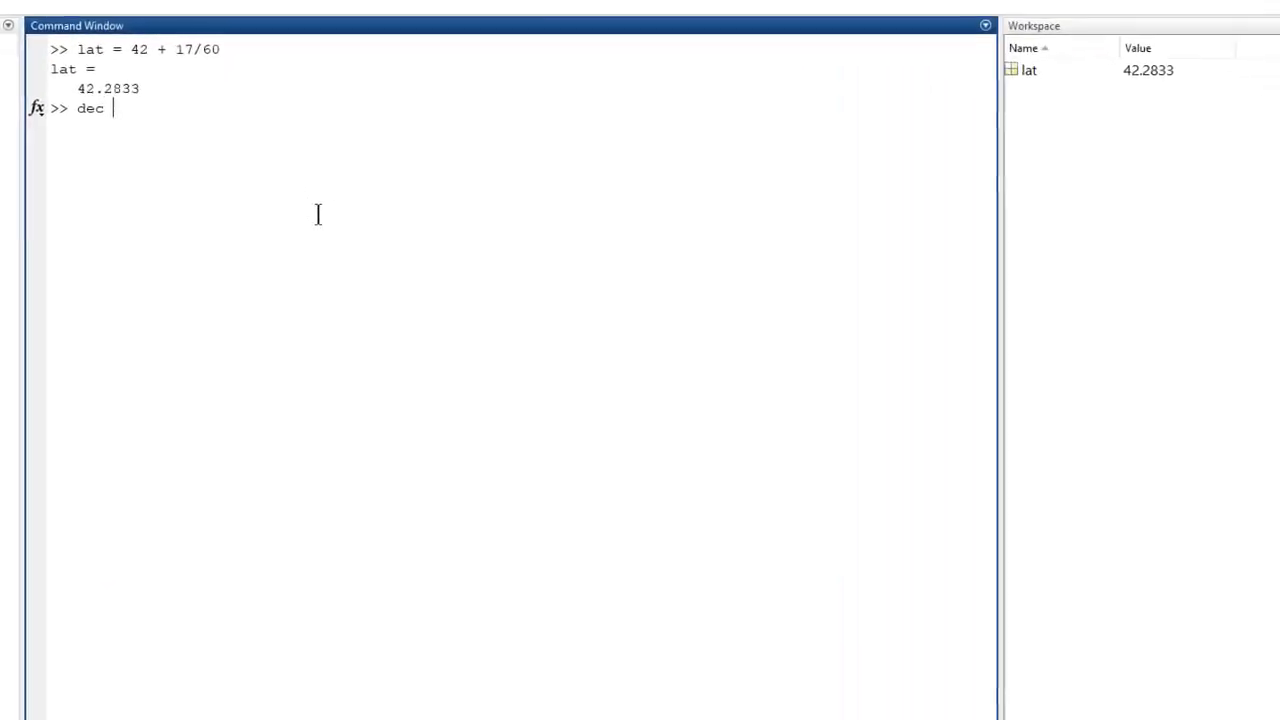
{"action": "type", "text": "="}
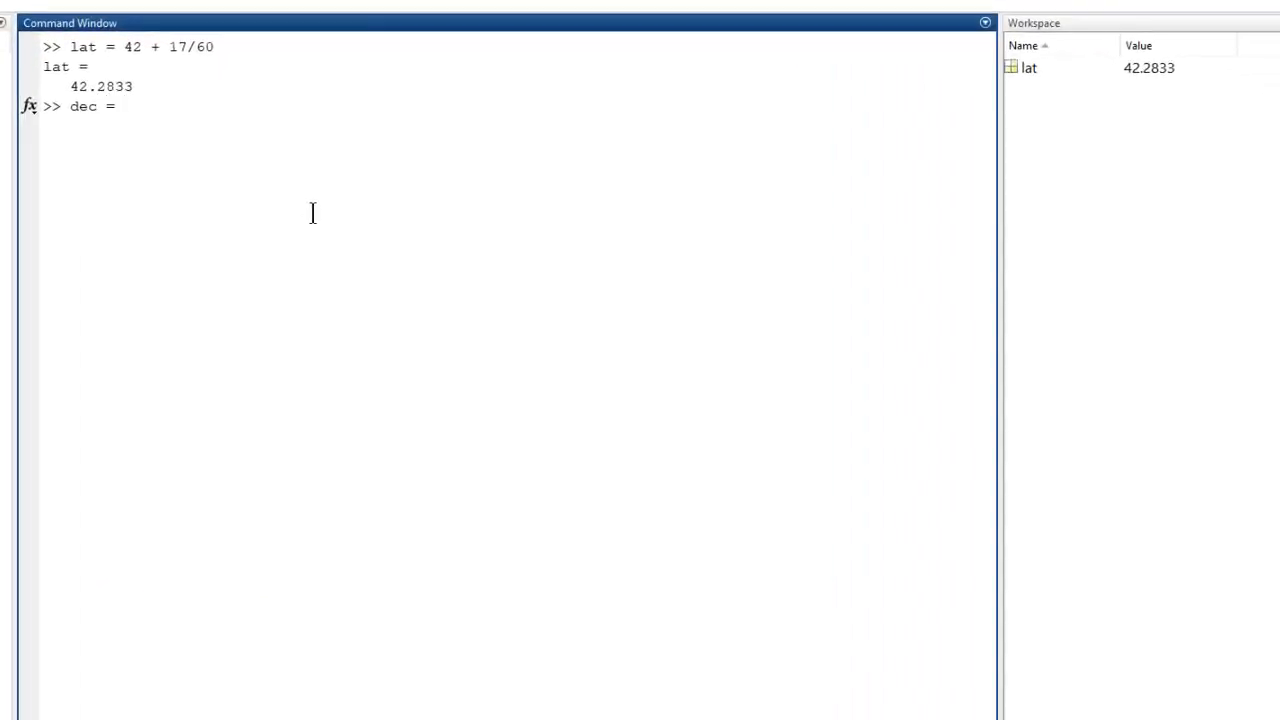
{"action": "type", "text": "2"}
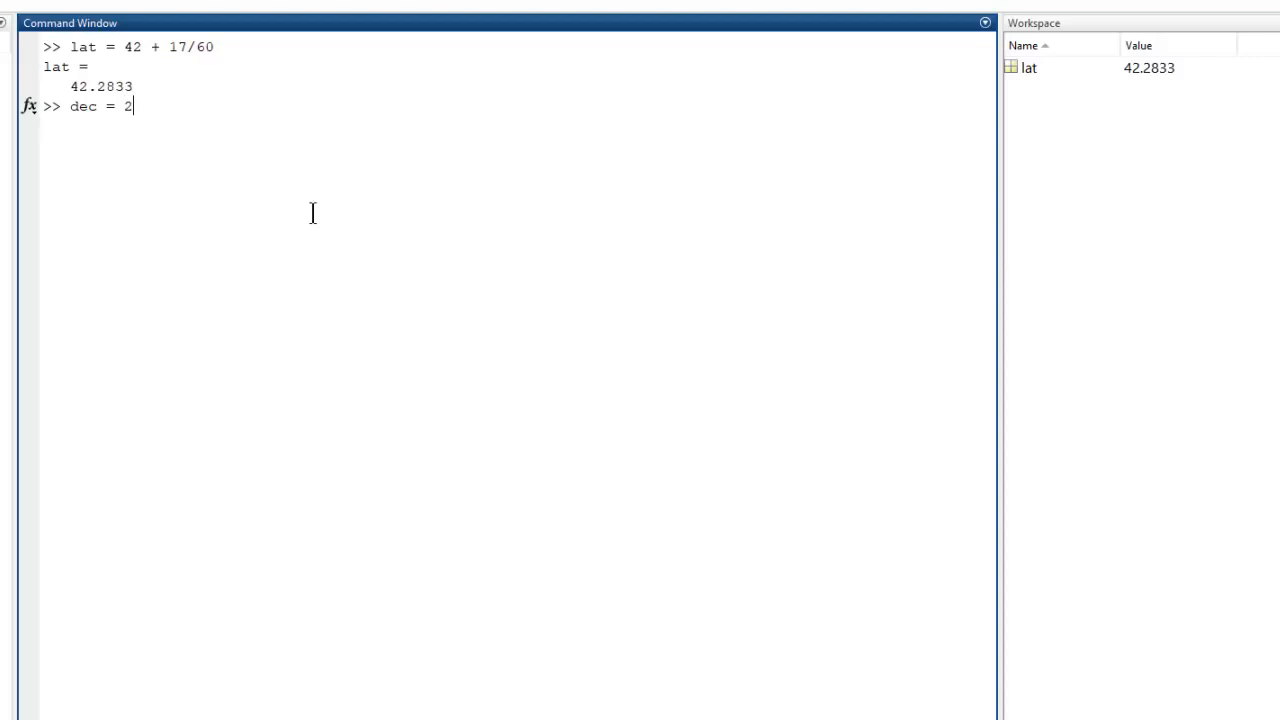
{"action": "type", "text": "3.45"}
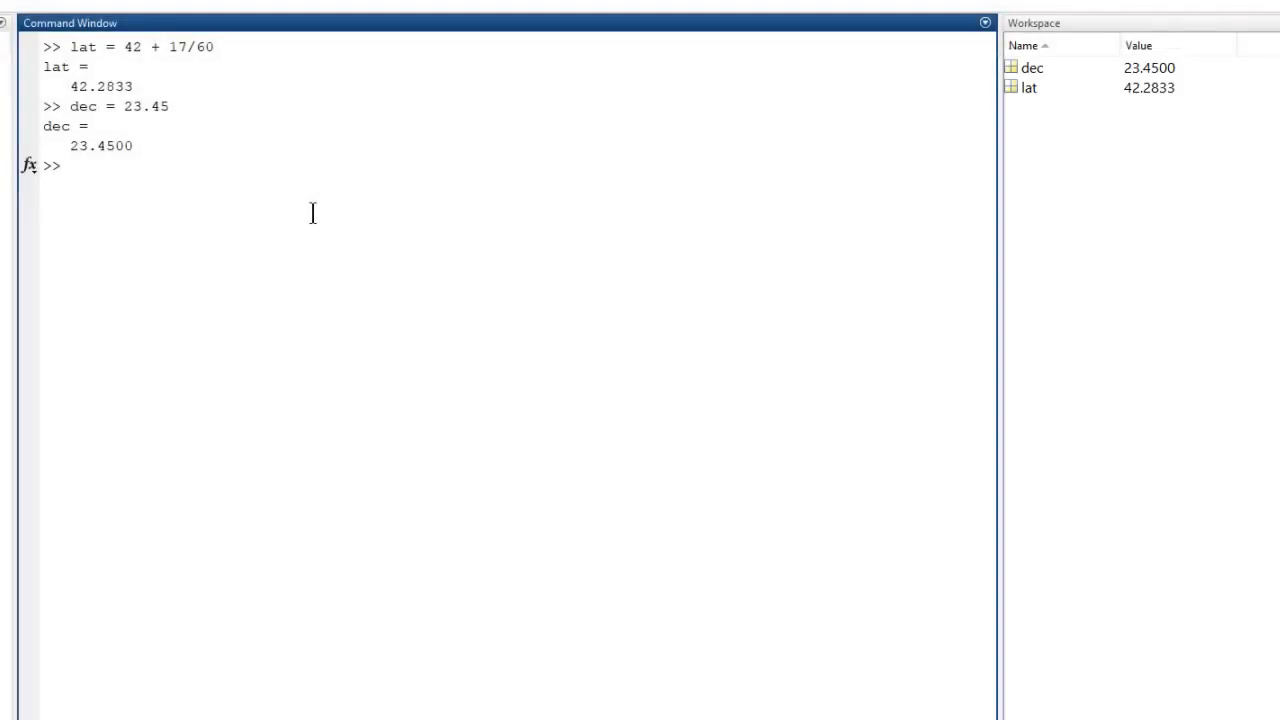
Convert latitude to radians with lat*pi/180, giving 0.7380
{"action": "type", "text": "lat"}
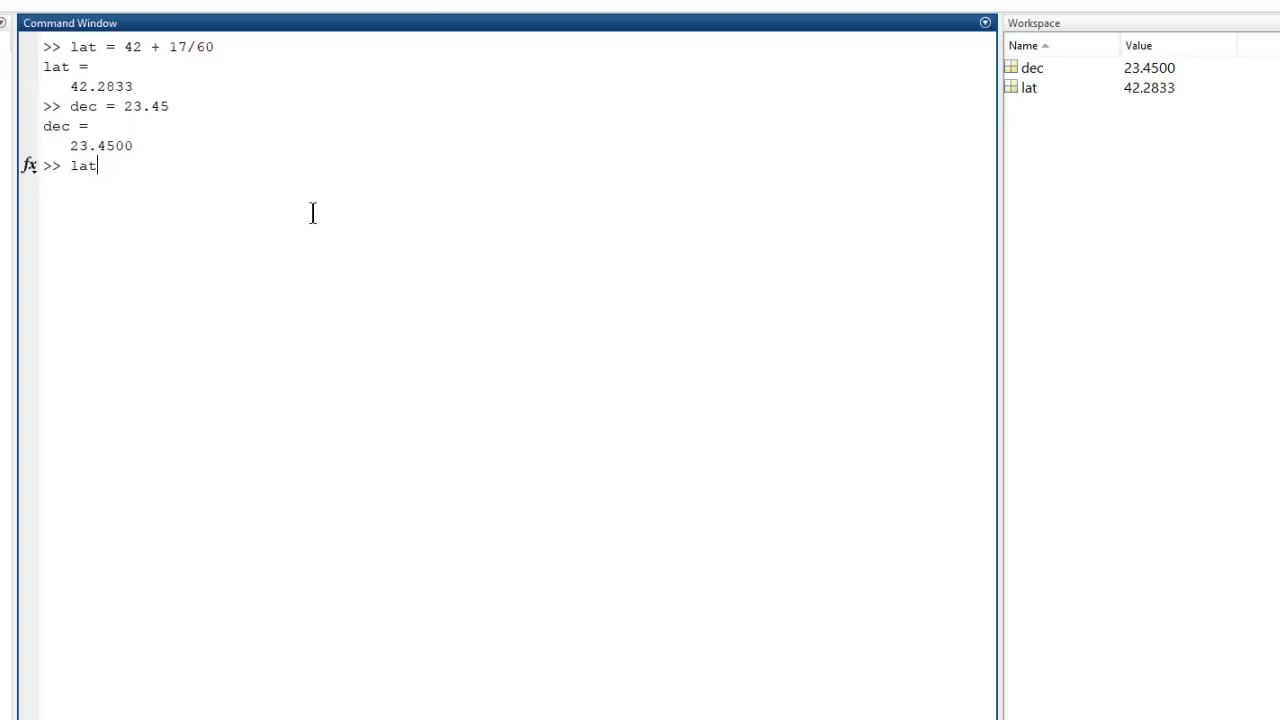
{"action": "type", "text": "= lat"}
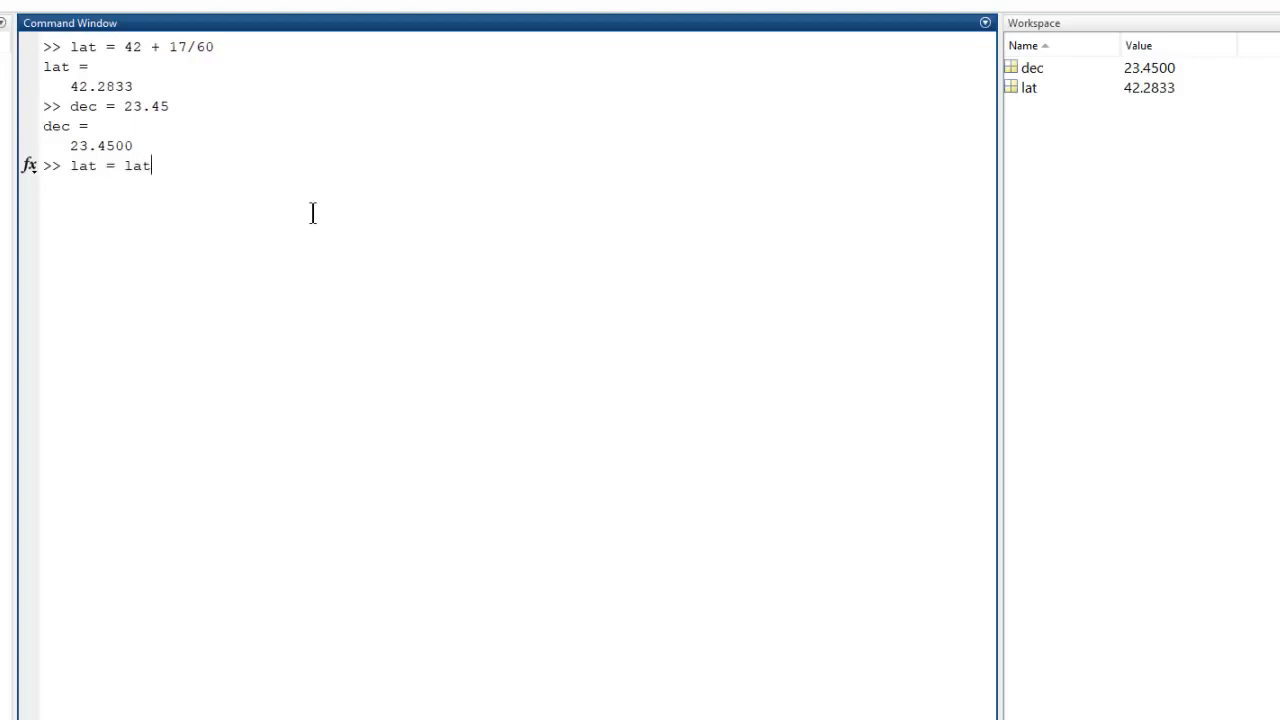
{"action": "type", "text": "*pi"}
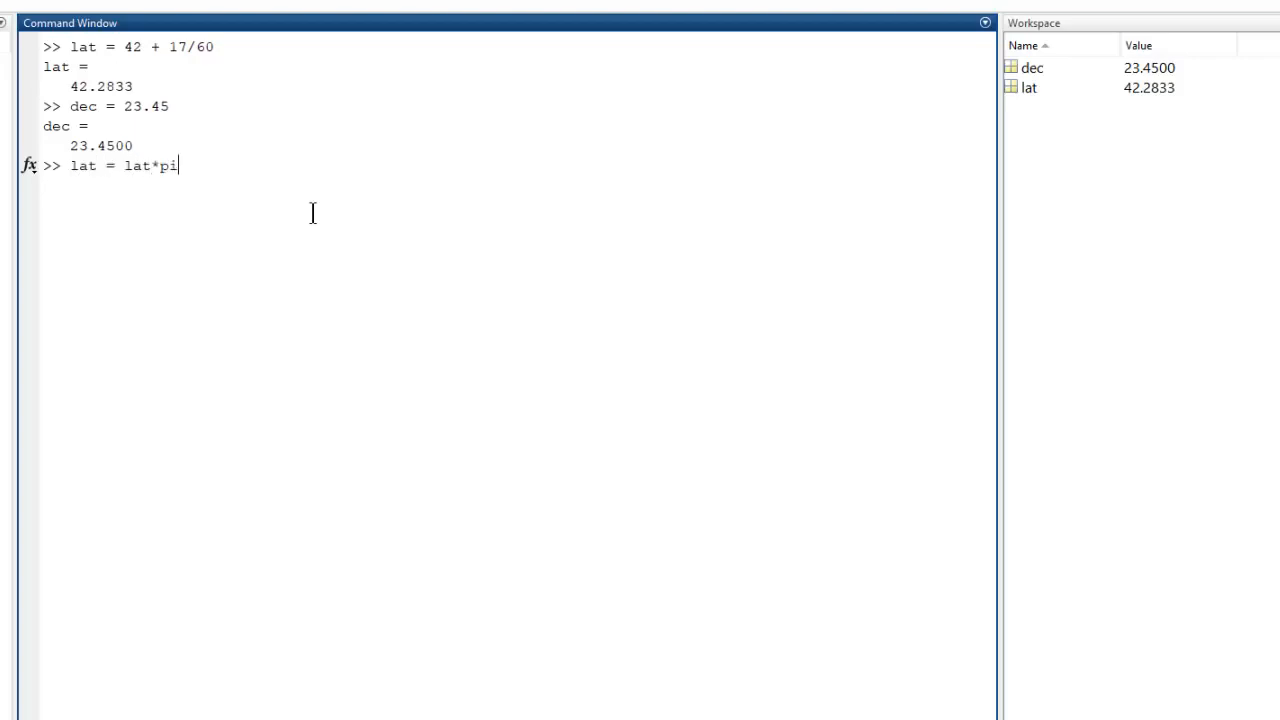
{"action": "type", "text": "/180"}
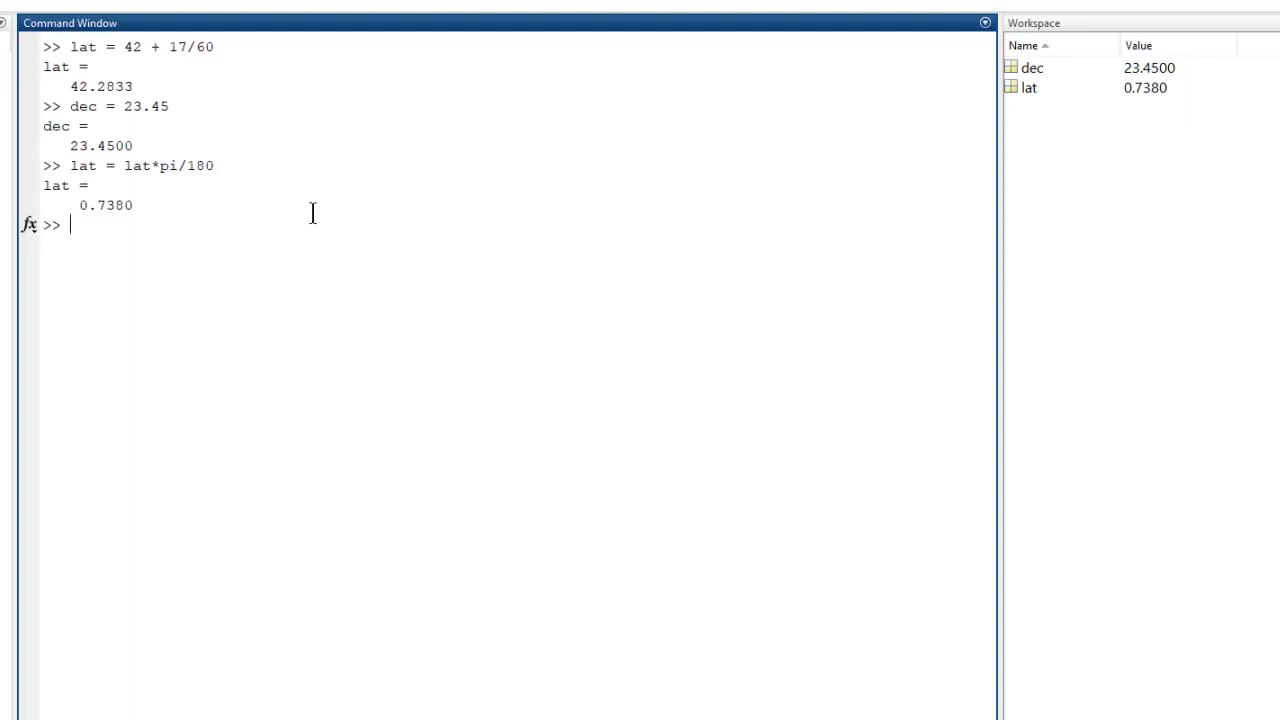
Convert declination to radians with deg2rad(dec), giving 0.4093
{"action": "type", "text": "dec"}
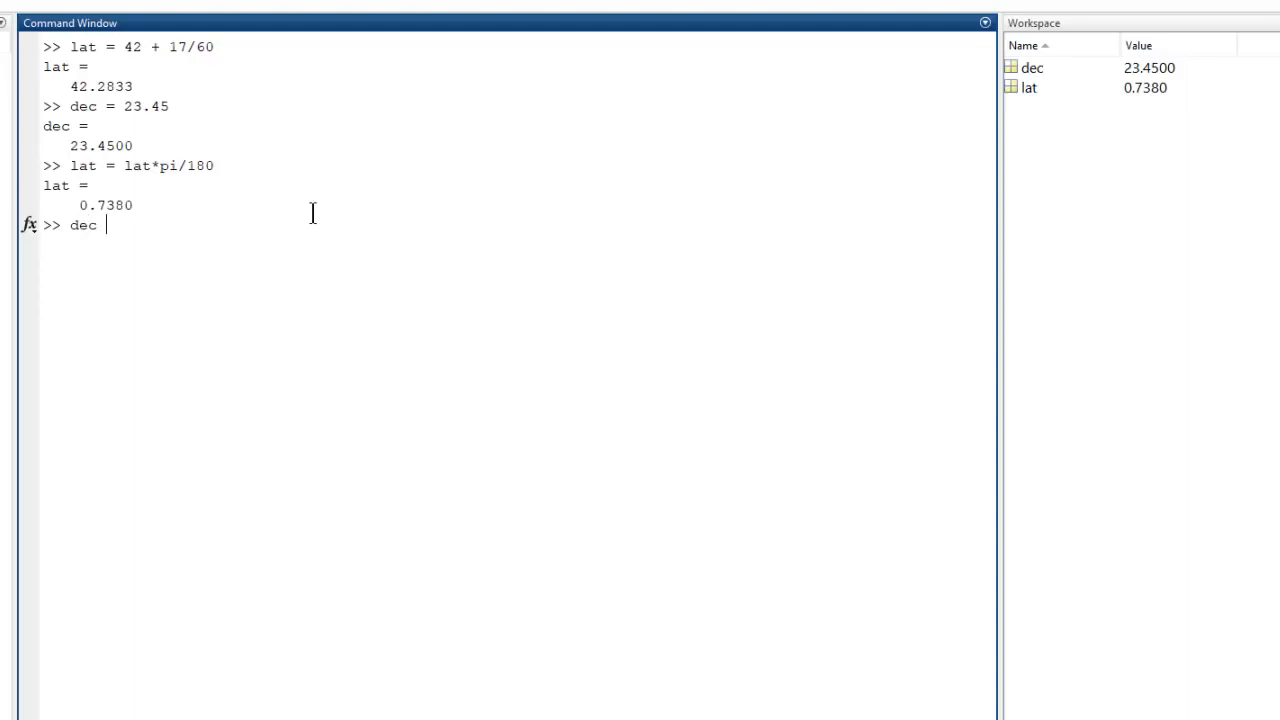
{"action": "type", "text": "= deg2r"}
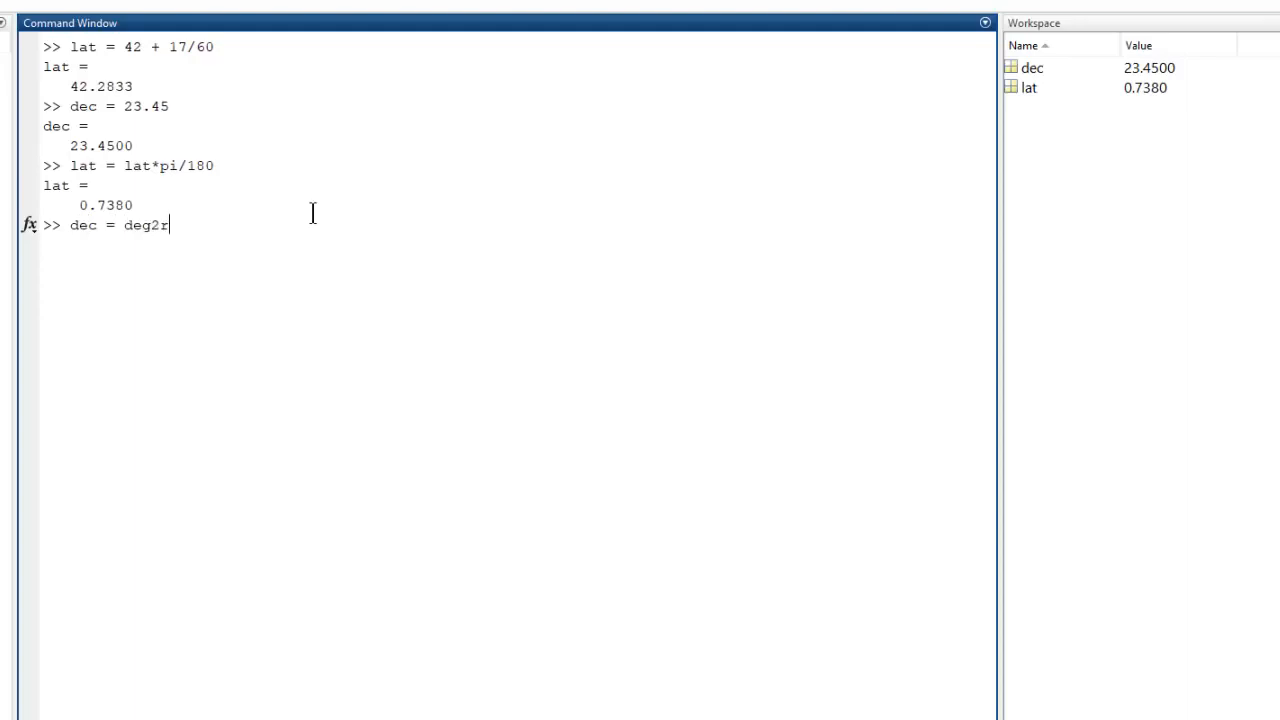
{"action": "type", "text": "ad(dec"}
{"action": "type", "text": "t ="}
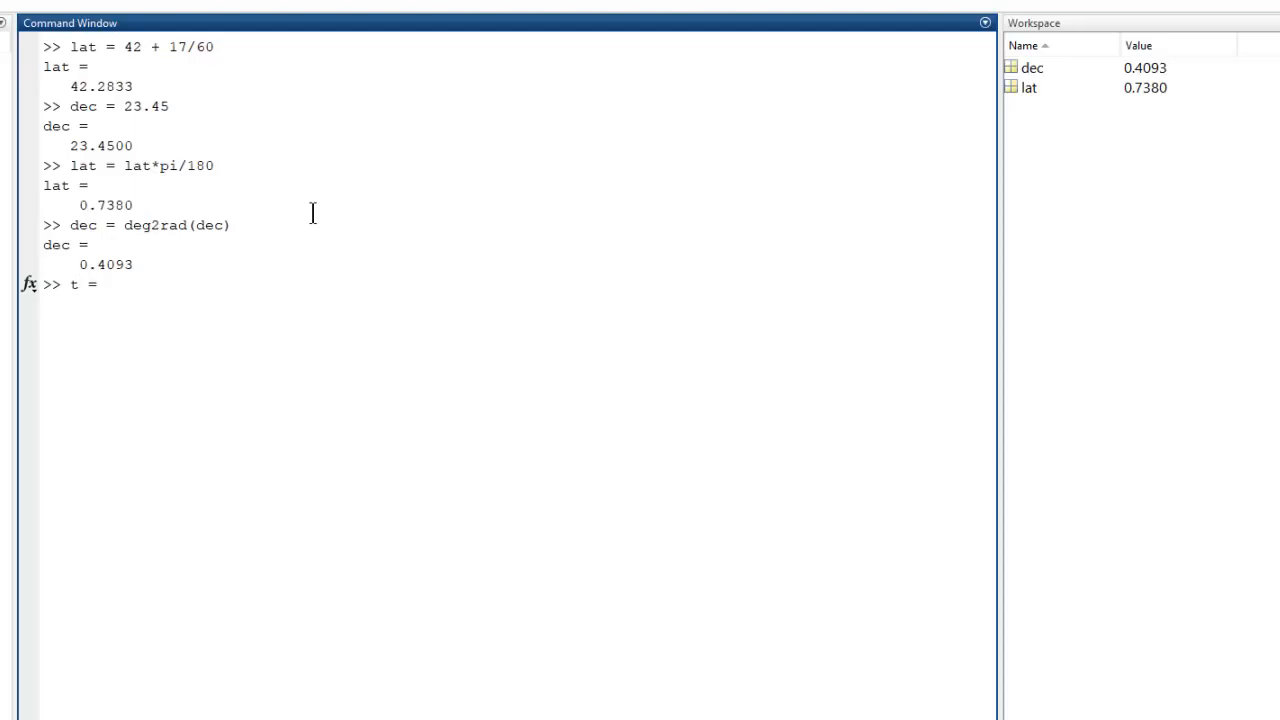
Create time vector t = 5.5:0.25:20
{"action": "type", "text": "5."}
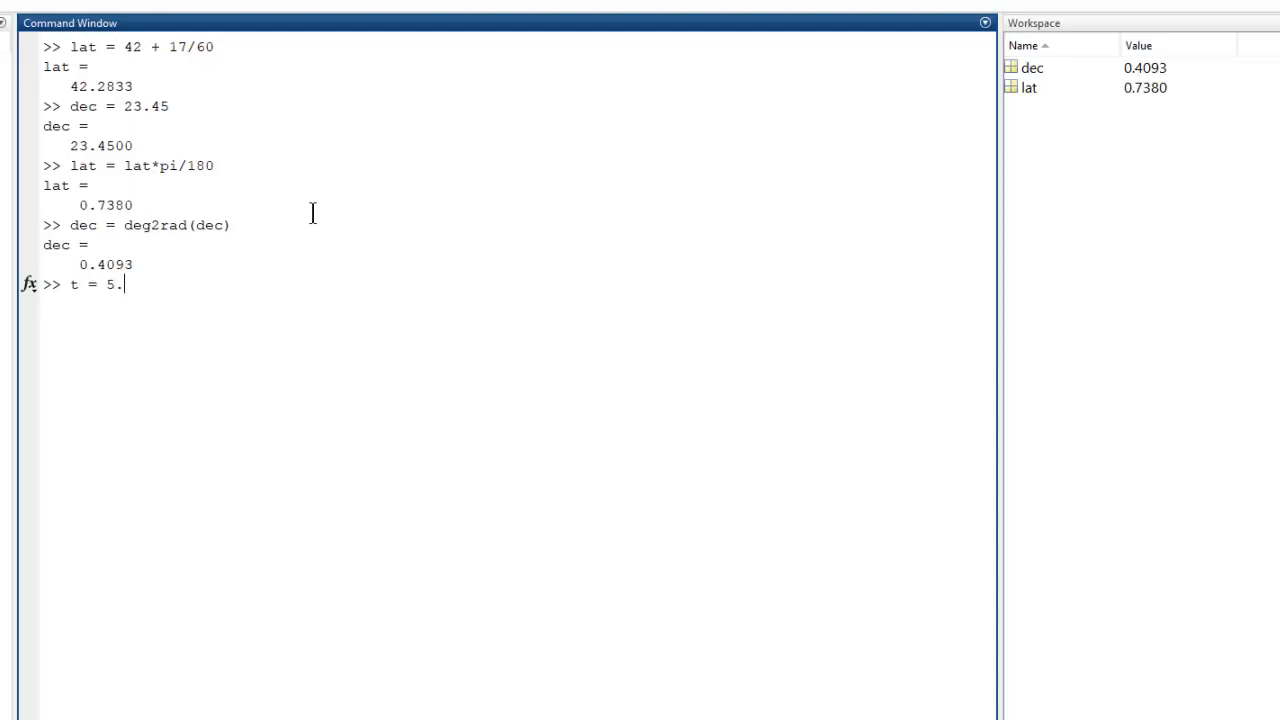
{"action": "type", "text": "5:"}
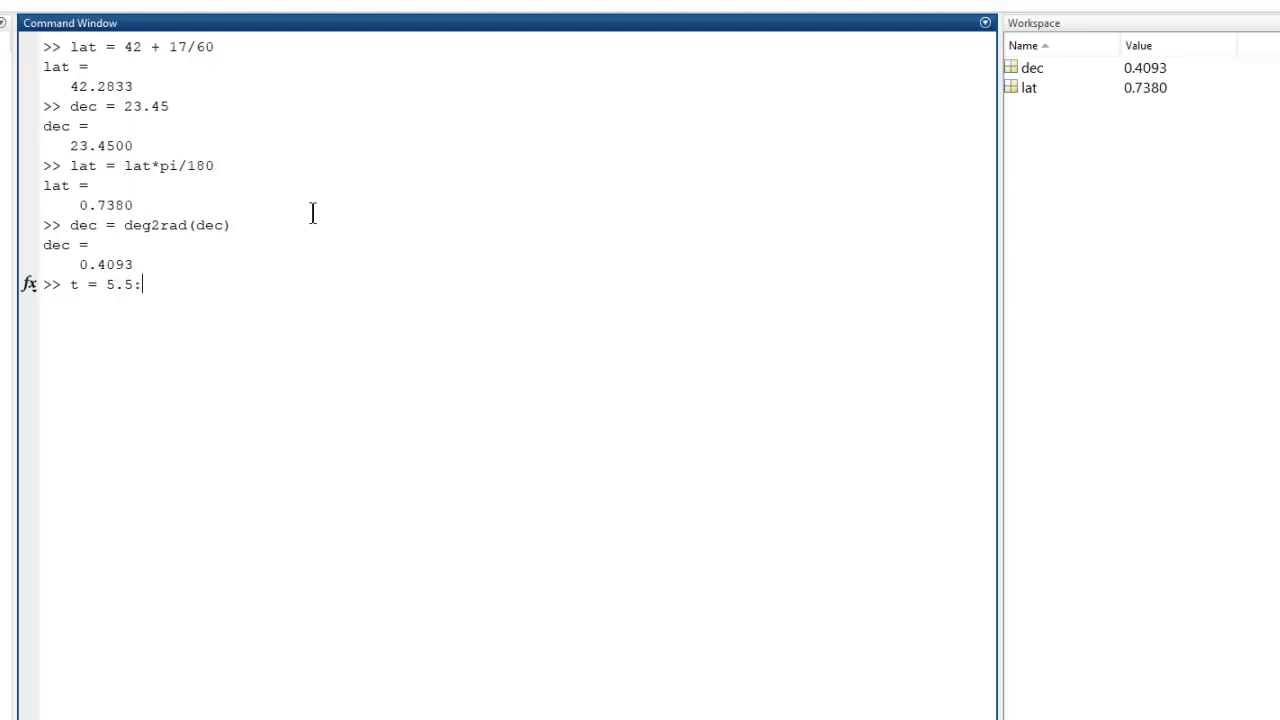
{"action": "type", "text": "0.25:"}
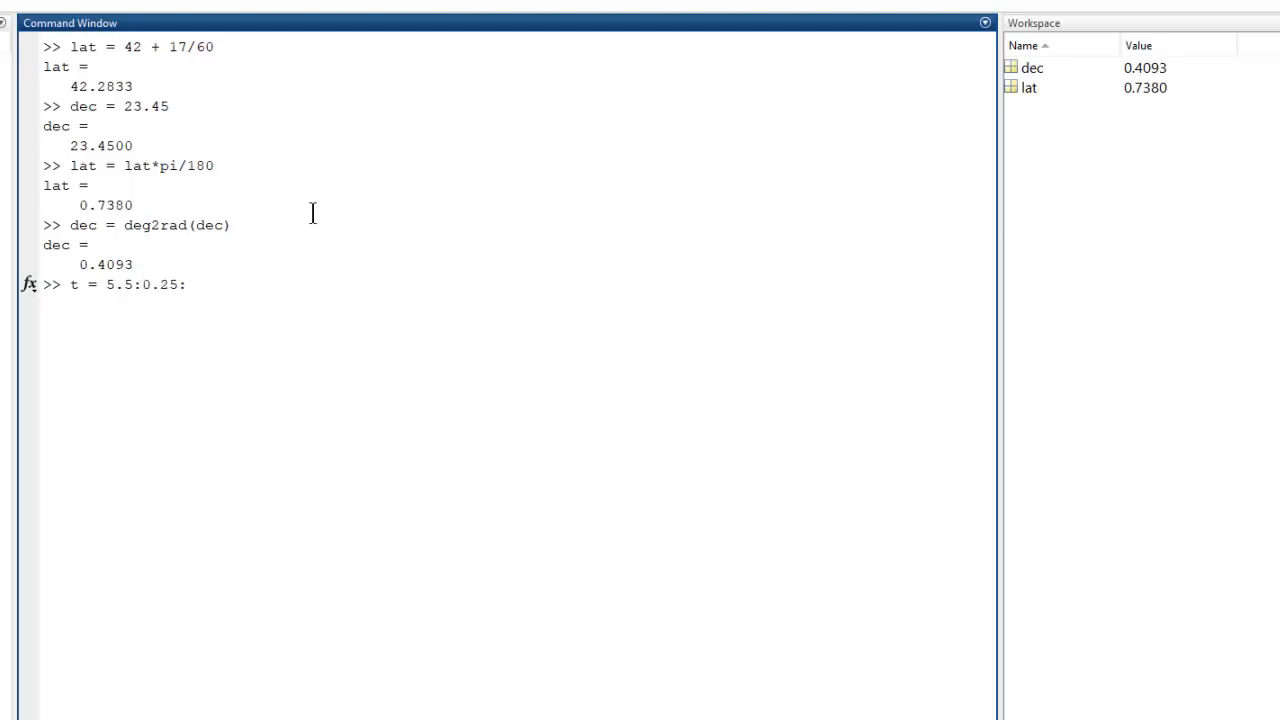
{"action": "type", "text": "20"}
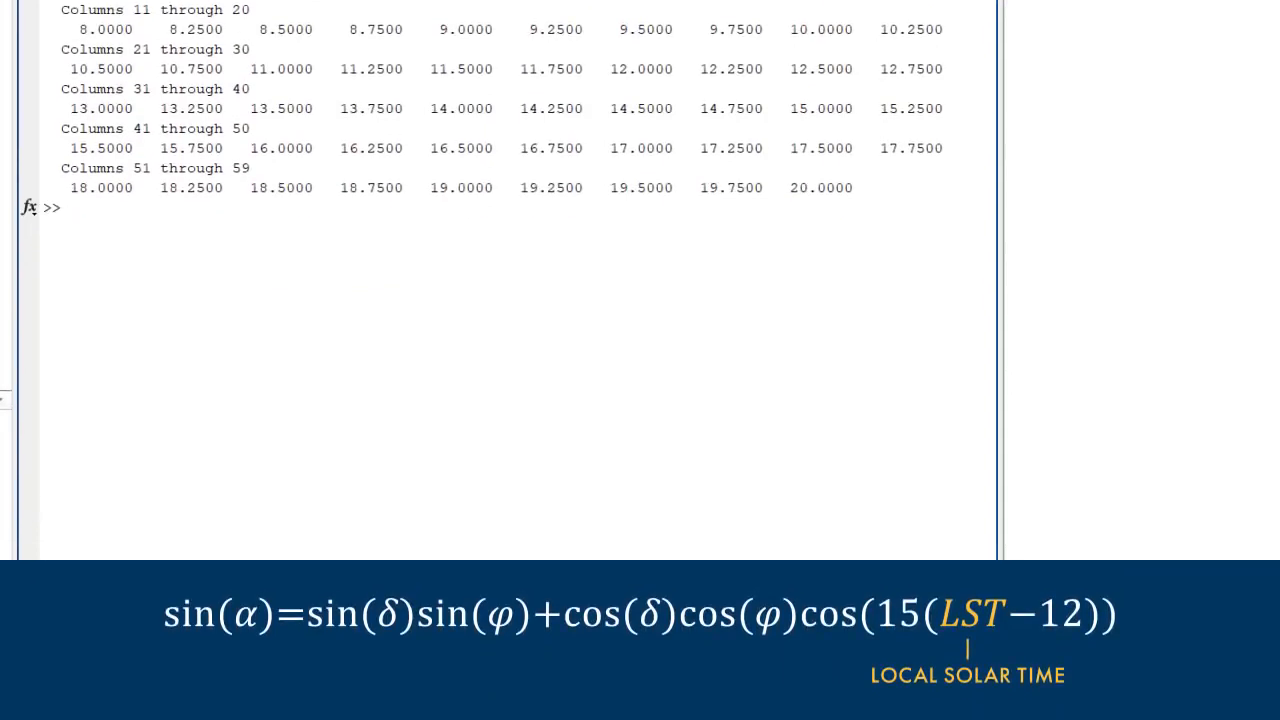
Compute LST = t - 1 + 14.6/60, then start typing sunangle = sin(dec)*sin(lat) + cos(dec)*cos(lat)*
{"action": "type", "text": "LST = t -"}
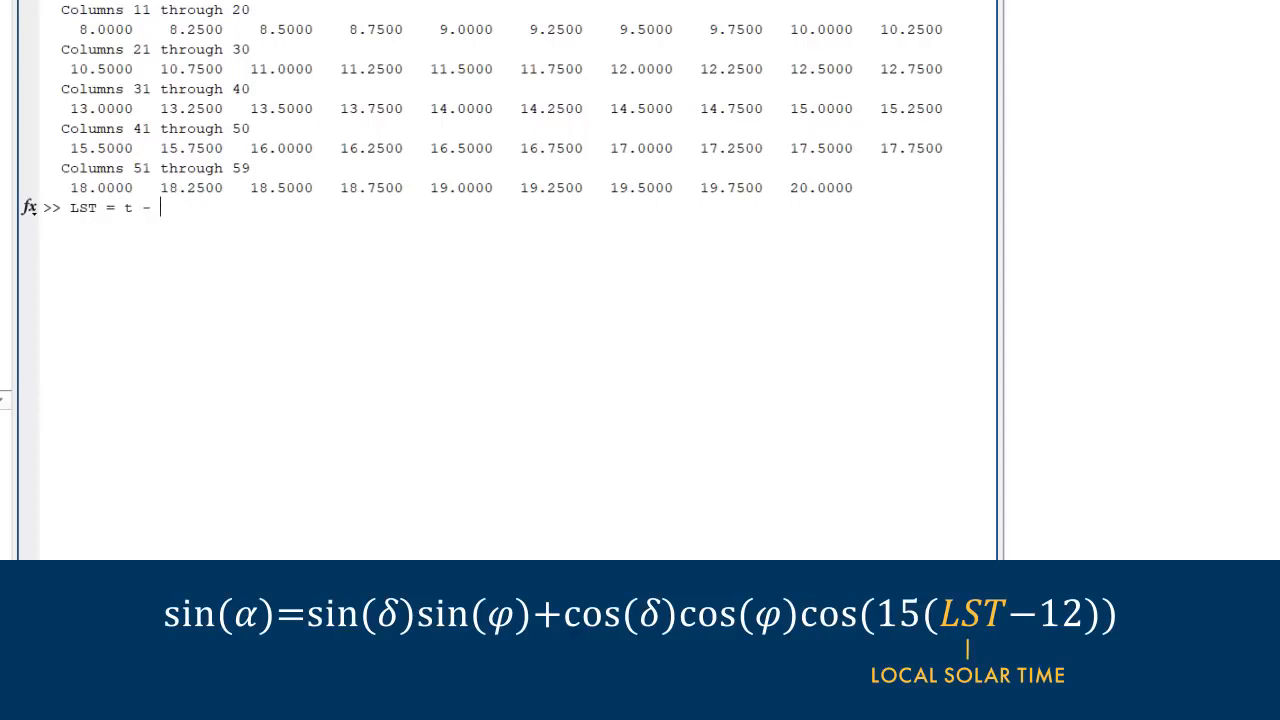
{"action": "type", "text": "1 + 14.6/60"}
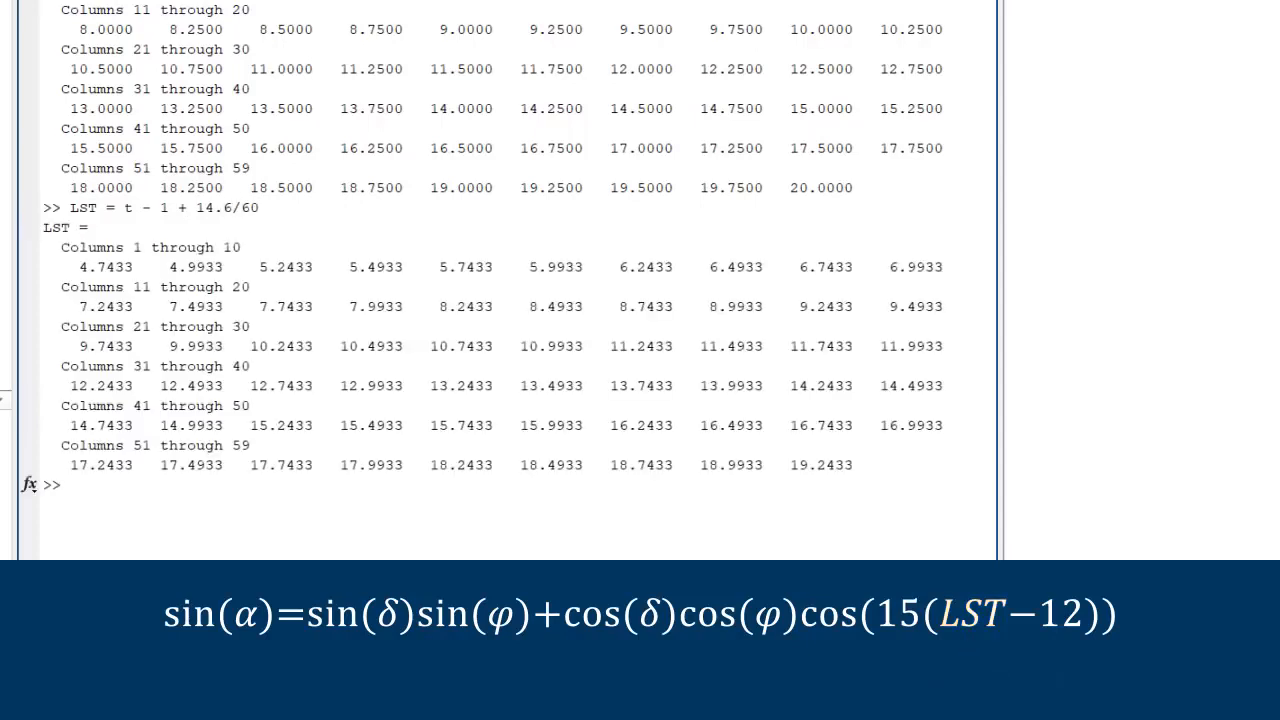
{"action": "type", "text": "sunangle = sin(dec"}
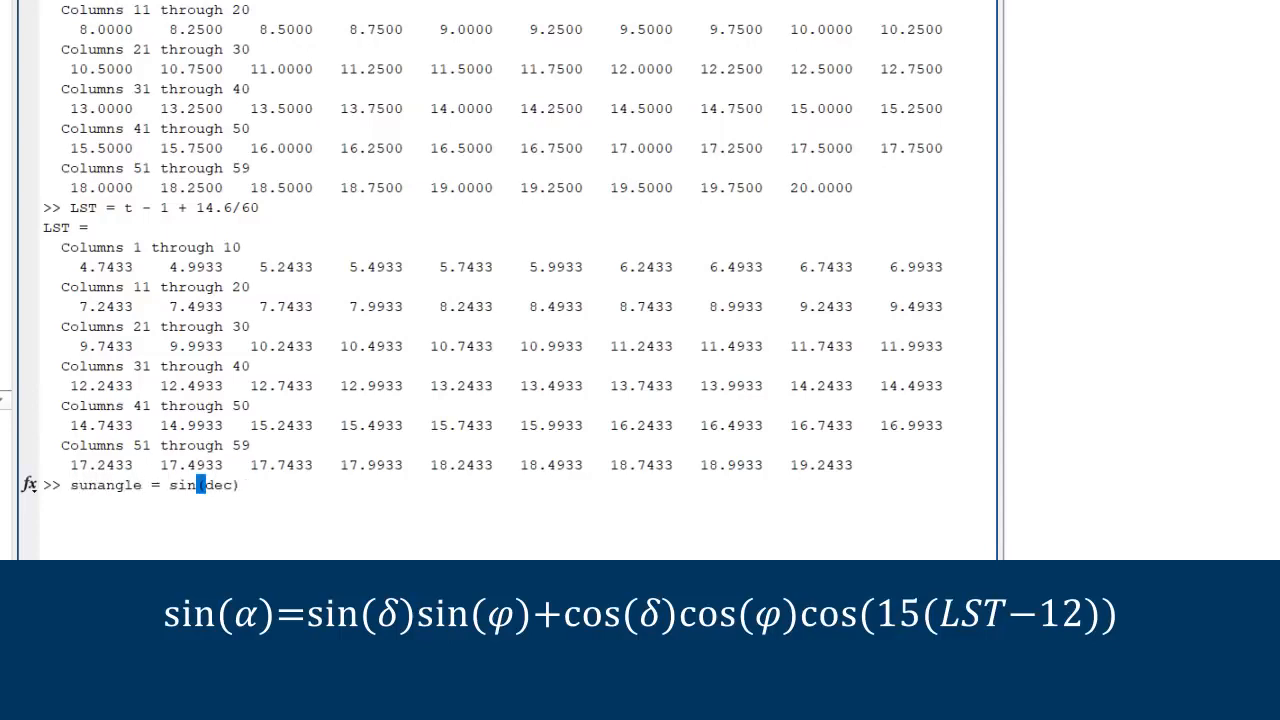
{"action": "type", "text": ")*sin(lat) + cos(d"}
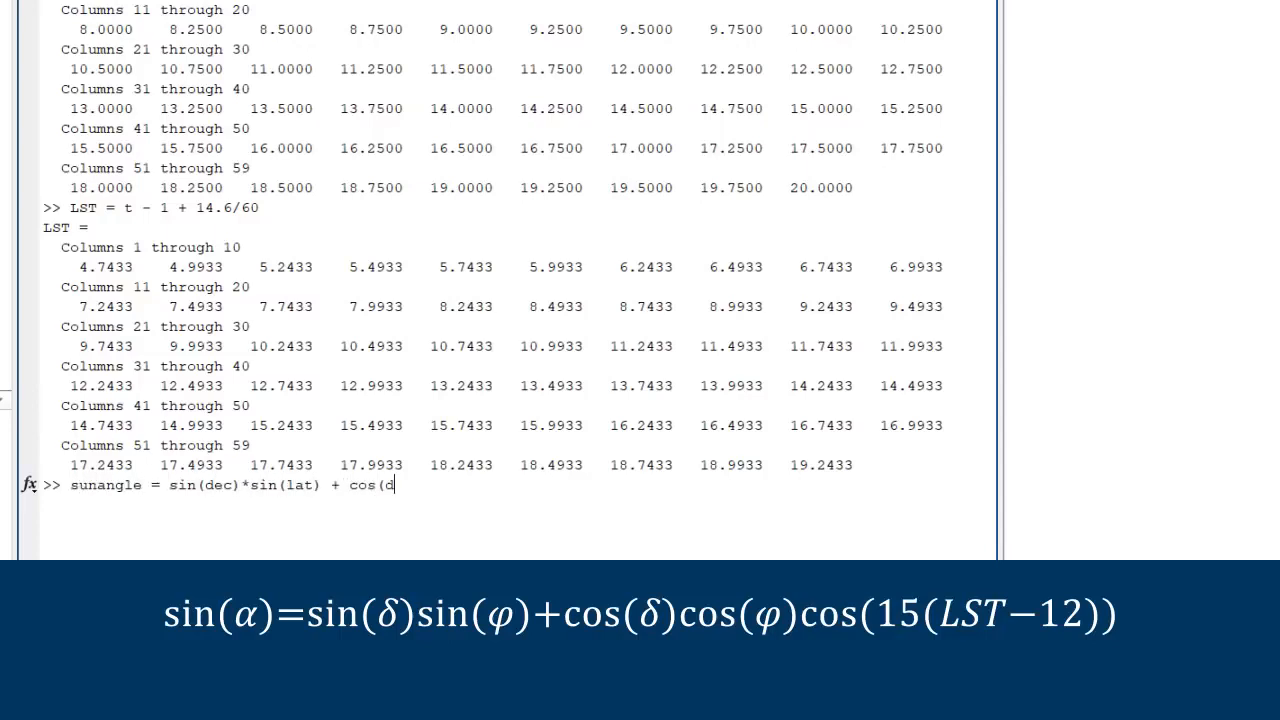
{"action": "type", "text": "ec)*cos(lat"}
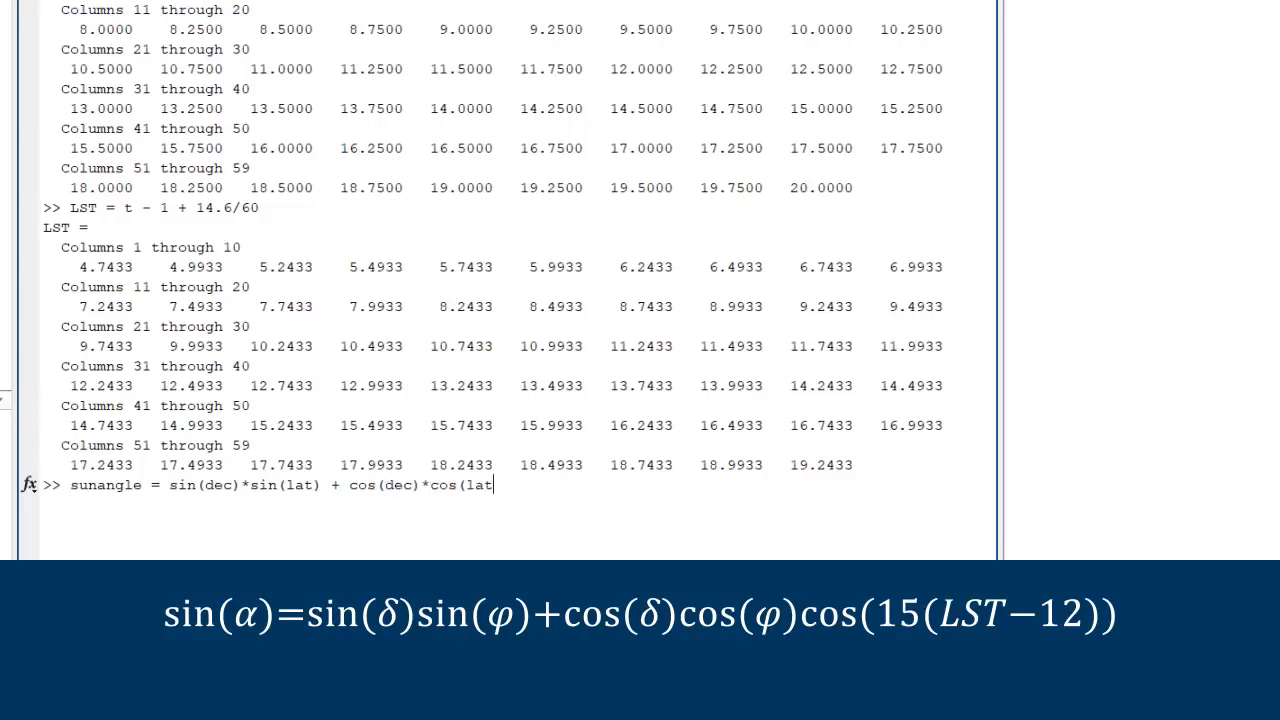
{"action": "type", "text": ")*"}
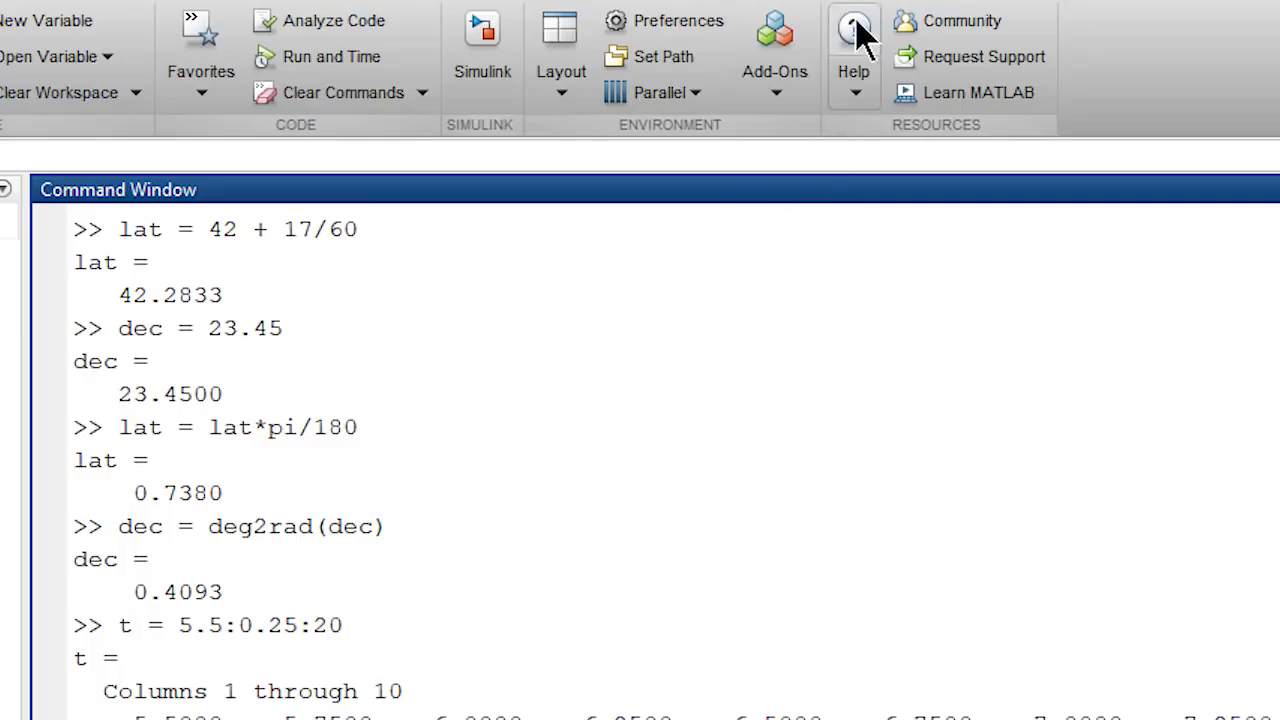
Look up cosine functions in Help and find cosd, the degree-based cosine
{"action": "left_click", "coordinate": [854, 30]}
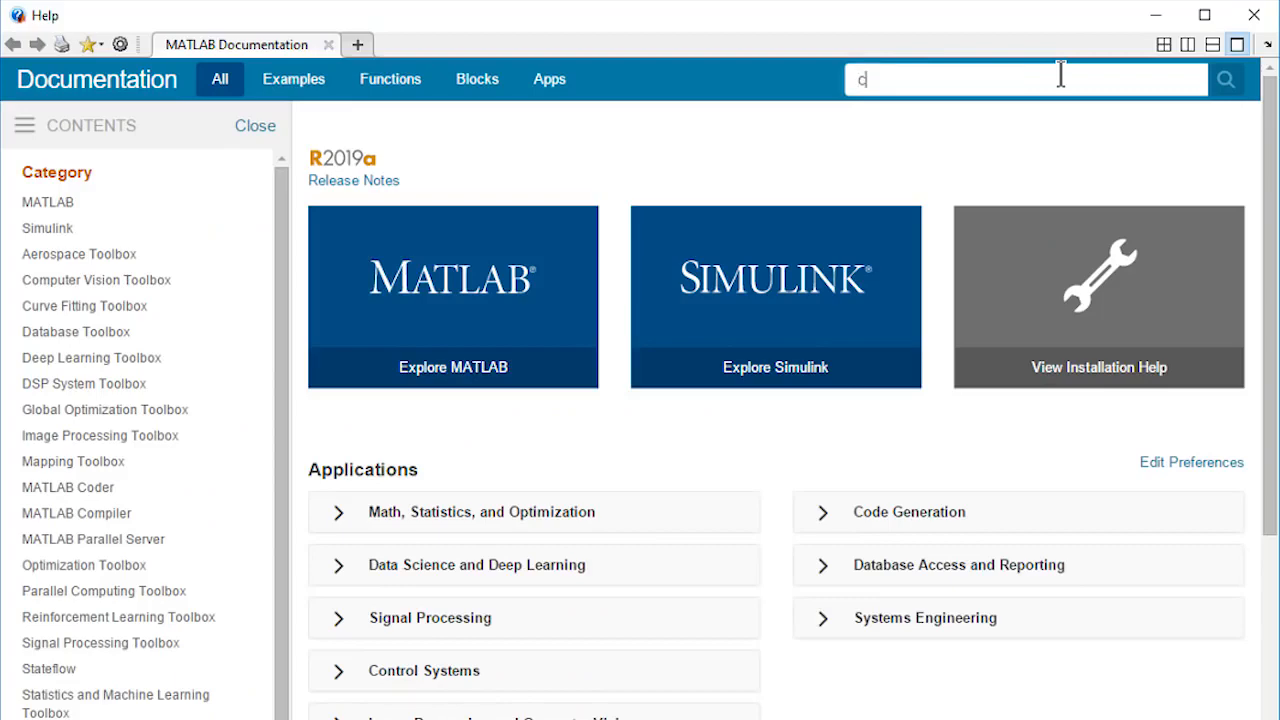
{"action": "type", "text": "osine"}
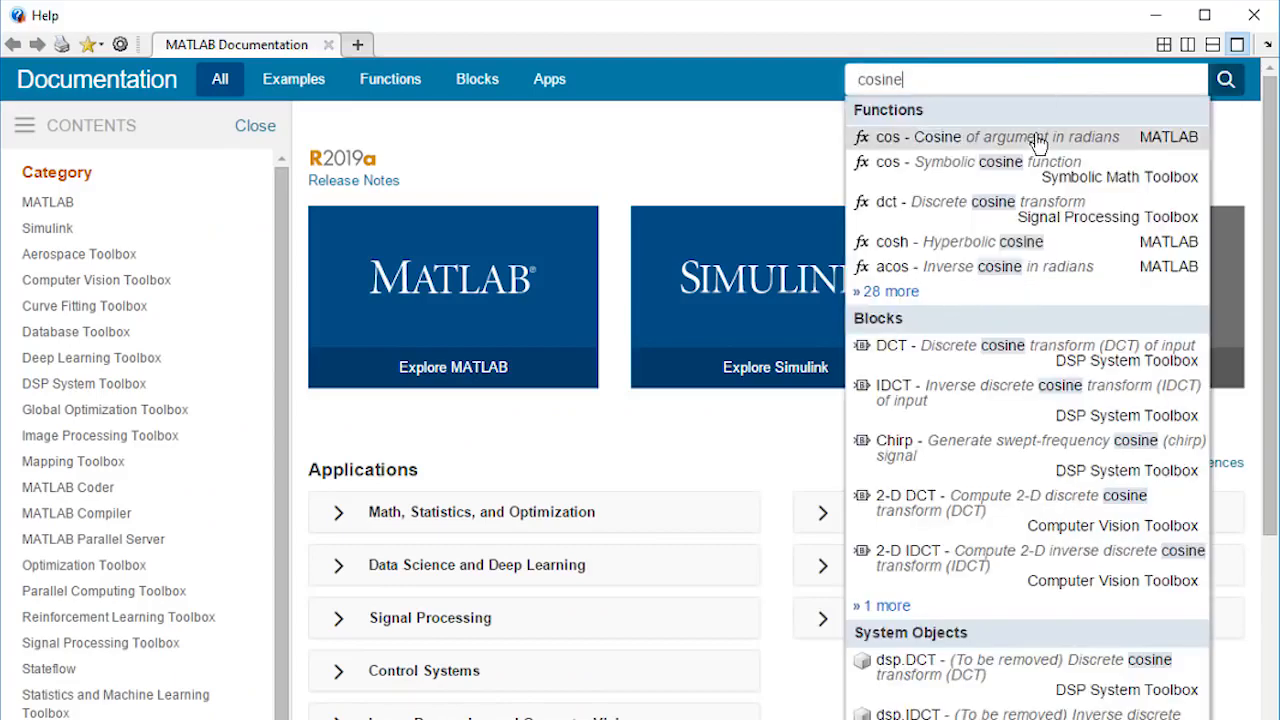
{"action": "left_click", "coordinate": [1005, 137]}
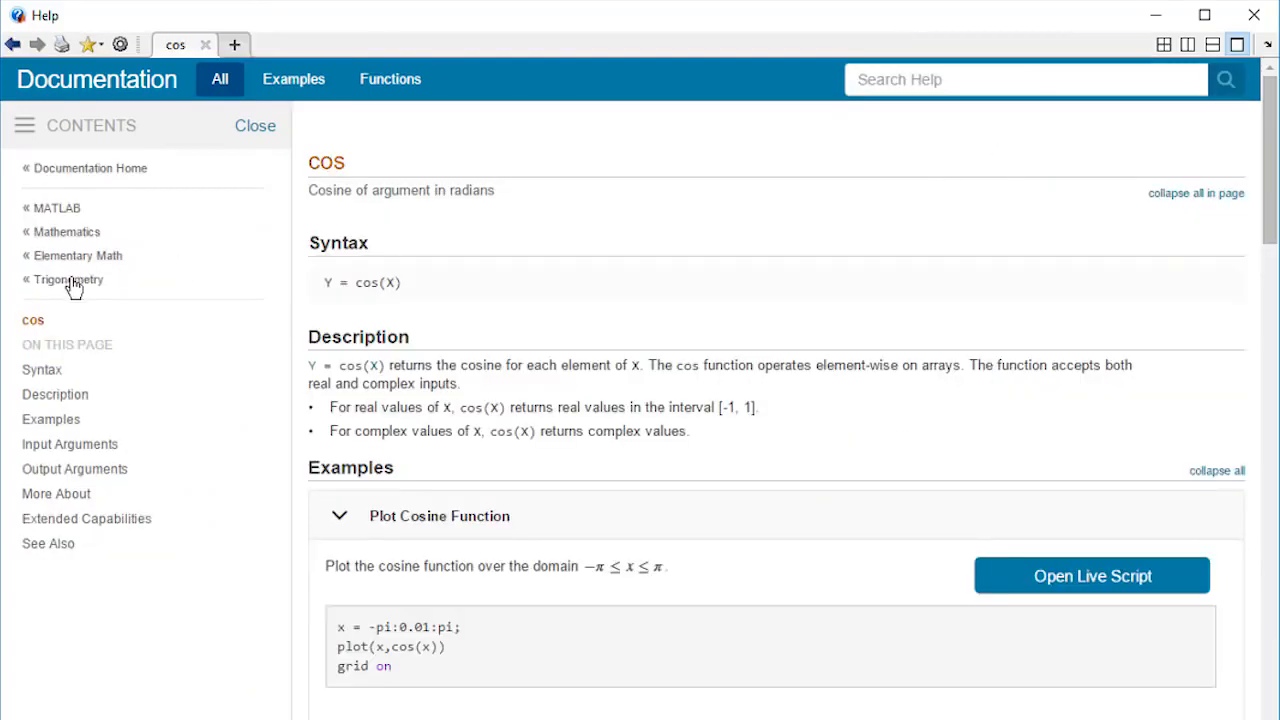
{"action": "left_click", "coordinate": [68, 279]}
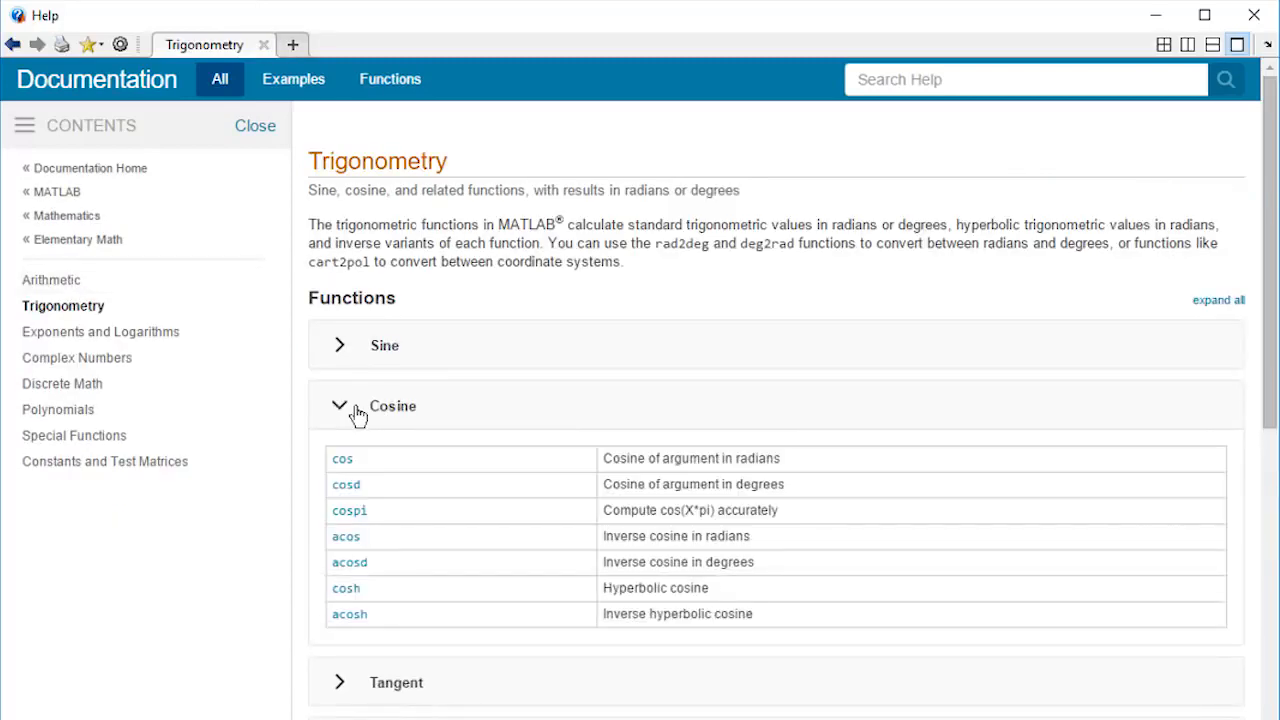
{"action": "left_click", "coordinate": [346, 484]}
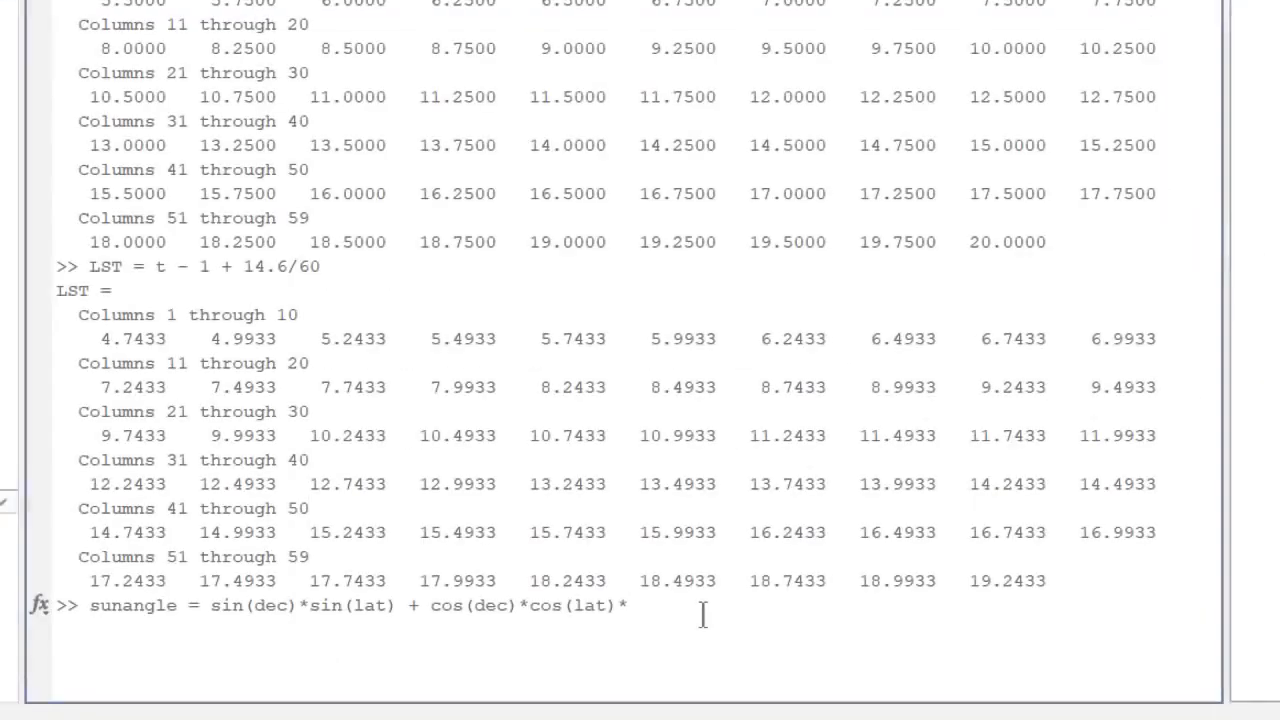
Finish sunangle with cosd(15*(LST-12)) and select sunangle and t in the Workspace
{"action": "type", "text": "cosd"}
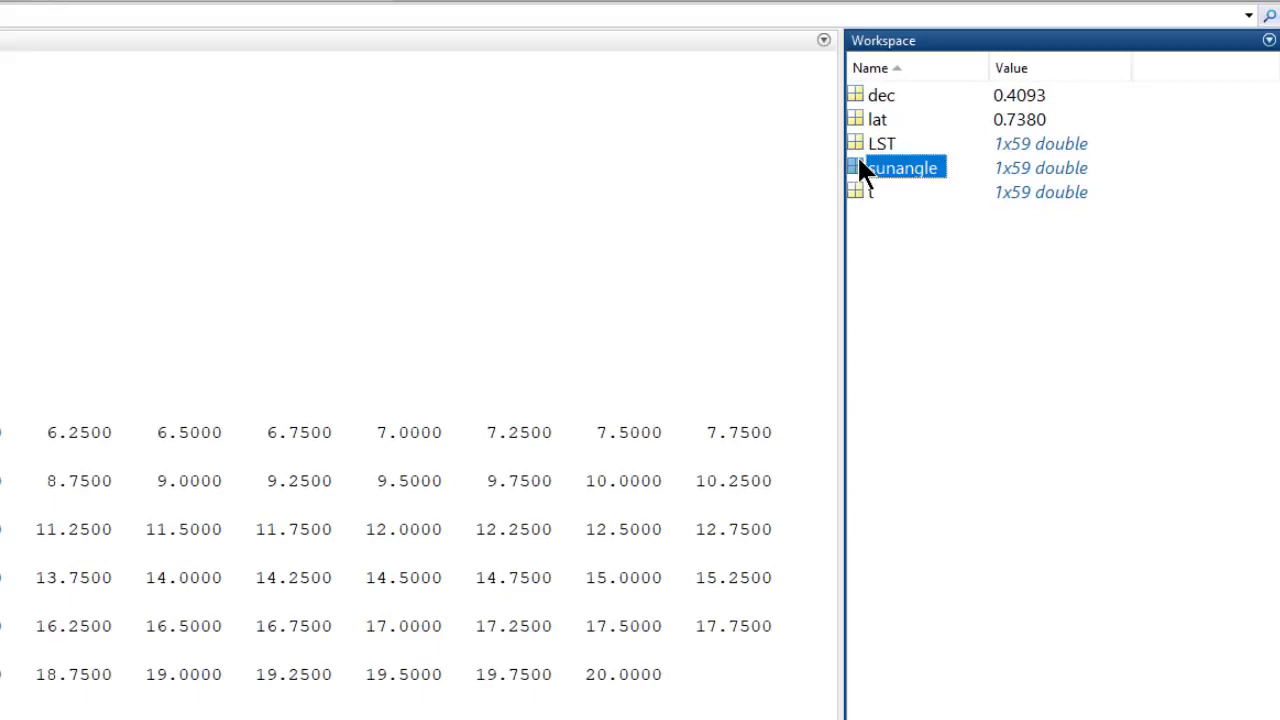
{"action": "double_click", "coordinate": [900, 167]}
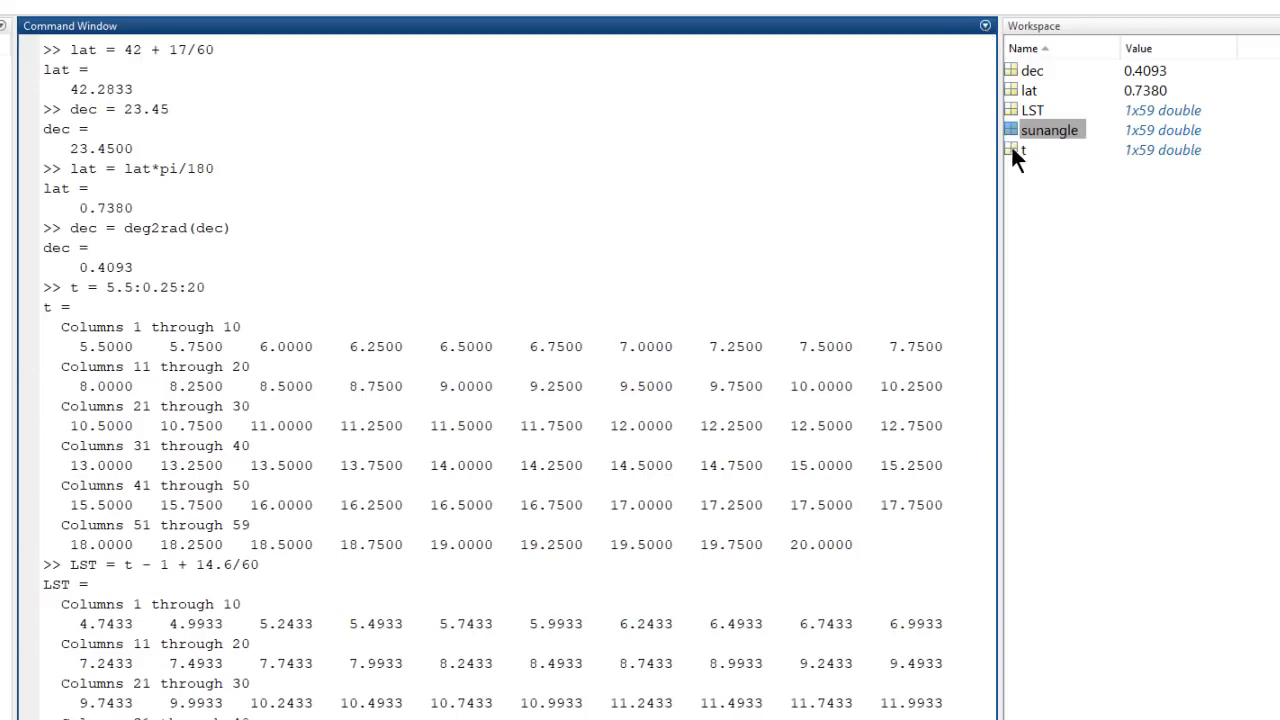
{"action": "left_click", "coordinate": [1020, 150]}
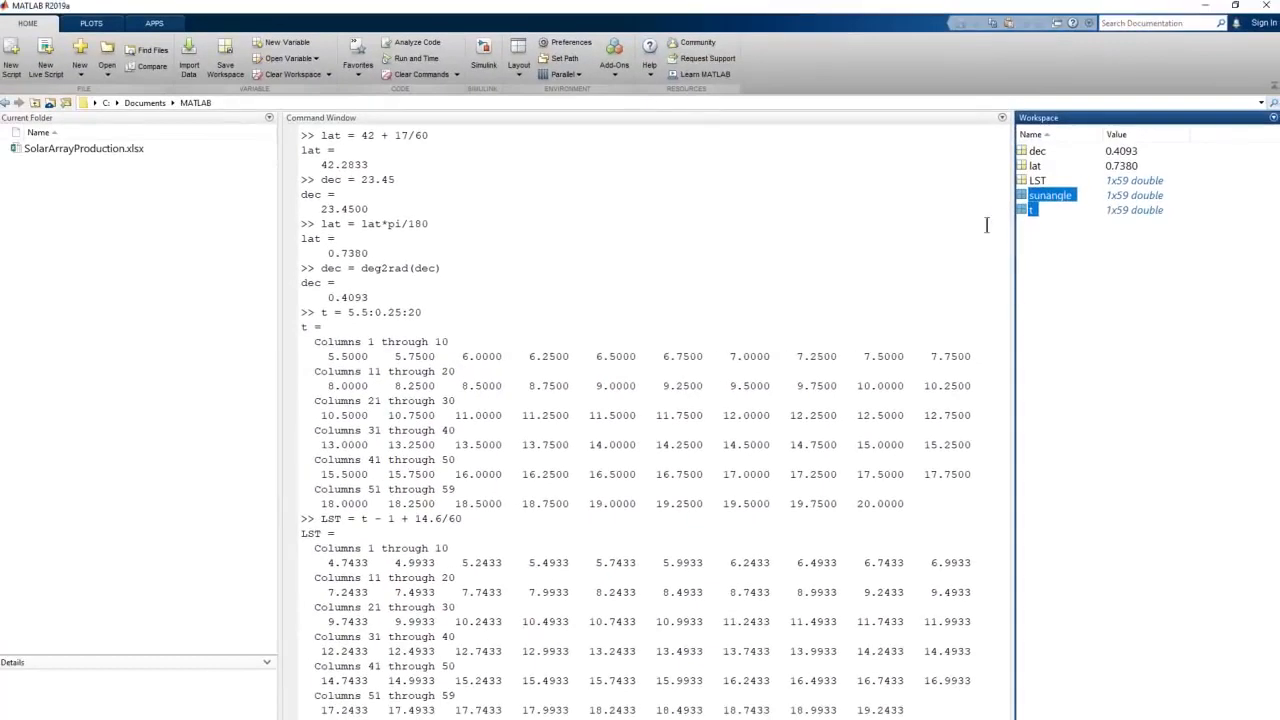
Plot sunangle against time t from the Plots tab
{"action": "left_click", "coordinate": [91, 23]}
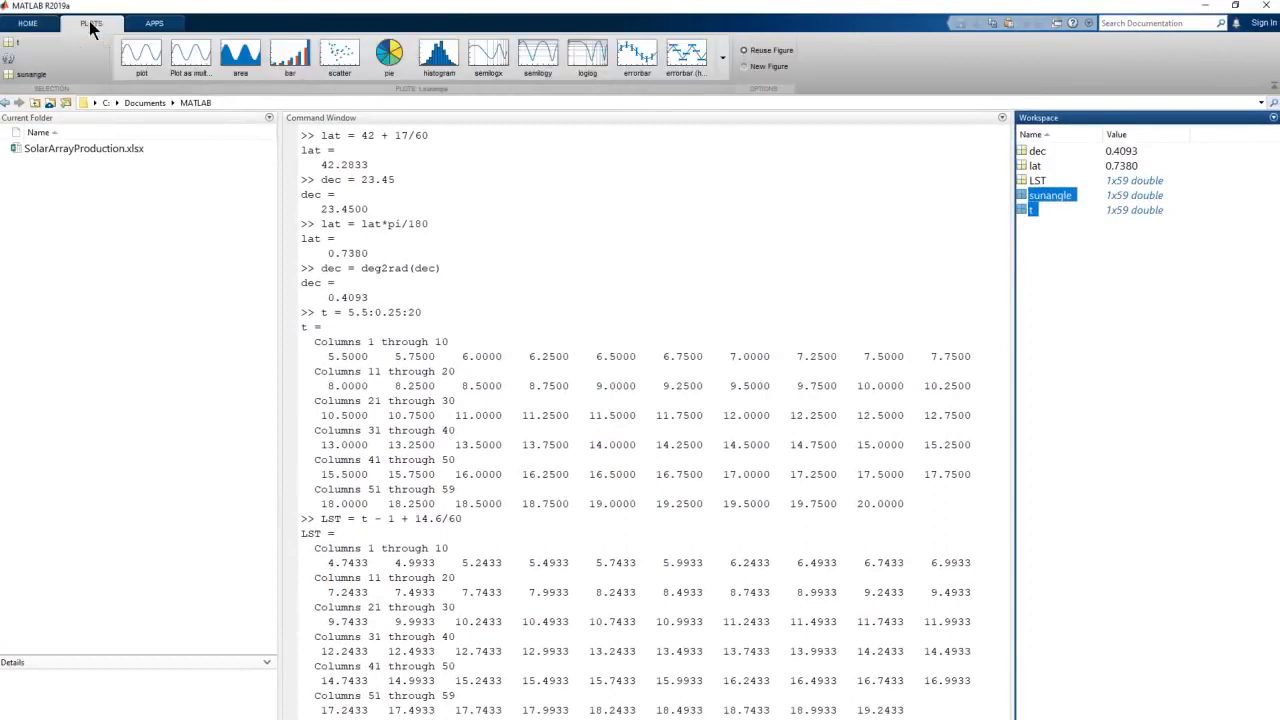
{"action": "left_click", "coordinate": [141, 57]}
{"action": "type", "text": "S_inc = 1"}
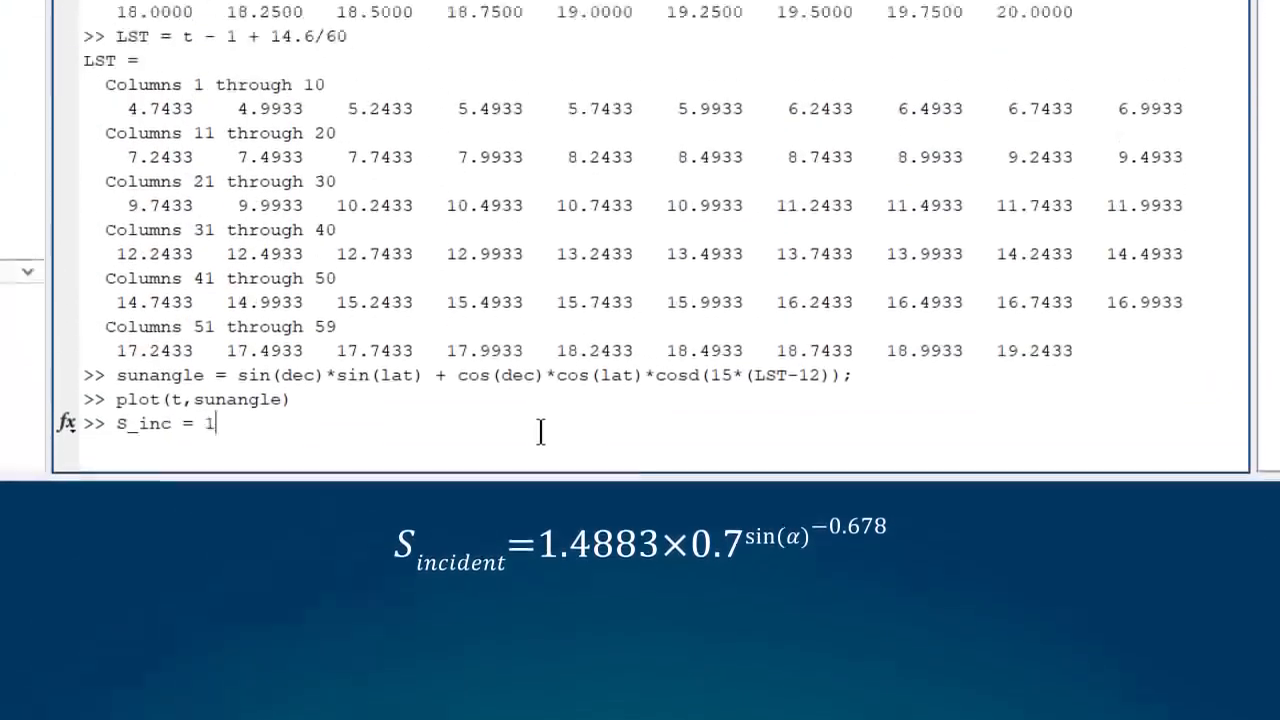
Fix the S_inc formula's matrix-power error by switching to elementwise .^ powers
{"action": "type", "text": ".4883*0.7^(sunangle^-0.678);"}
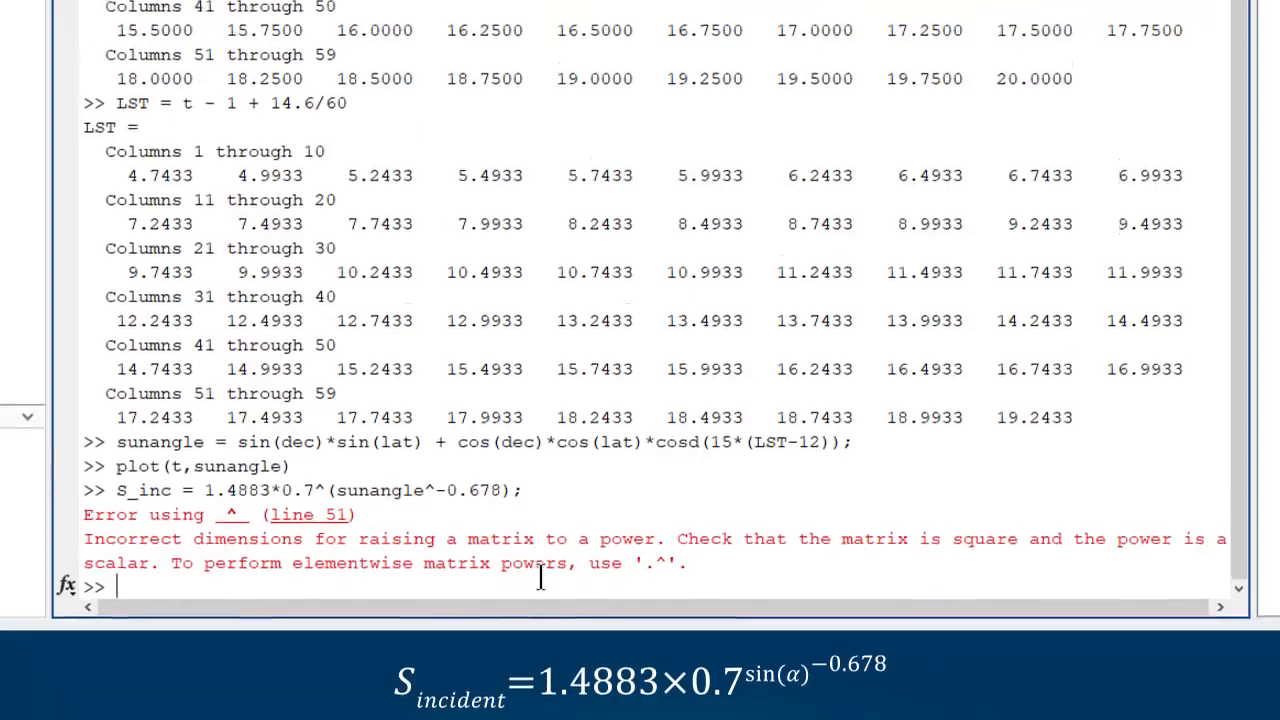
{"action": "scroll", "scroll_direction": "down", "scroll_amount": 3}
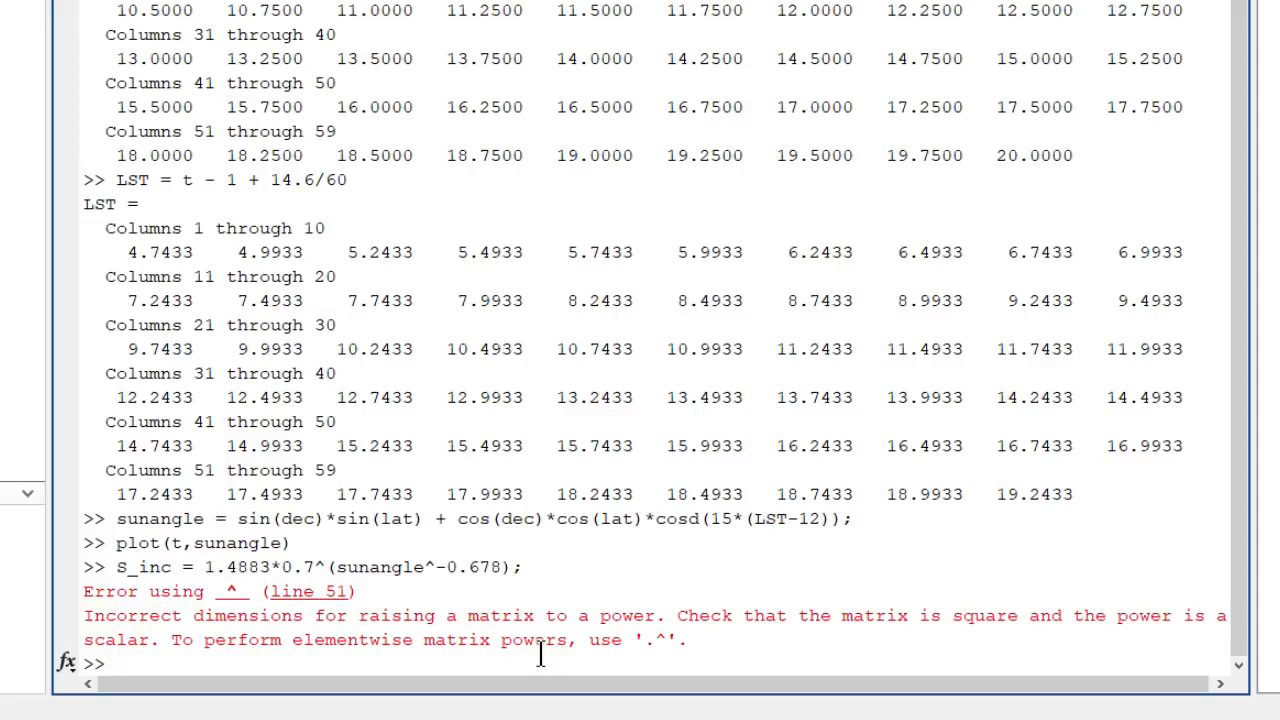
{"action": "double_click", "coordinate": [305, 567]}
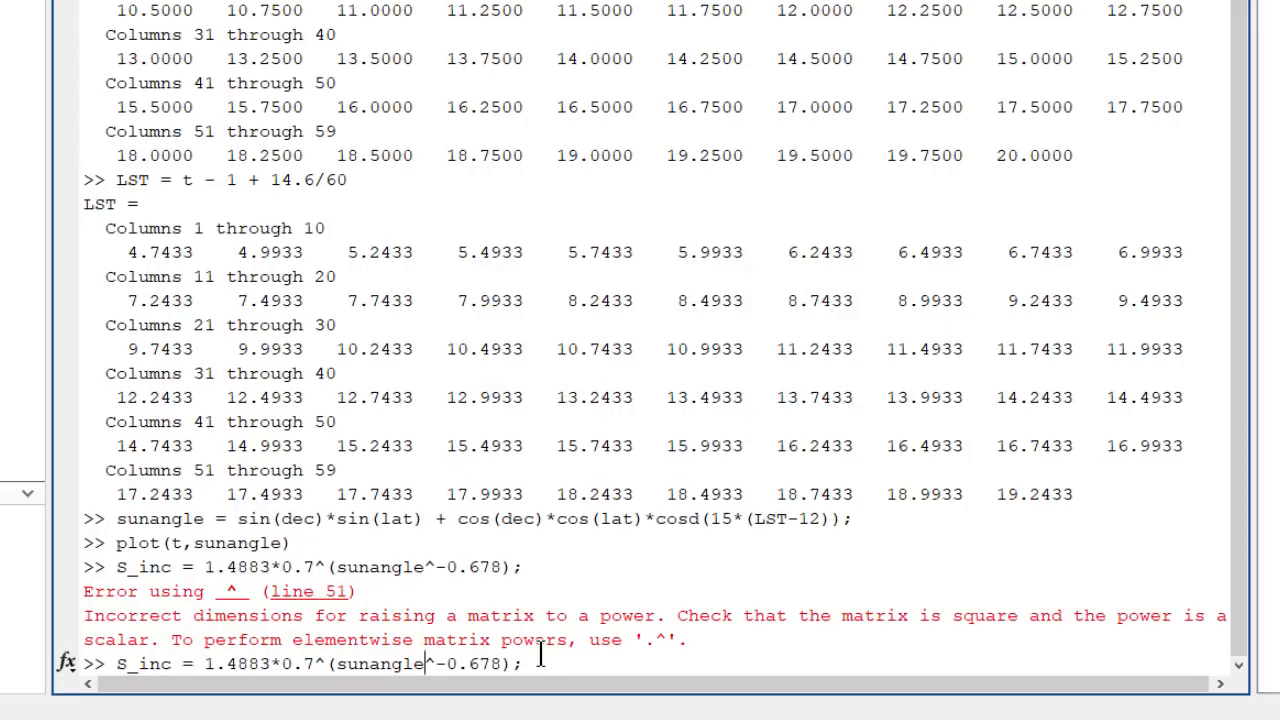
{"action": "type", "text": "."}
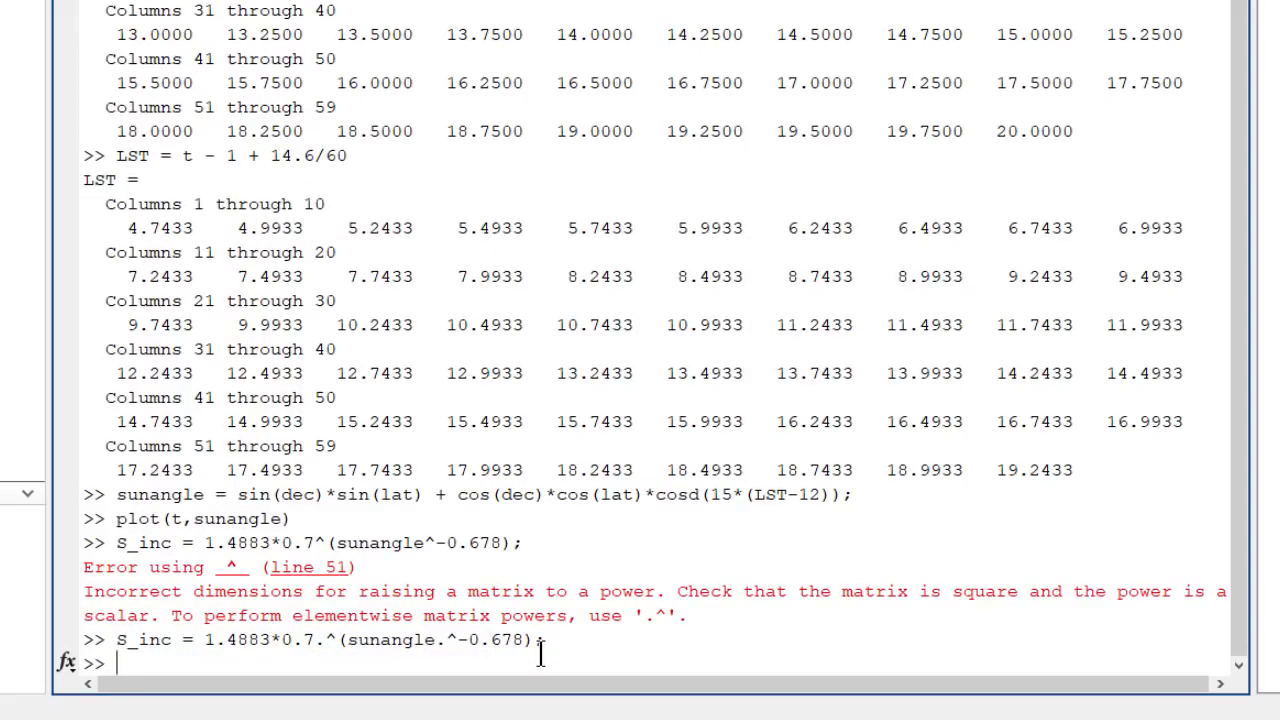
Start typing the production_theory = 270* formula
{"action": "type", "text": "production_"}
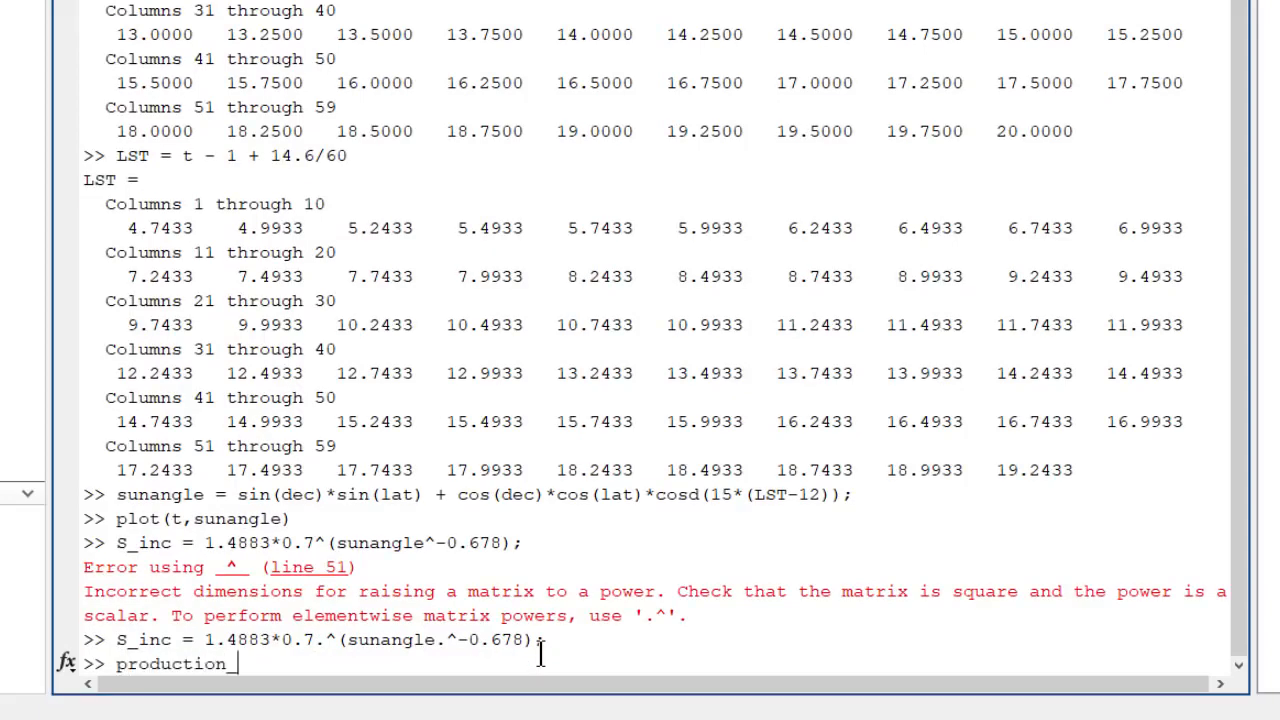
{"action": "type", "text": "theory ="}
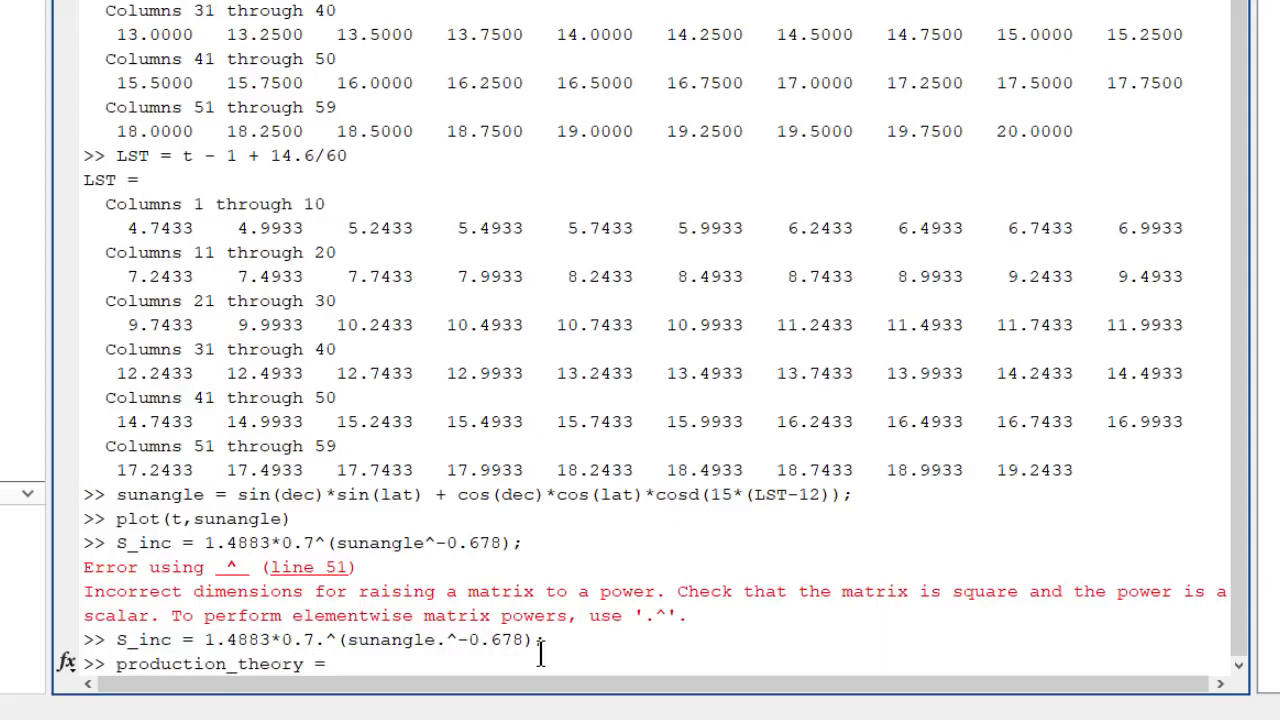
{"action": "type", "text": "270*"}
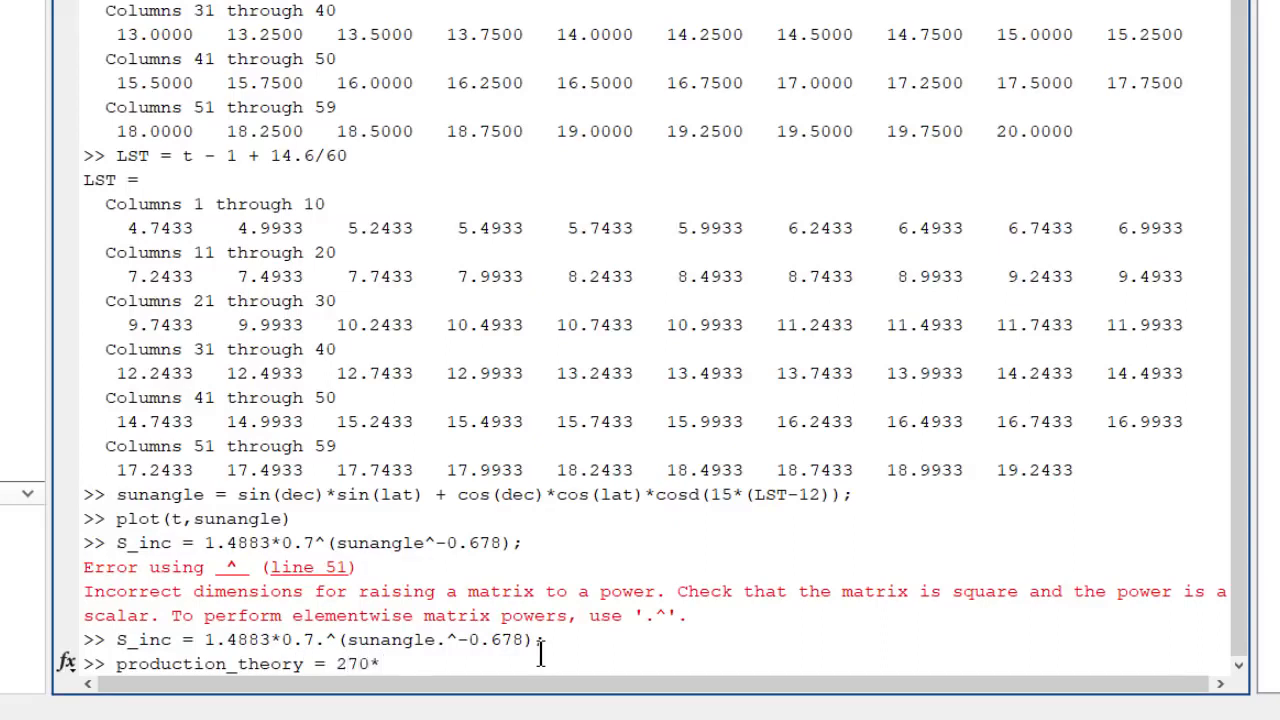
Compute production_theory = 270*S_inc.*sunangle, plot it against t, and close the figure
{"action": "type", "text": "S_inc."}
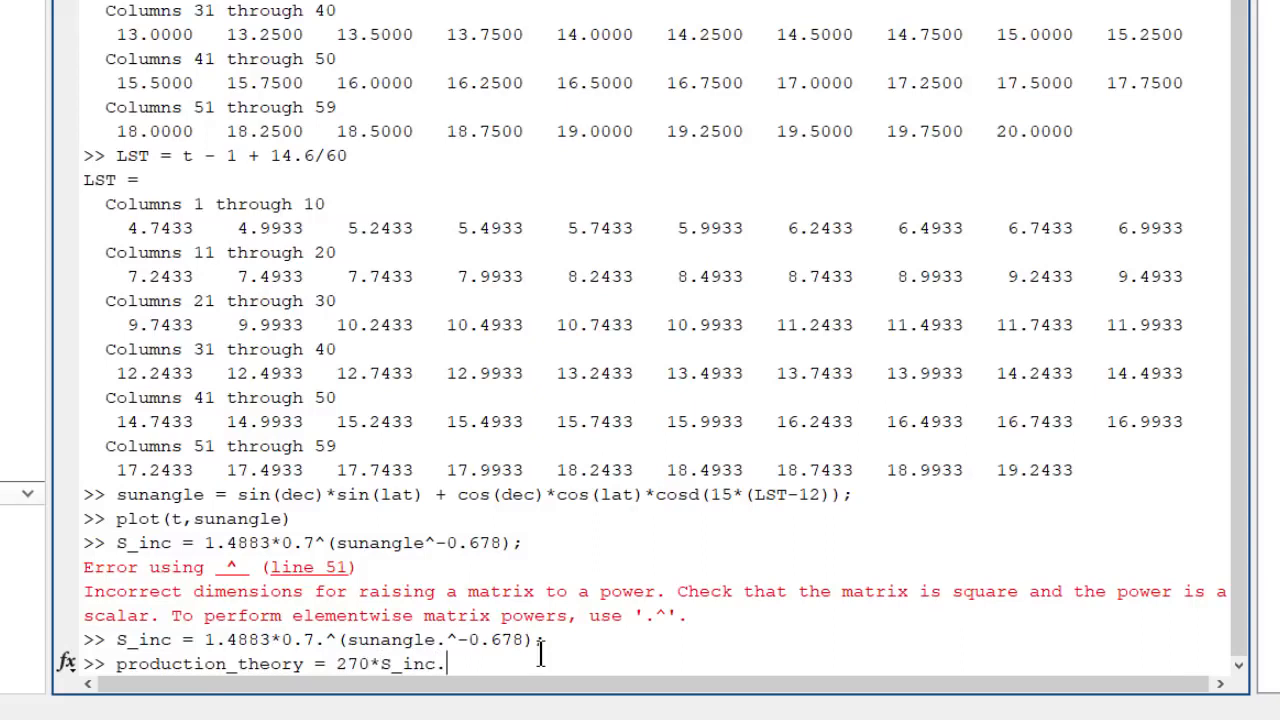
{"action": "type", "text": ".*sunangl"}
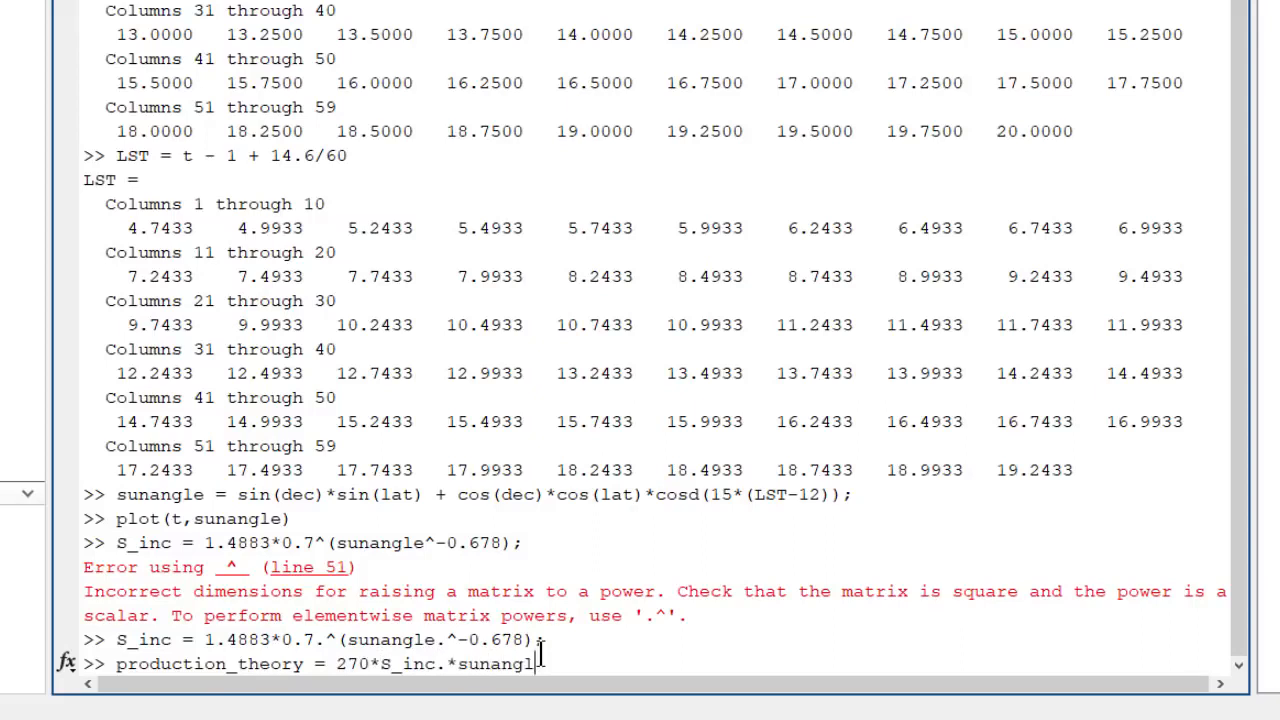
{"action": "key", "text": "enter"}
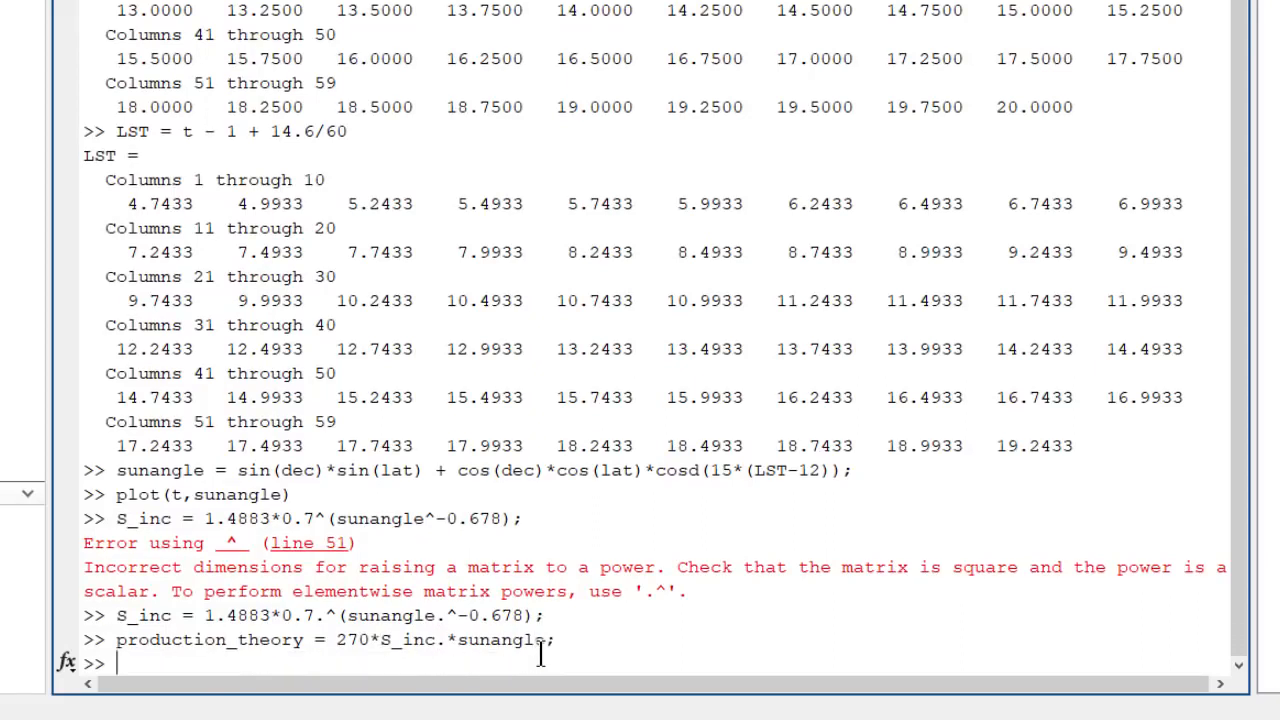
{"action": "type", "text": "plot(t,"}
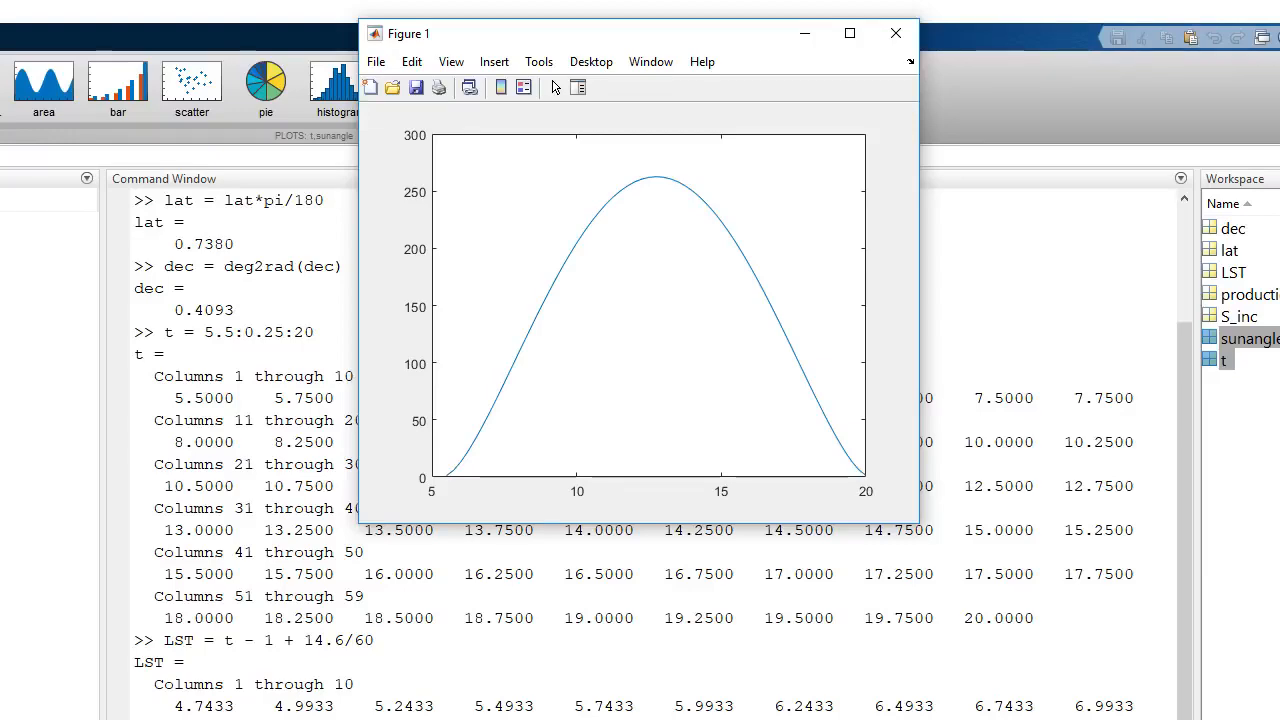
{"action": "left_click", "coordinate": [895, 33]}
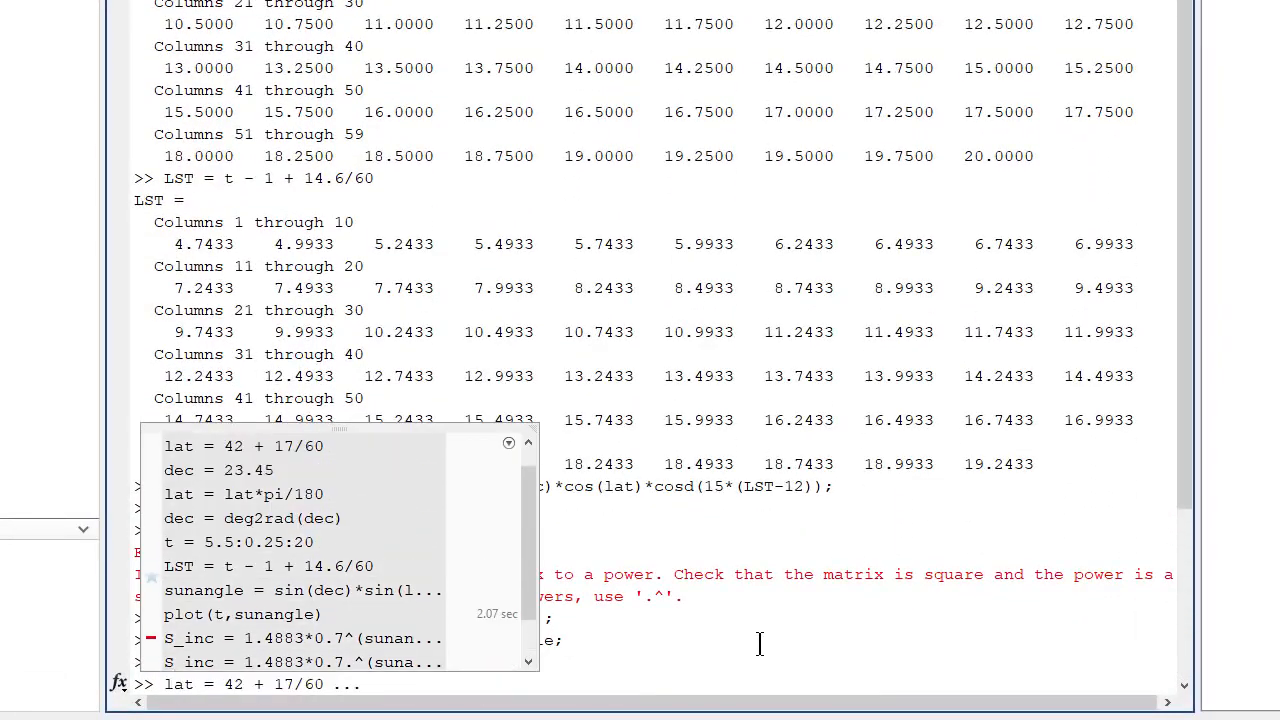
{"action": "mouse_move", "coordinate": [383, 550]}
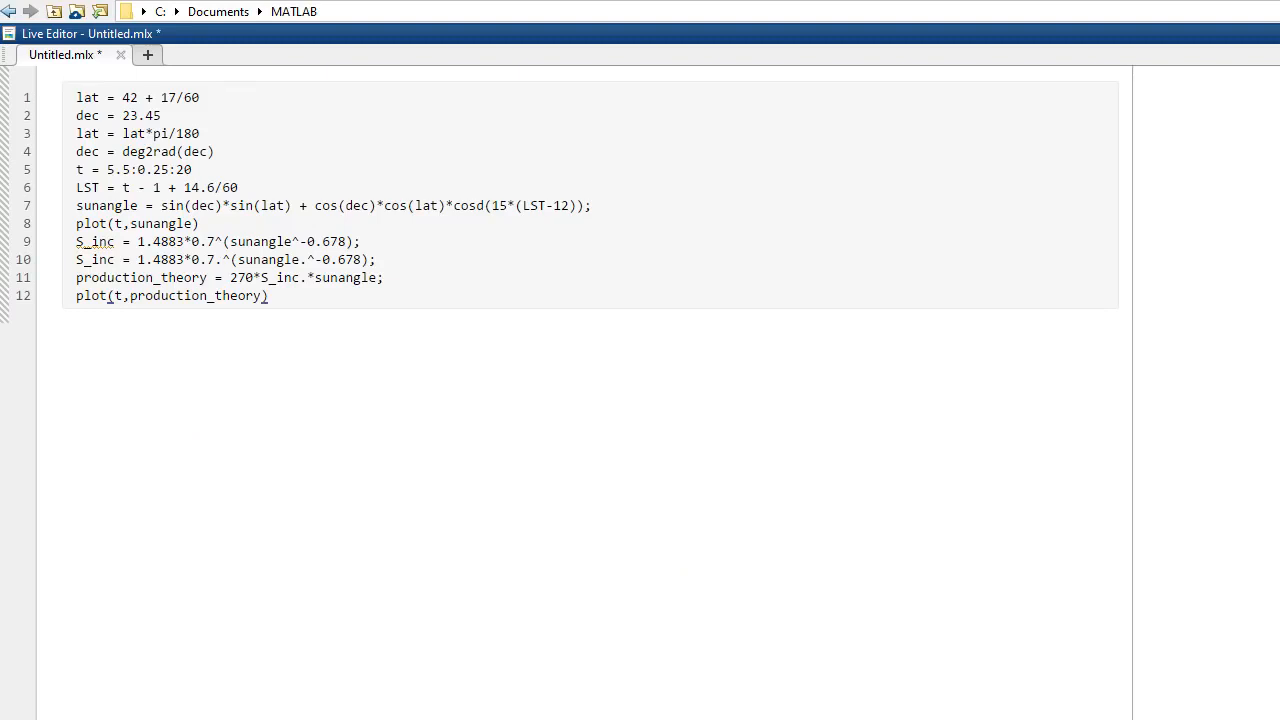
Add the 'Theoretical power production' text to the live script
{"action": "type", "text": "Theoret"}
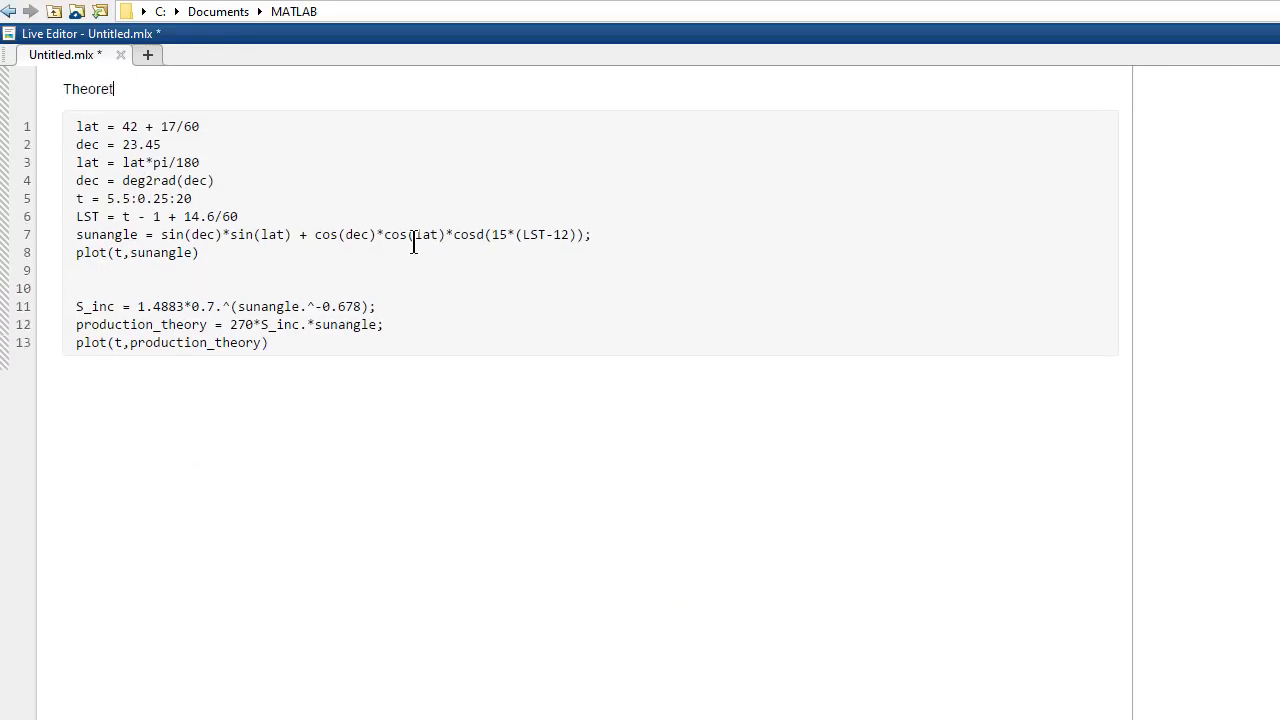
{"action": "type", "text": "heoretical power production"}
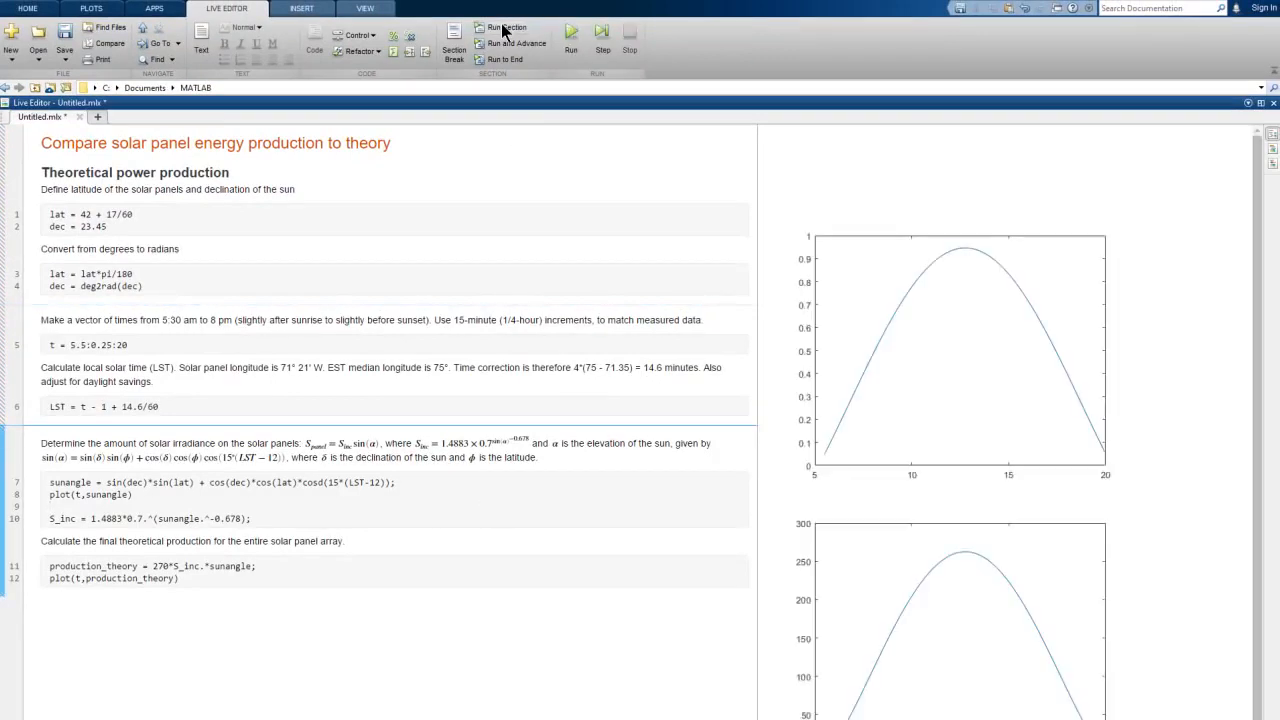
Rerun the live script and add 'time of day' and 'Energy production (kW)' axis labels to its code
{"action": "left_click", "coordinate": [505, 27]}
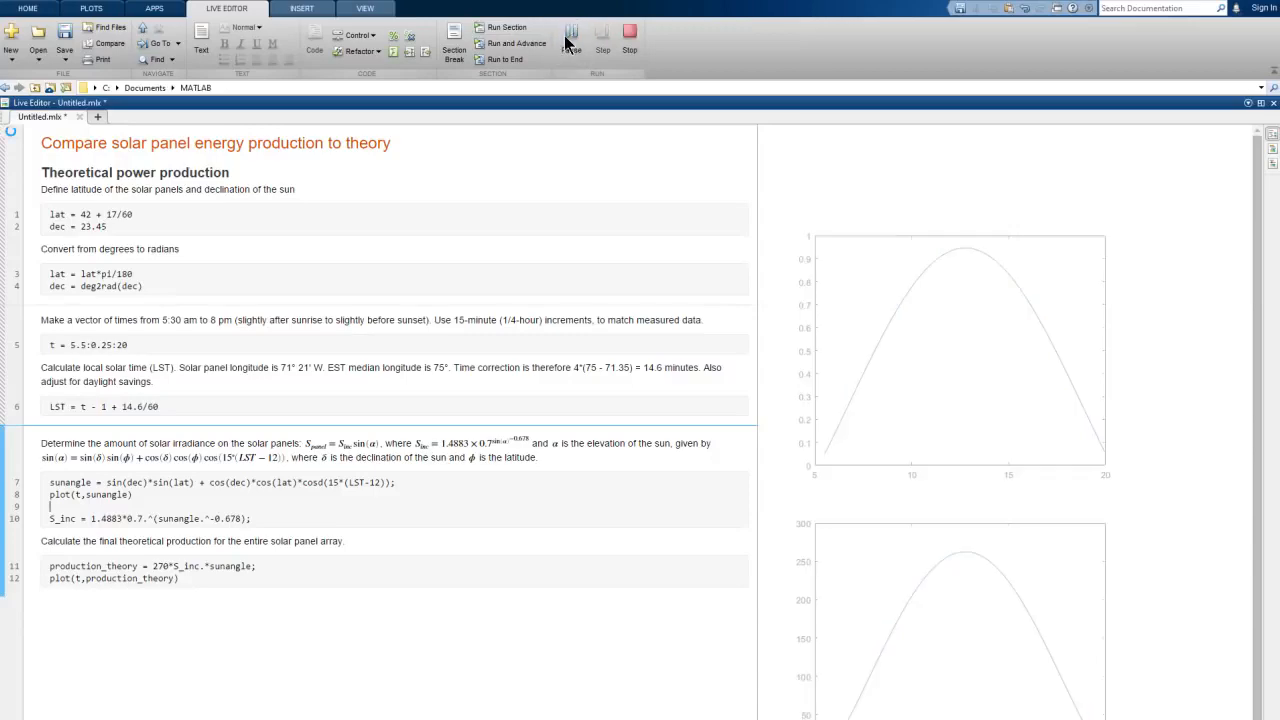
{"action": "left_click", "coordinate": [571, 37]}
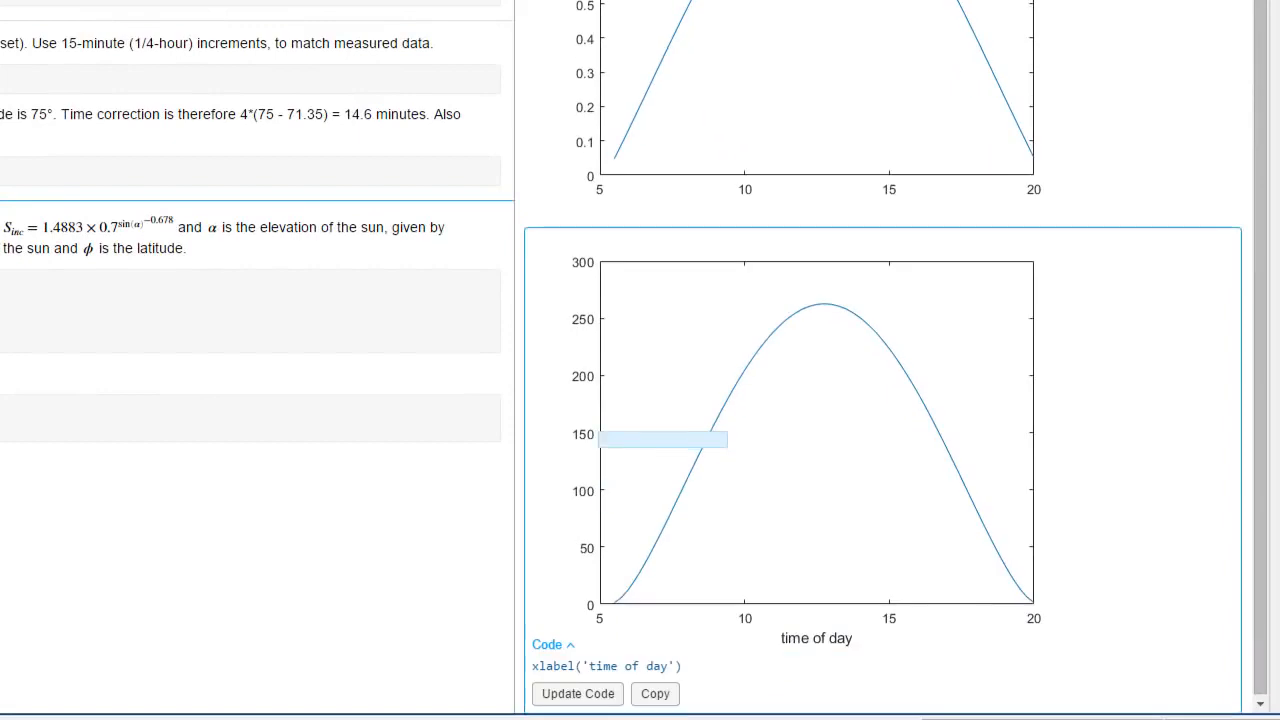
{"action": "left_click", "coordinate": [577, 693]}
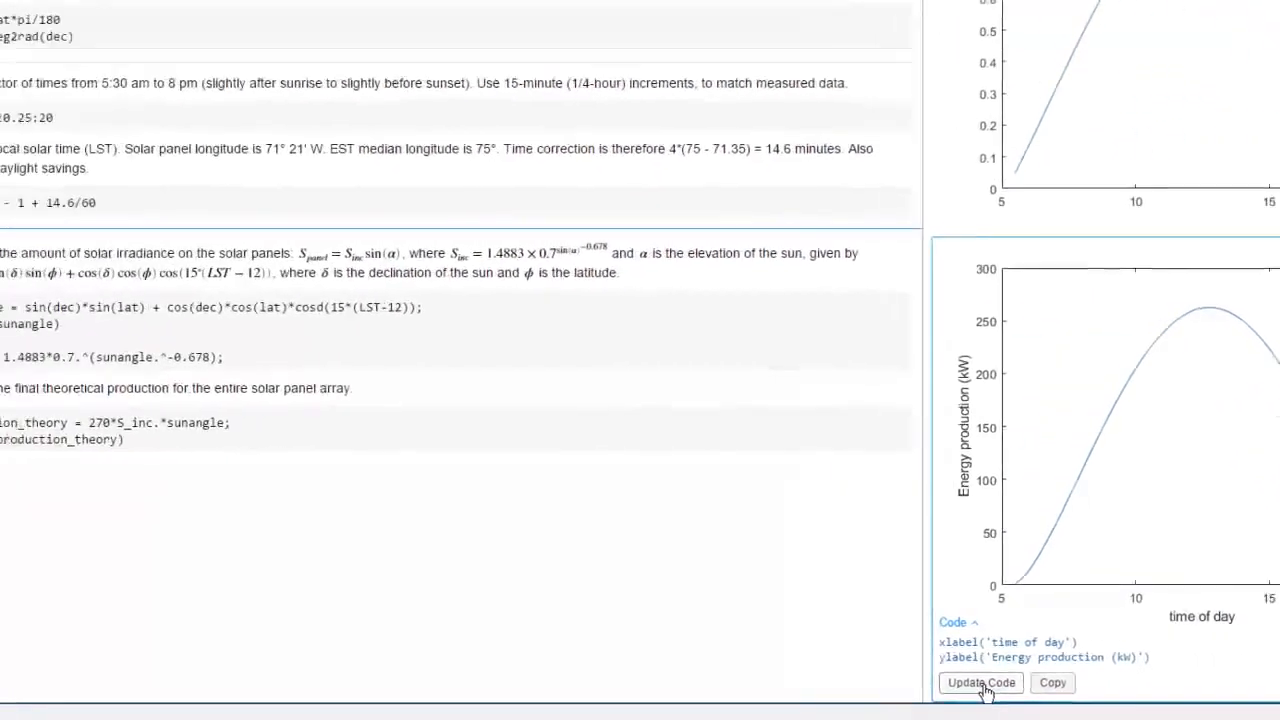
{"action": "left_click", "coordinate": [981, 682]}
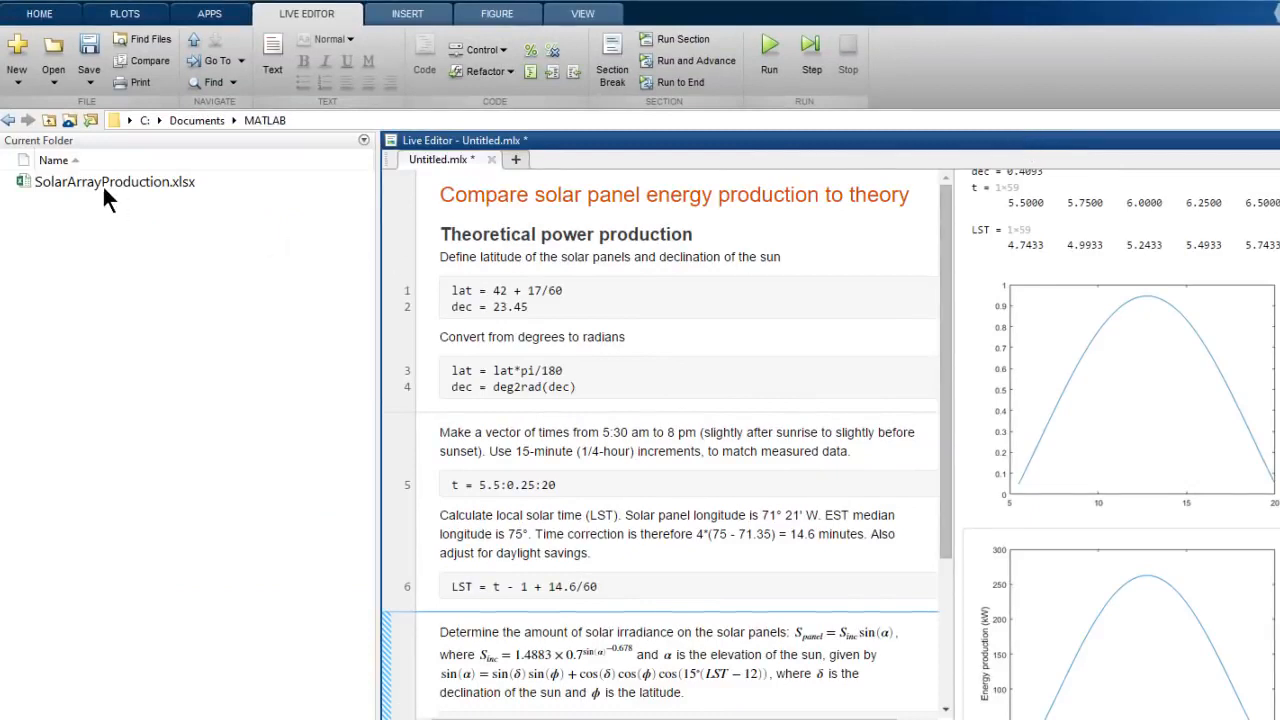
Open SolarArrayProduction.xlsx in the Import Tool
{"action": "left_click", "coordinate": [114, 181]}
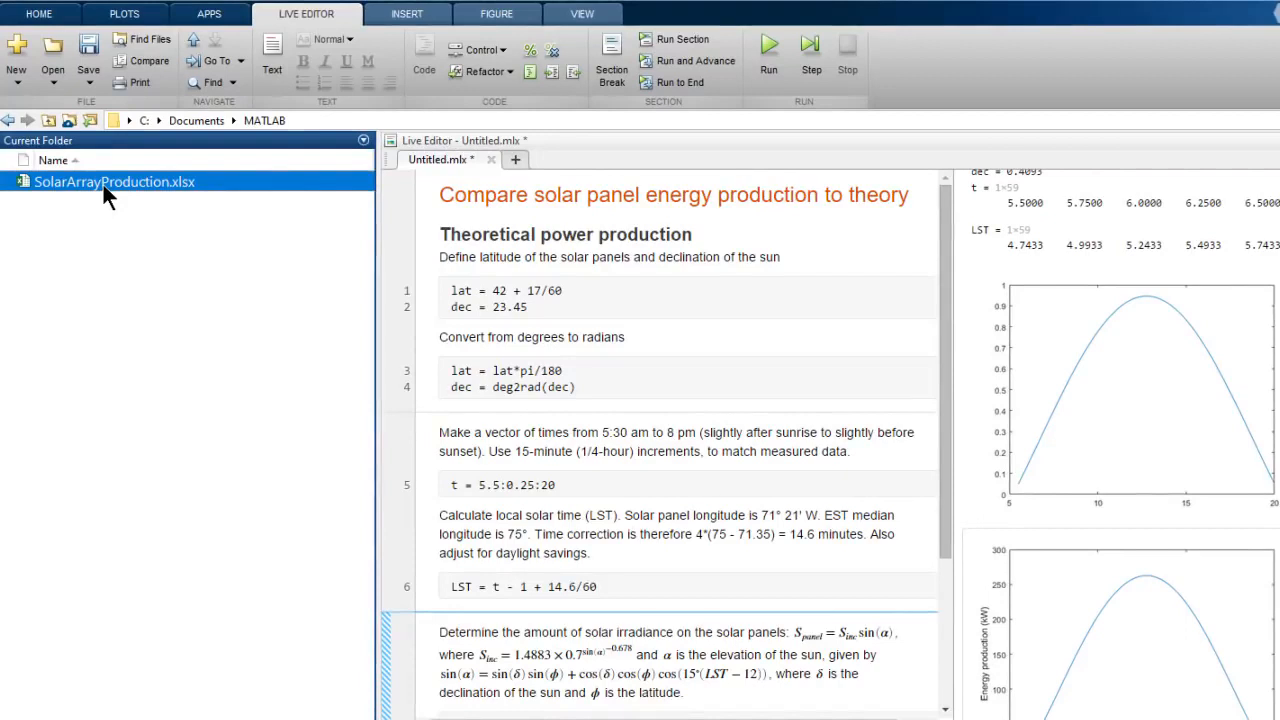
{"action": "right_click", "coordinate": [114, 181]}
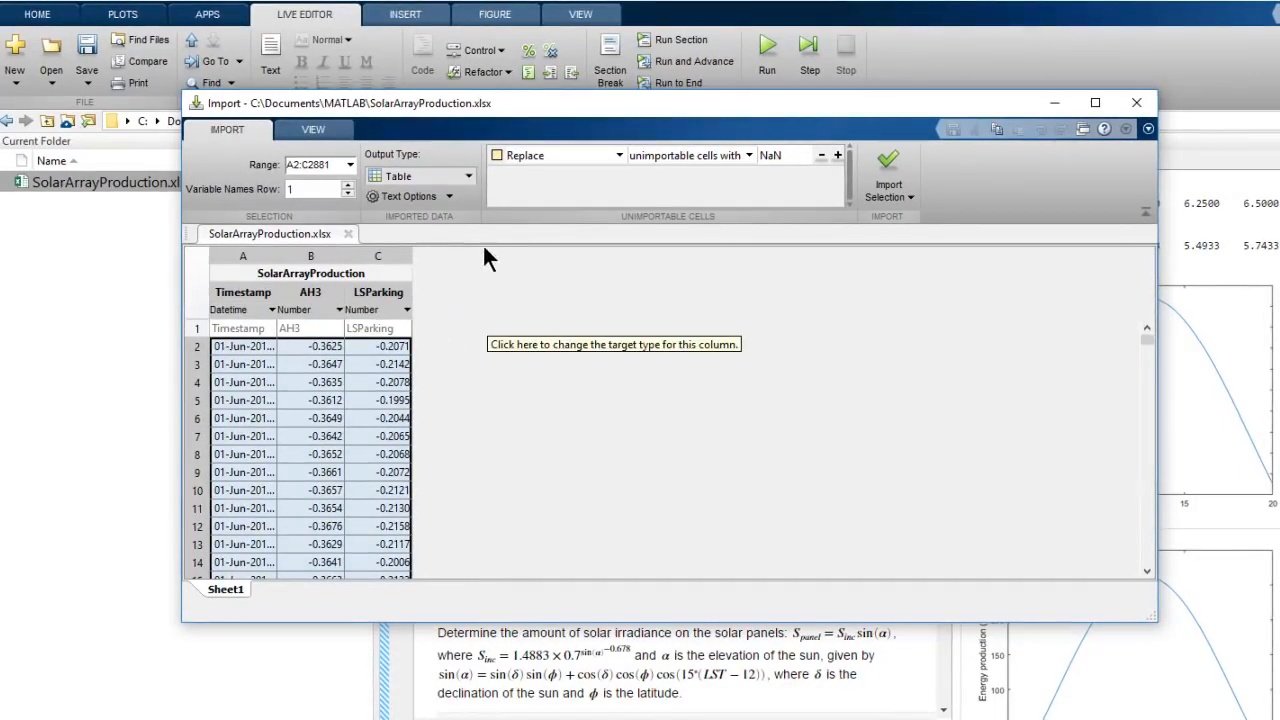
{"action": "mouse_move", "coordinate": [470, 185]}
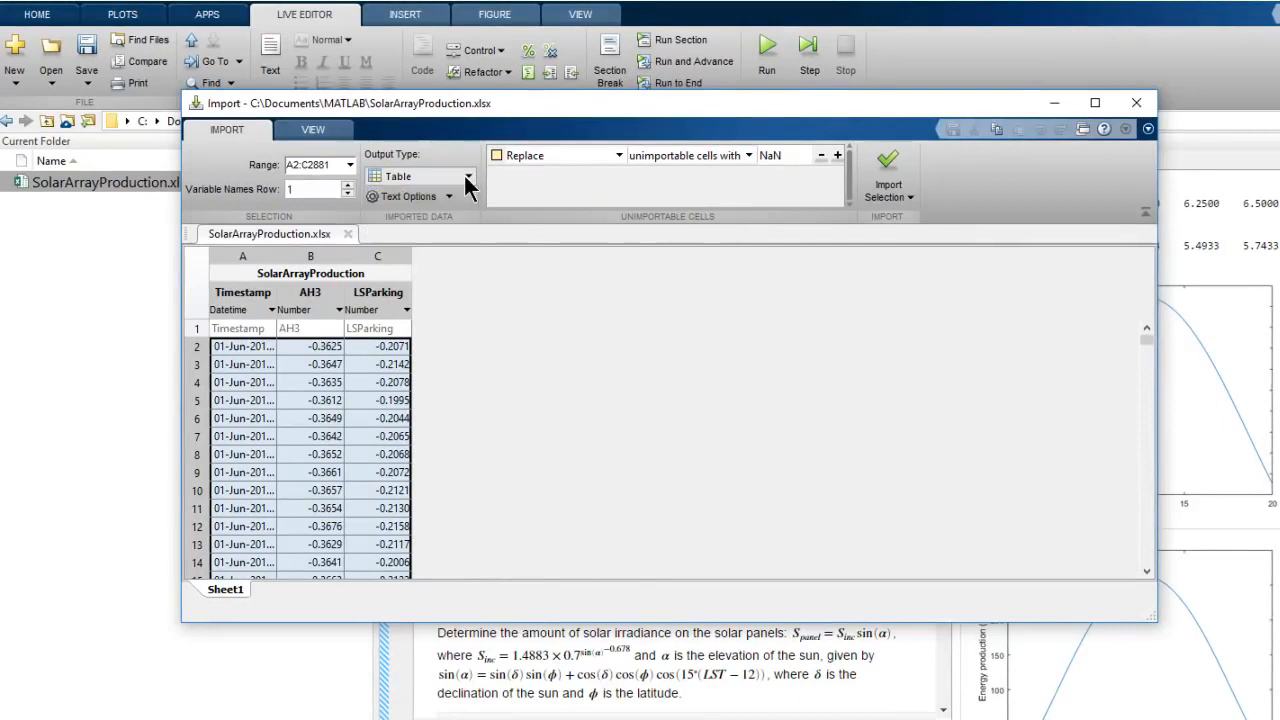
{"action": "mouse_move", "coordinate": [405, 293]}
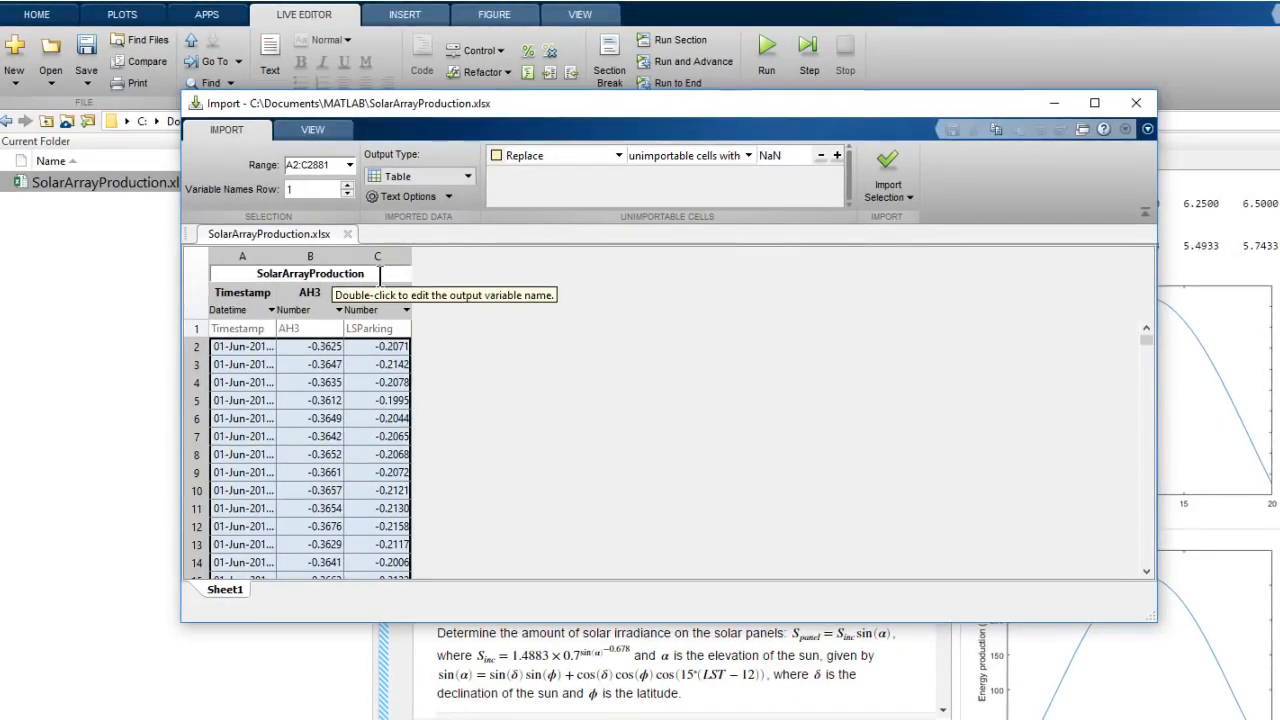
{"action": "scroll", "scroll_direction": "down", "scroll_amount": 3}
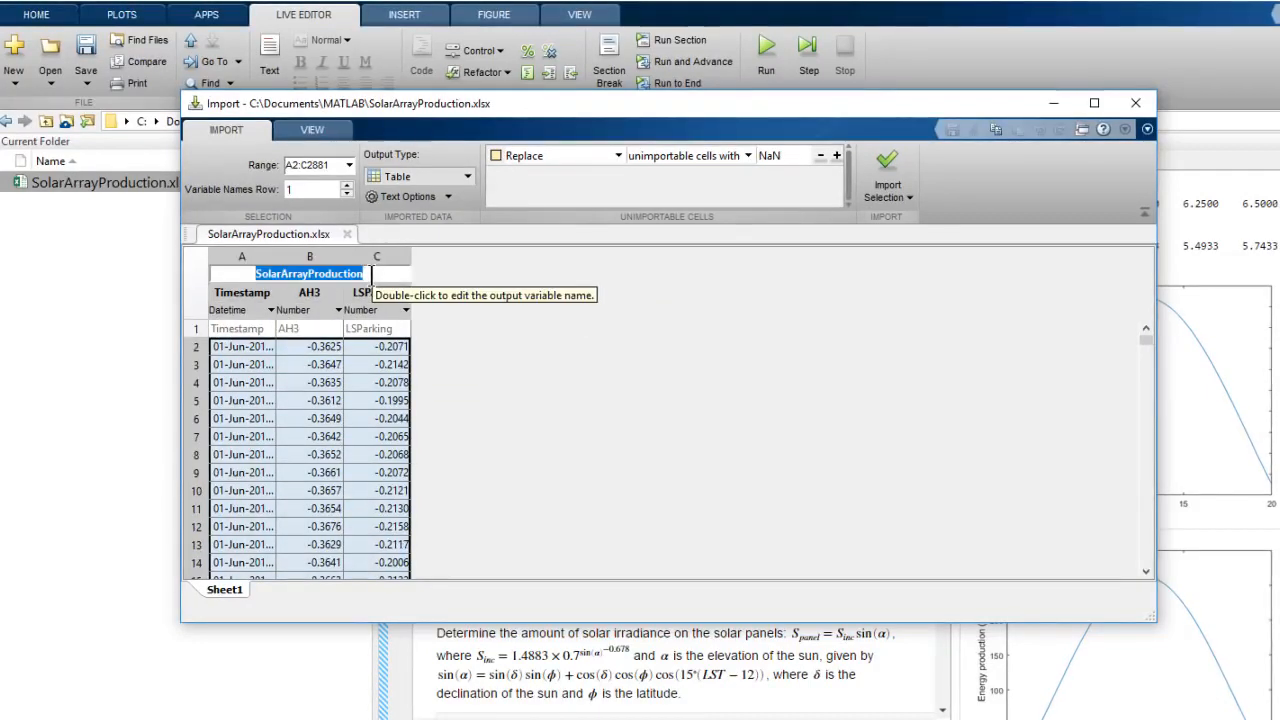
Import the spreadsheet selection as a table named production and close the Import Tool
{"action": "type", "text": "production"}
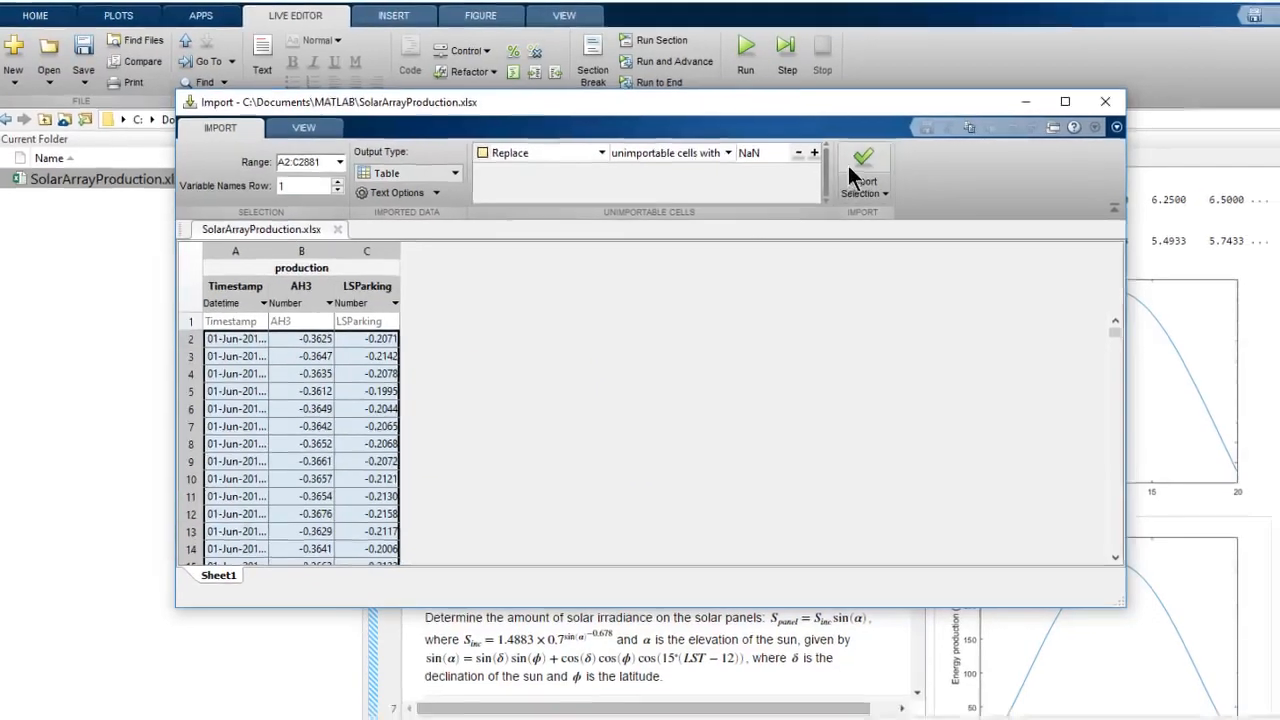
{"action": "left_click", "coordinate": [862, 155]}
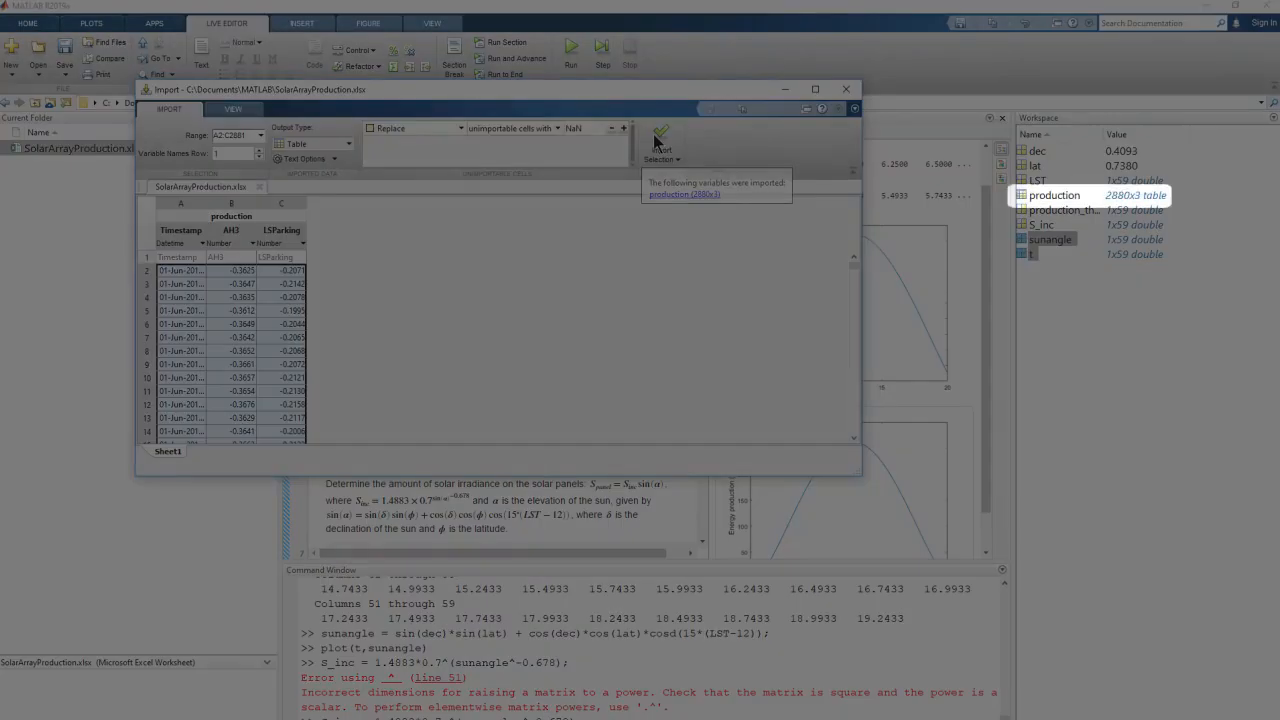
{"action": "left_click", "coordinate": [660, 140]}
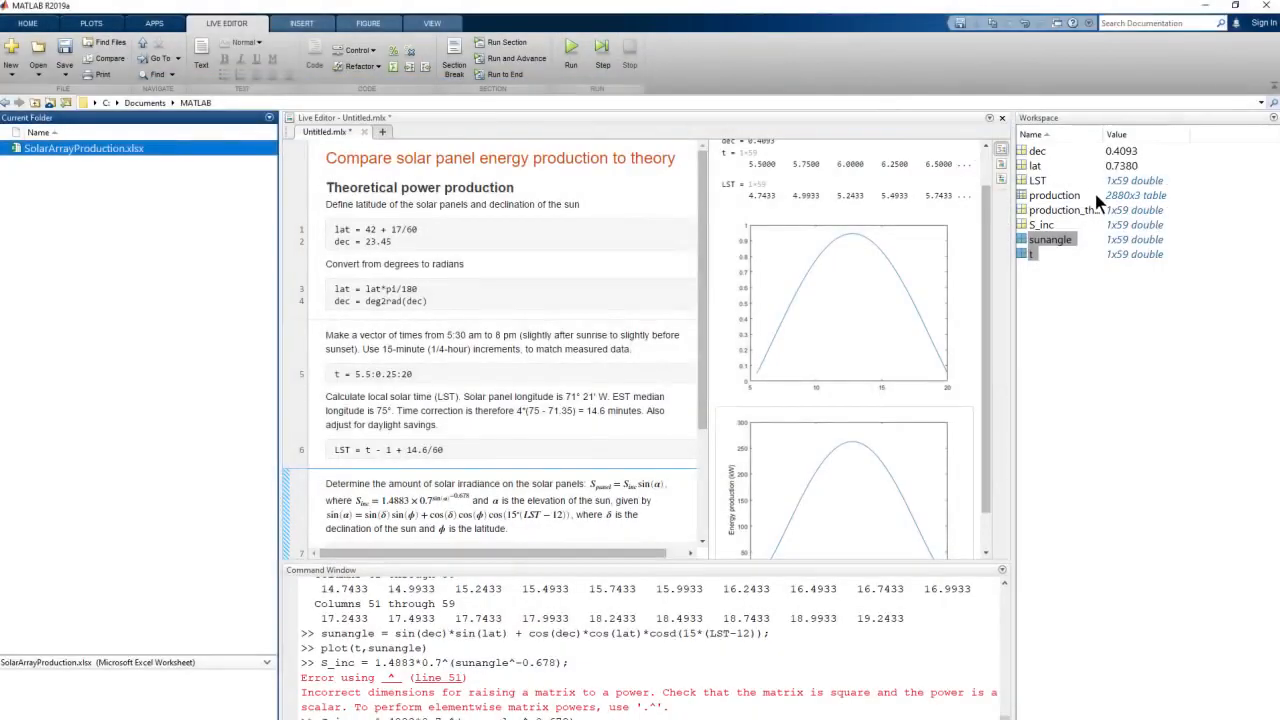
{"action": "double_click", "coordinate": [1054, 195]}
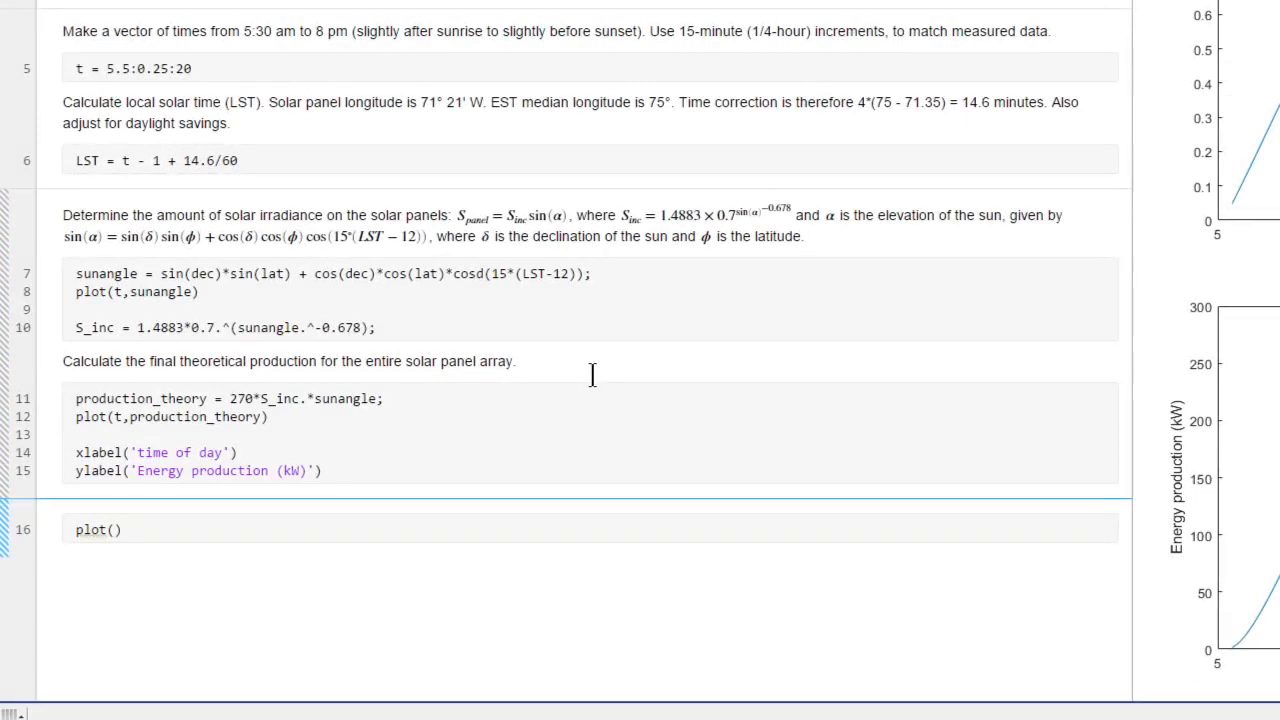
Type the plot(production.Timestamp, production.AH3) line for the measured June data
{"action": "type", "text": "proe"}
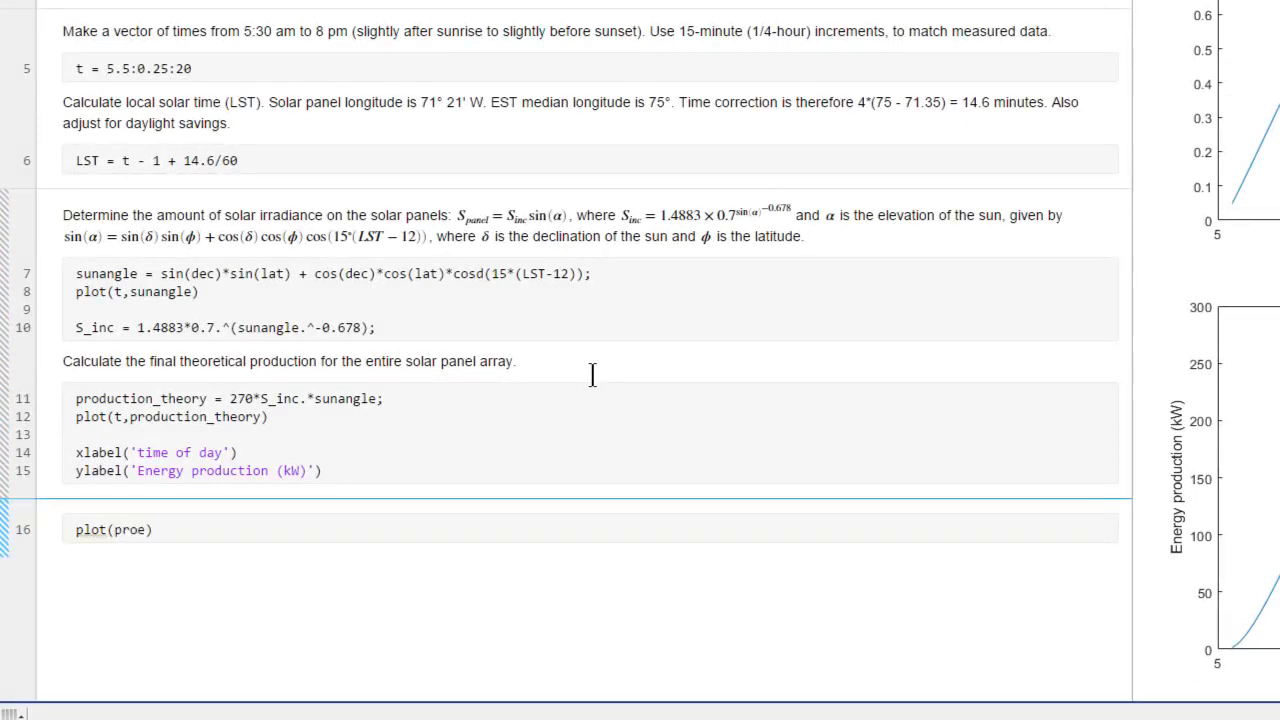
{"action": "type", "text": "production"}
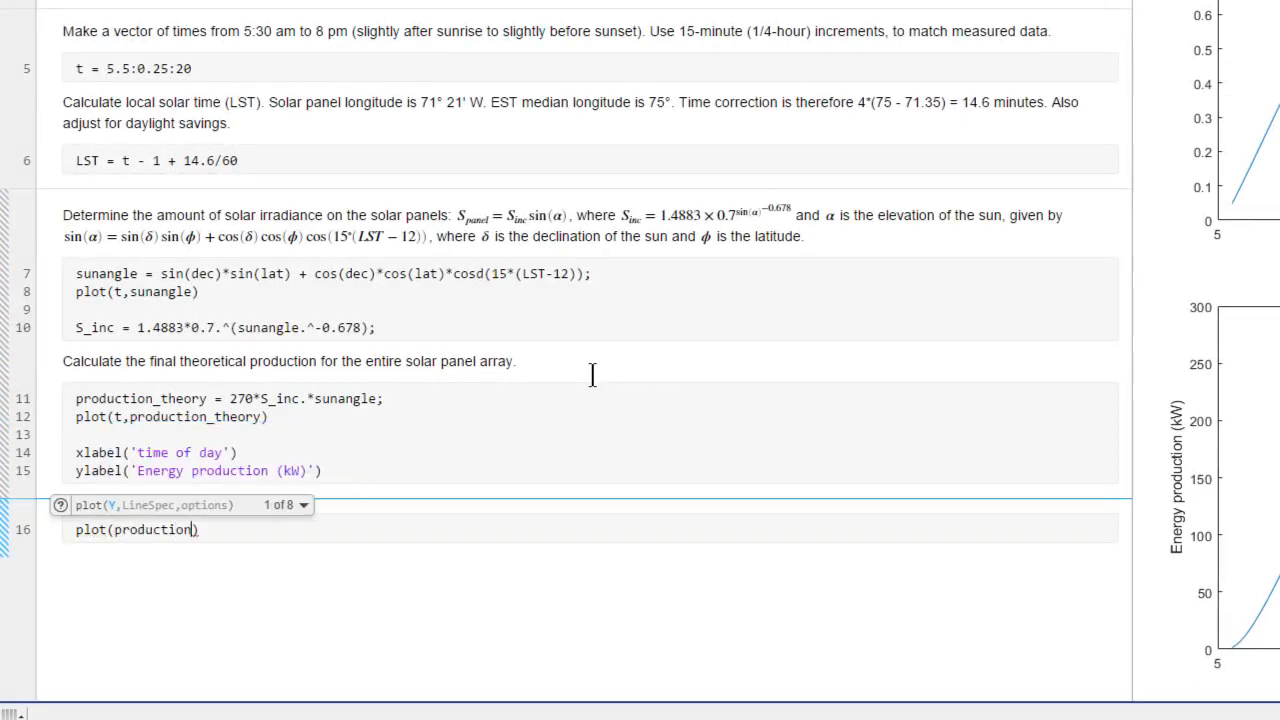
{"action": "type", "text": ".Timestamp,"}
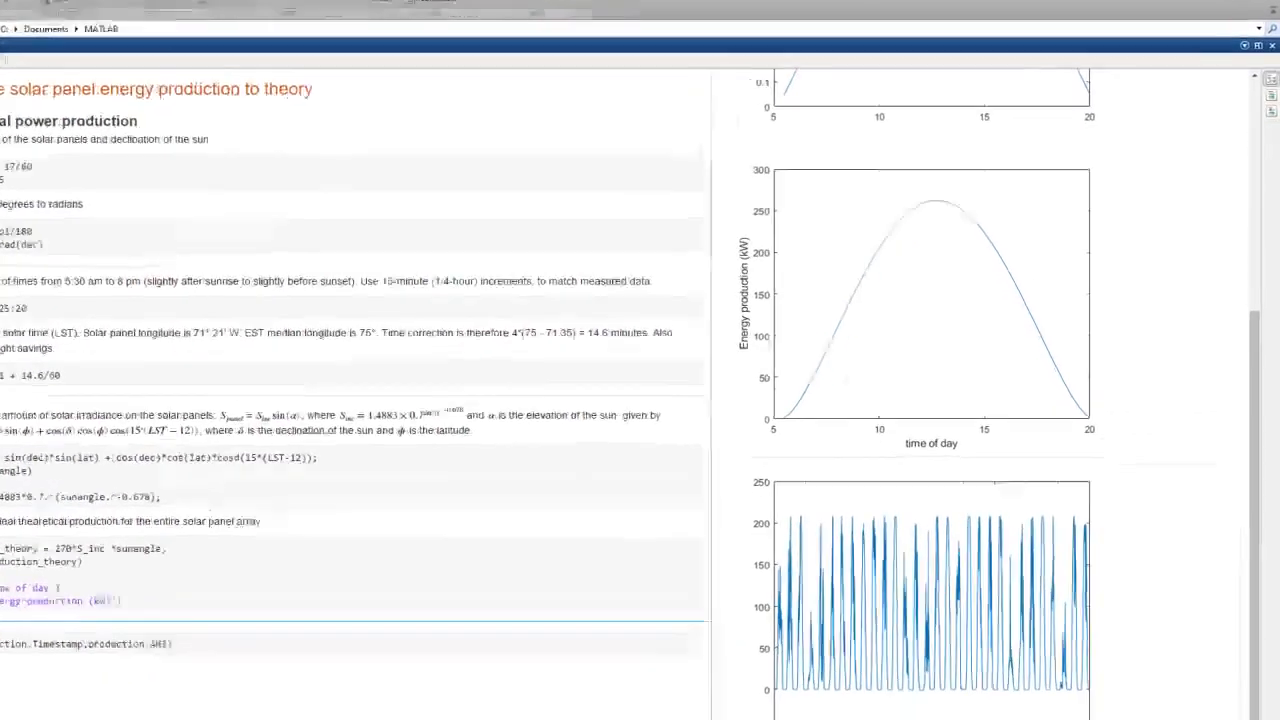
Drag a zoom box over the later June days on the measured production plot
{"action": "scroll", "scroll_direction": "down", "scroll_amount": 3}
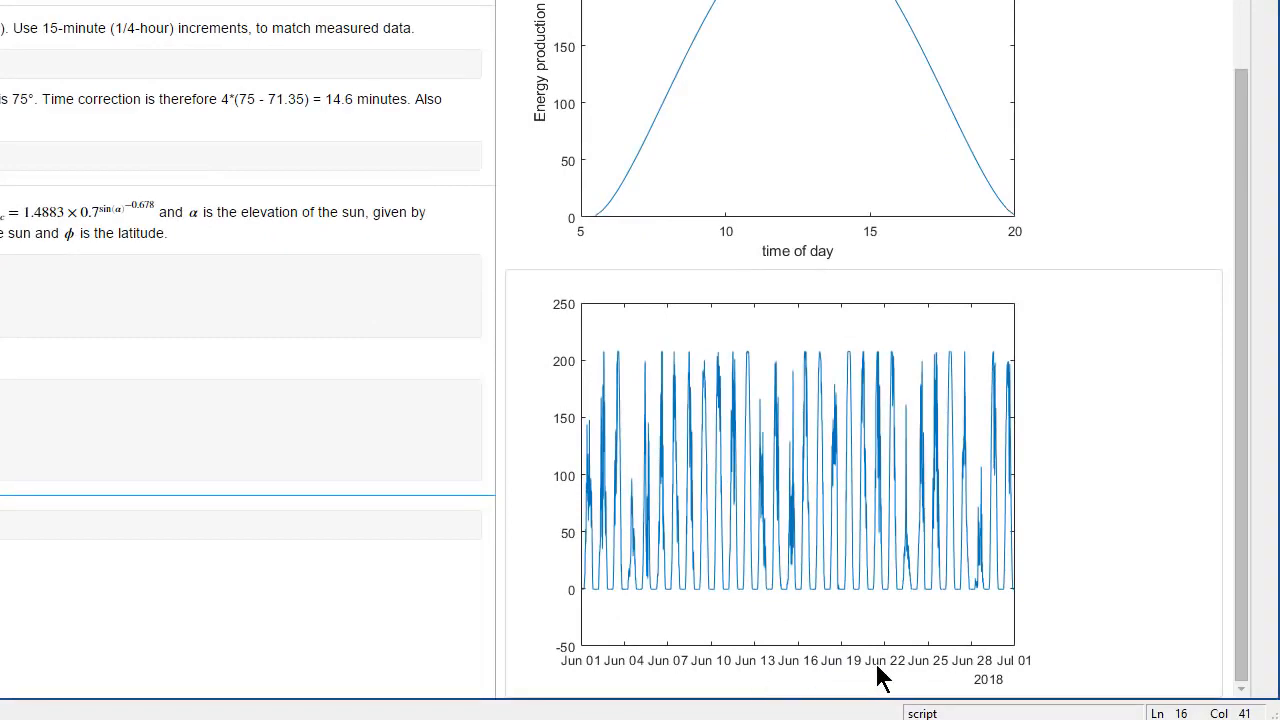
{"action": "mouse_move", "coordinate": [945, 475]}
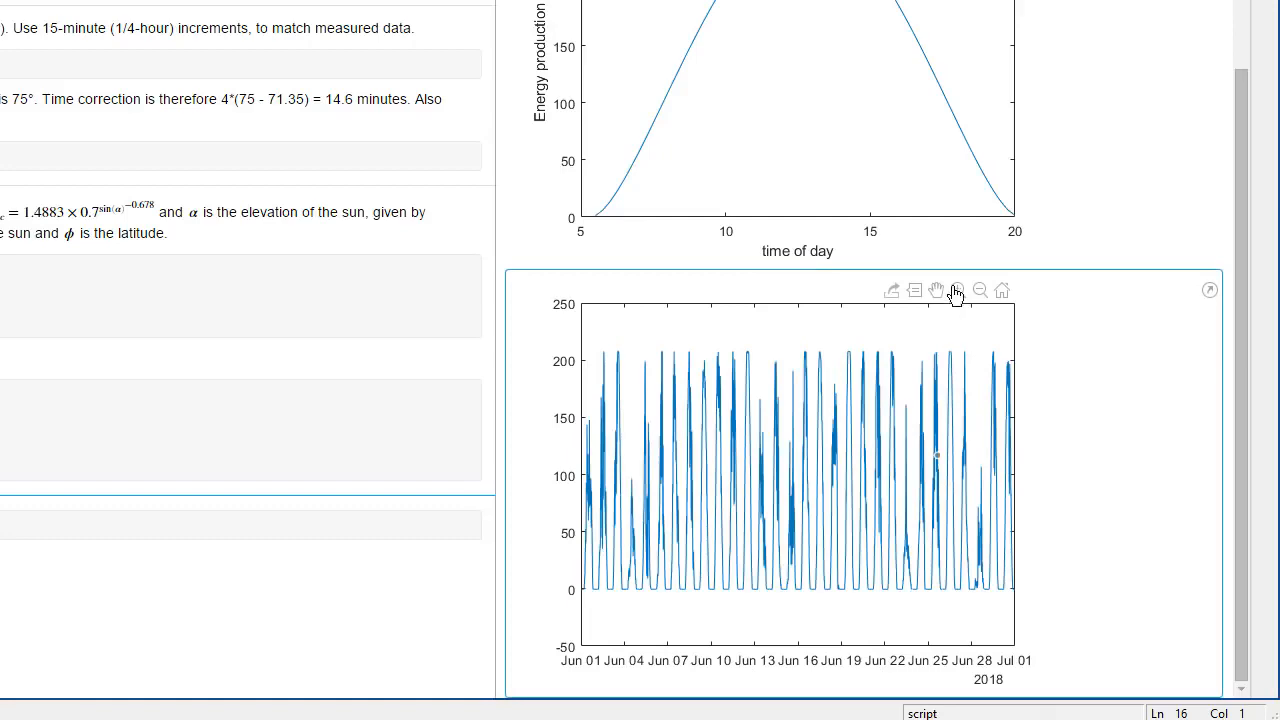
{"action": "mouse_move", "coordinate": [957, 290]}
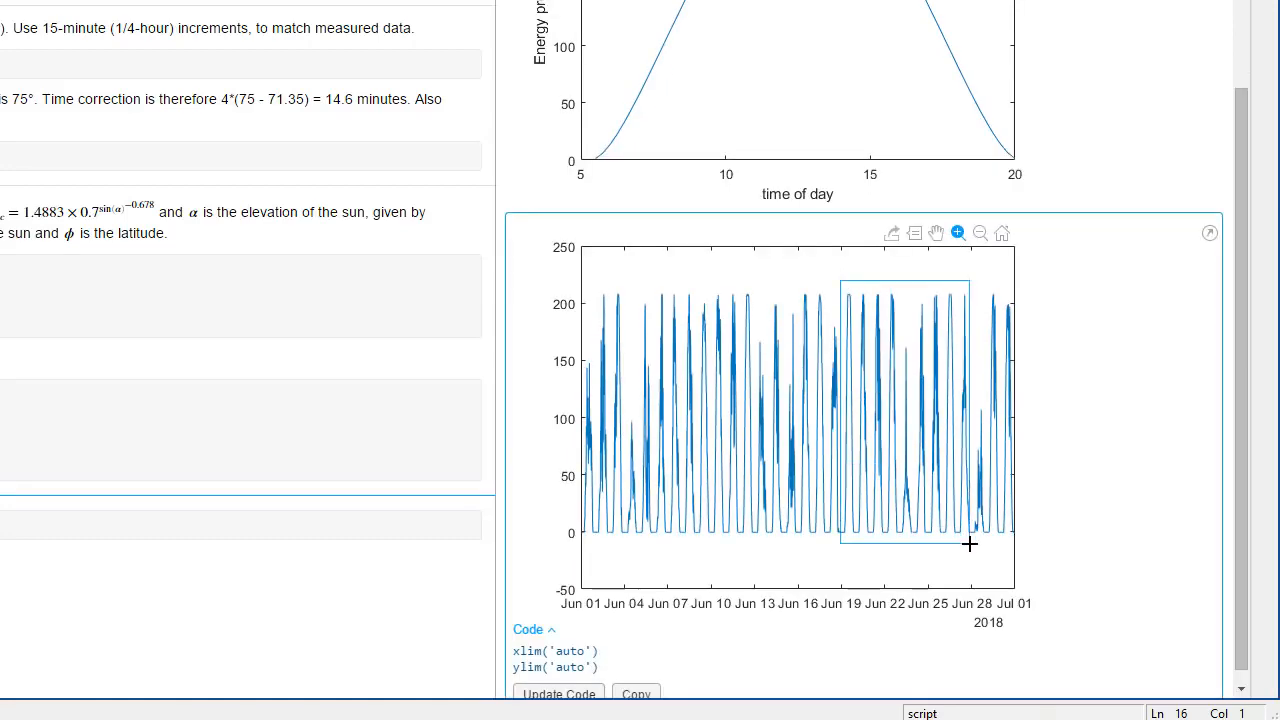
{"action": "left_click_drag", "start_coordinate": [842, 275], "coordinate": [968, 547]}
{"action": "type", "text": "June2018 = reshape(production.AH3,96,30);"}
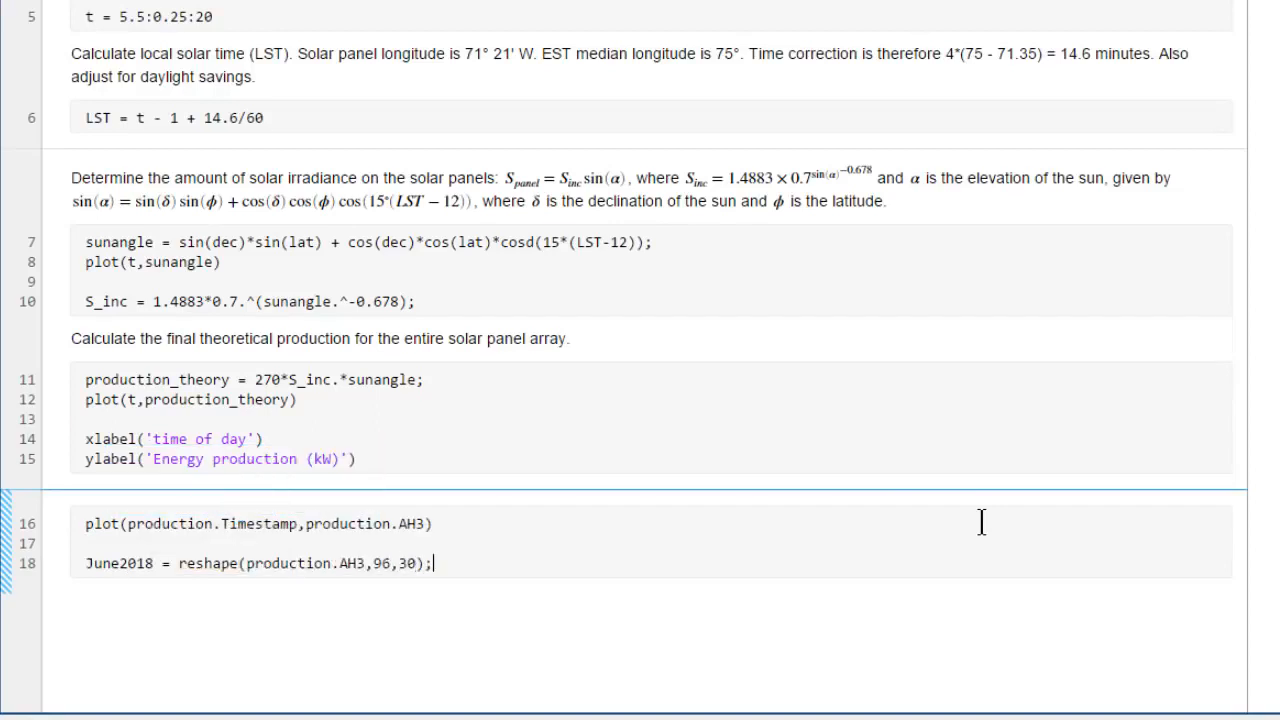
Add a line setting dayofinterest to column 21 of June2018
{"action": "key", "text": "enter"}
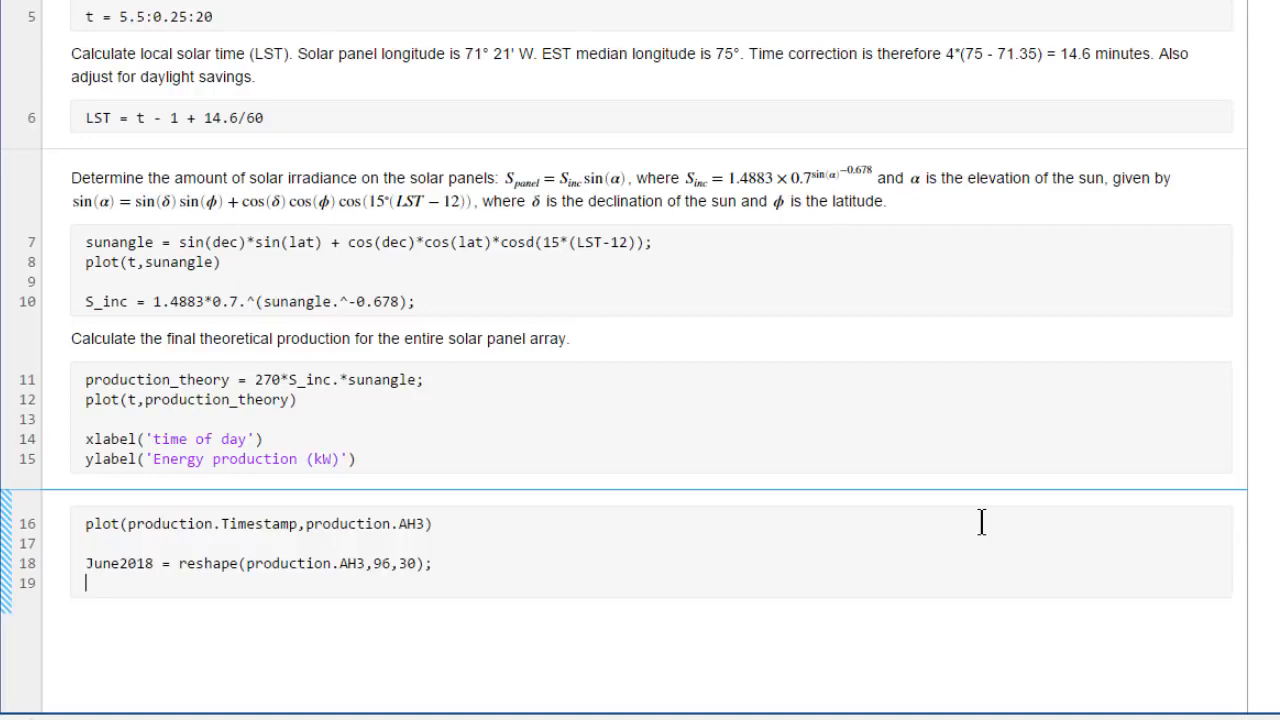
{"action": "type", "text": "dayofinterest"}
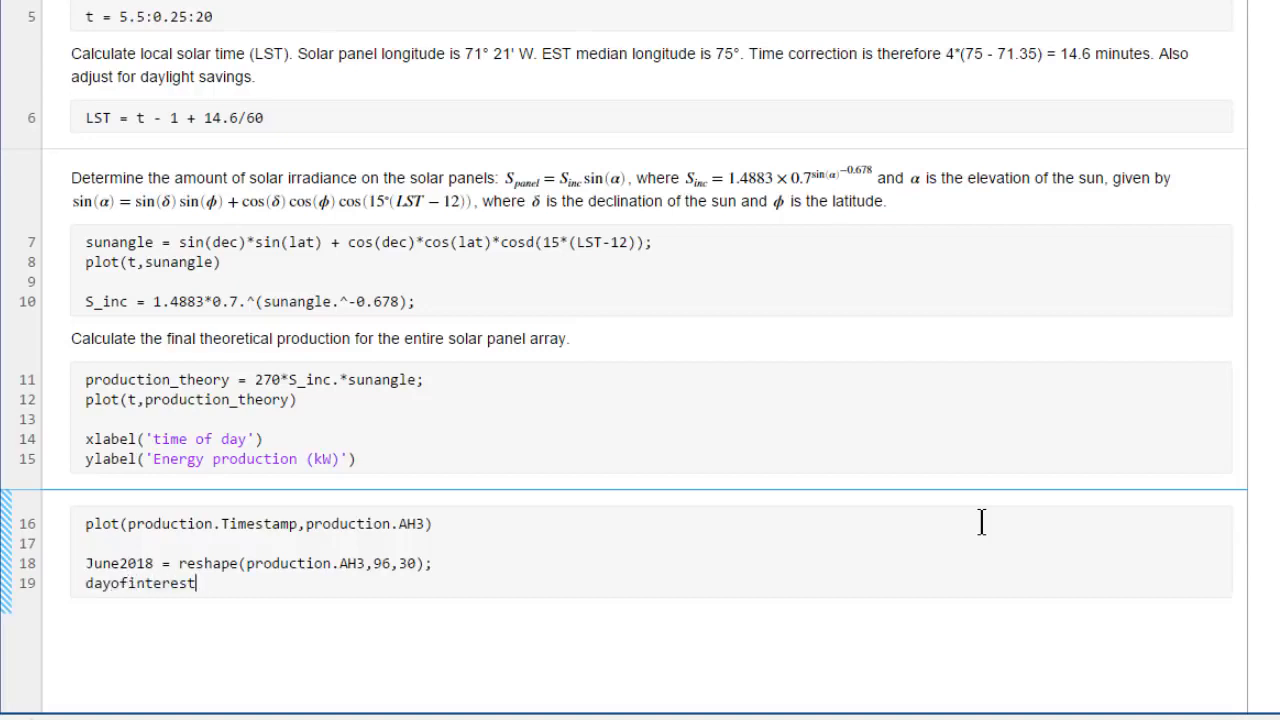
{"action": "type", "text": "="}
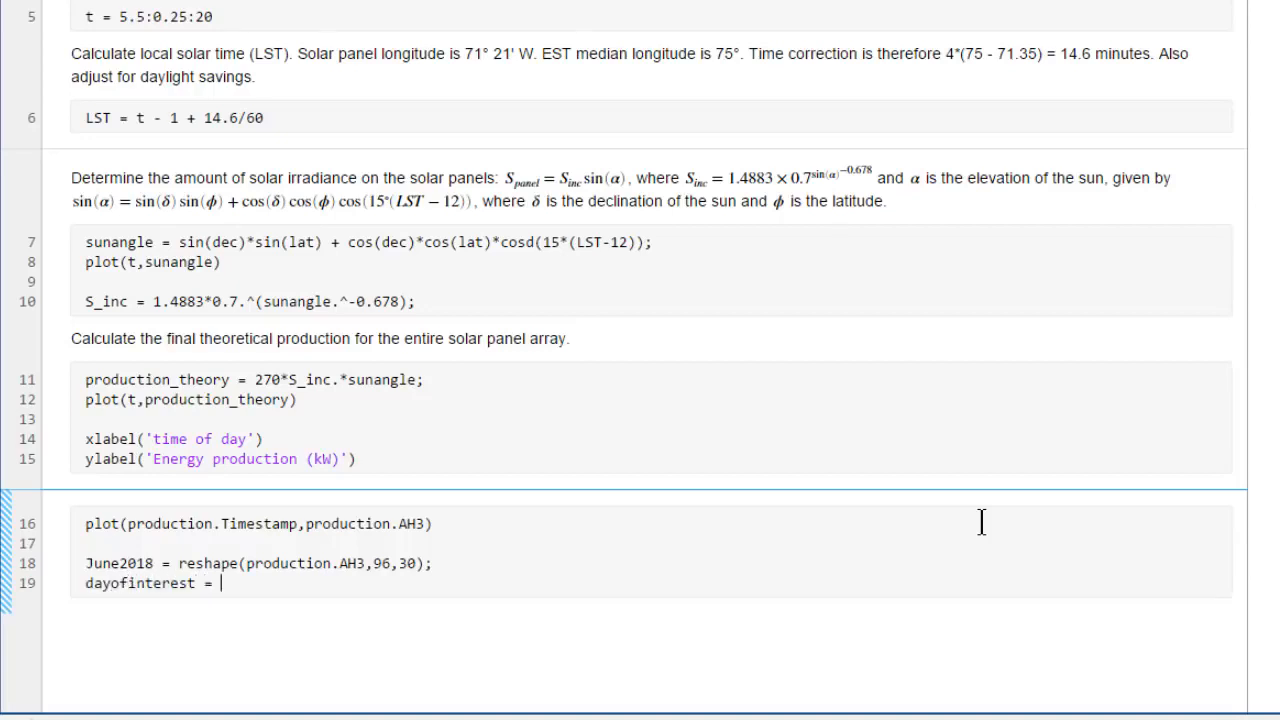
{"action": "type", "text": "June2018(:,21);"}
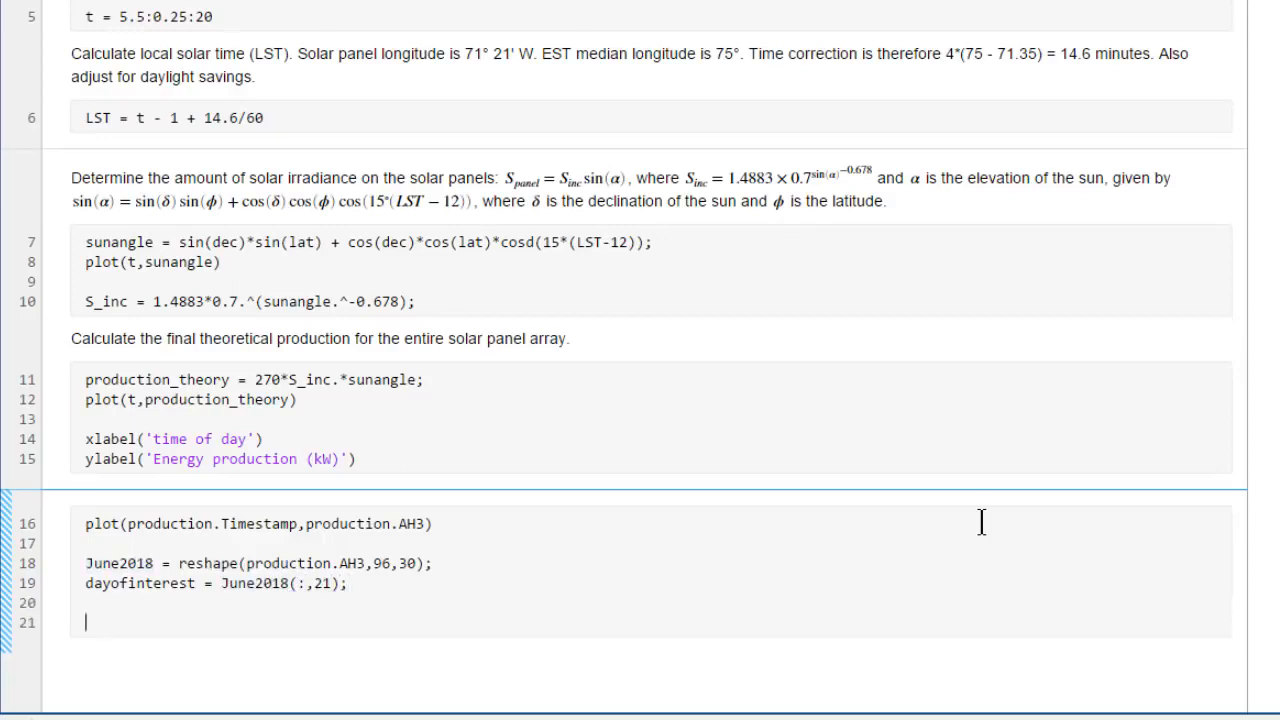
Define tfullday = 0:0.25:23.75 and plot dayofinterest against it
{"action": "type", "text": "tfullday = 0"}
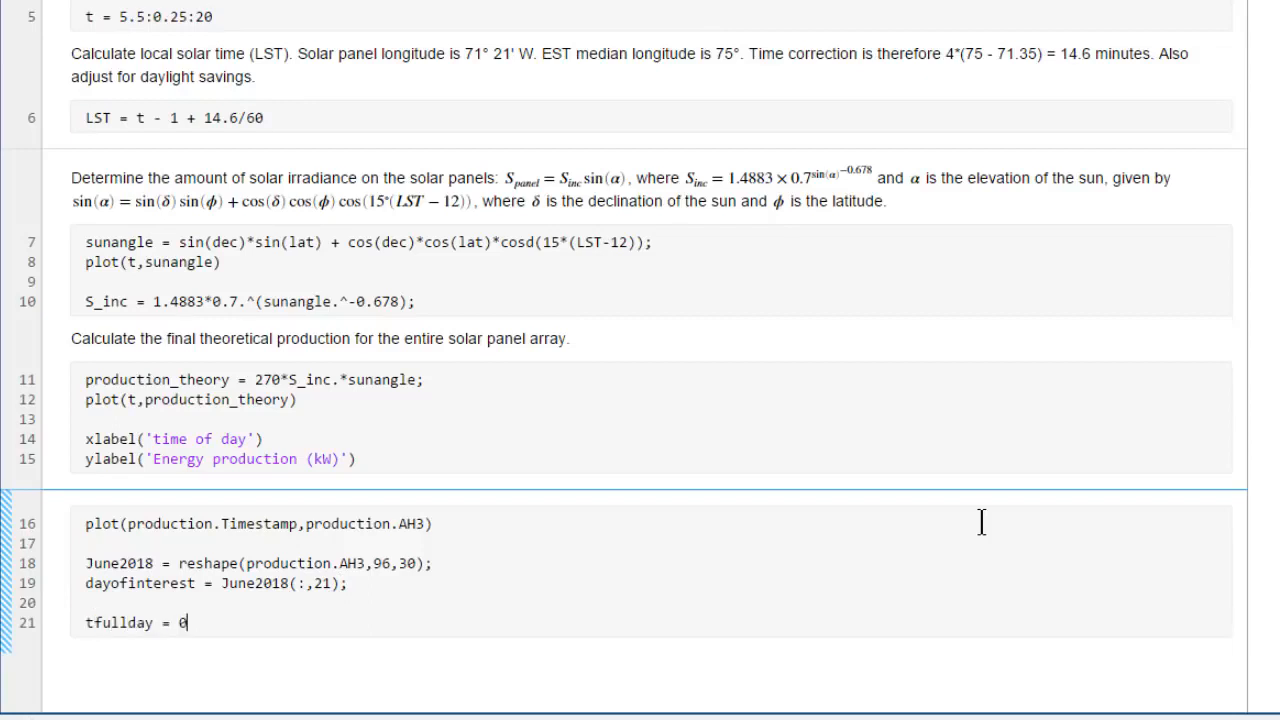
{"action": "type", "text": ":0.25"}
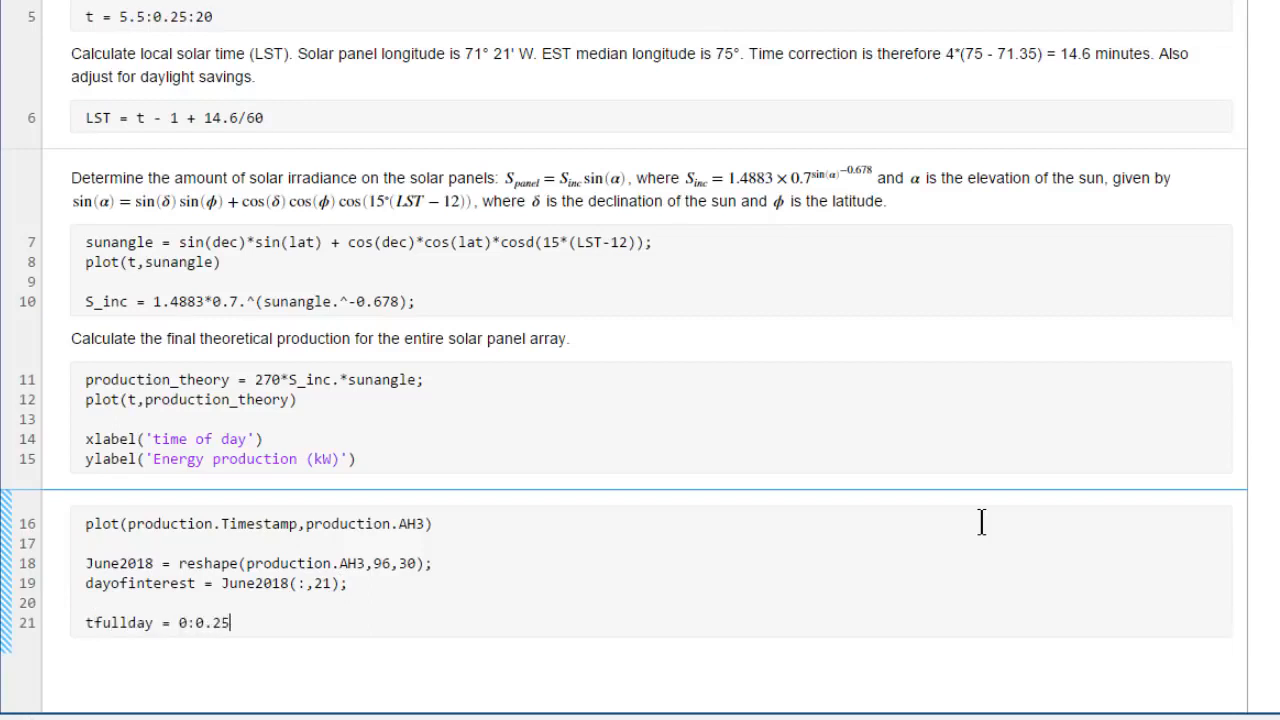
{"action": "type", "text": "23.75"}
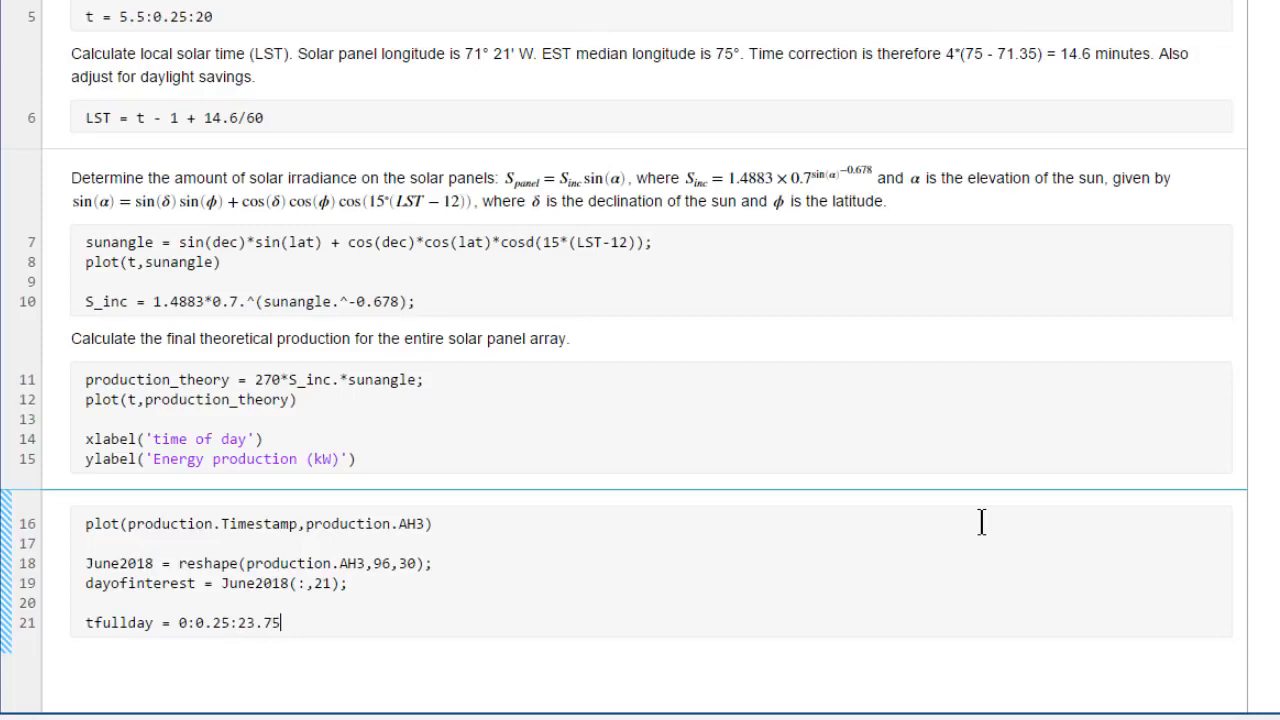
{"action": "type", "text": "pl"}
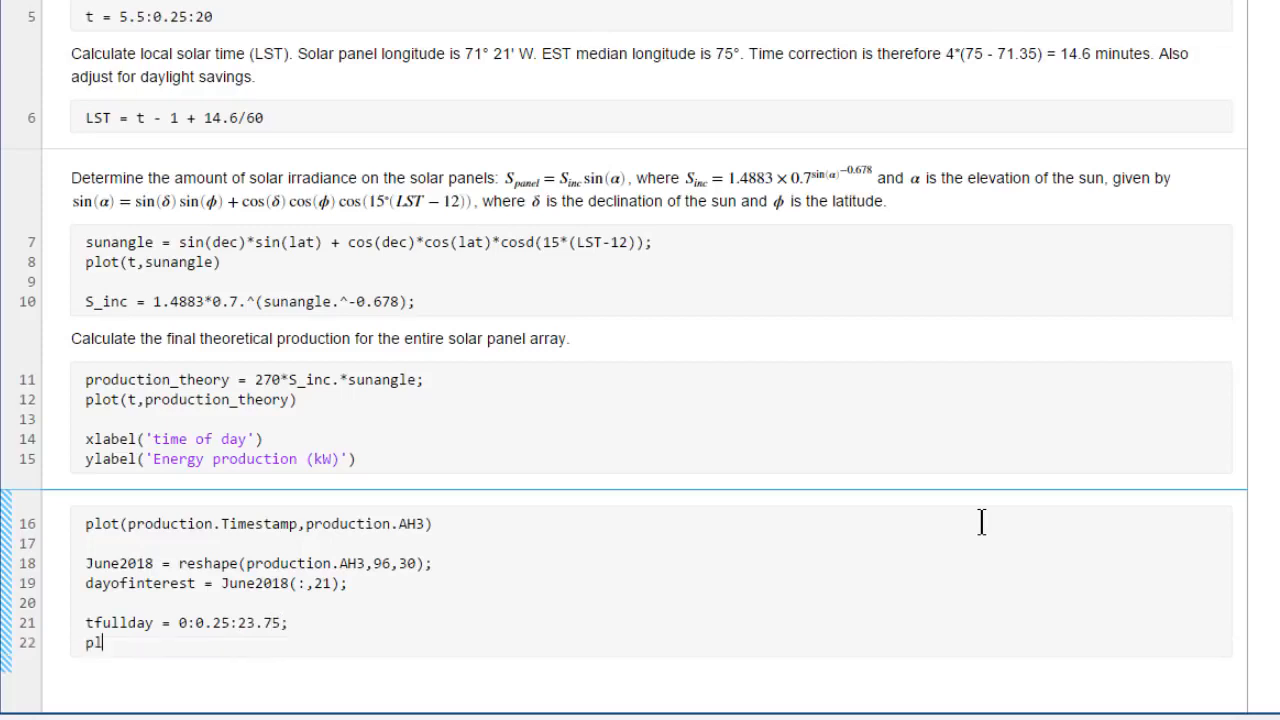
{"action": "type", "text": "ot(tfullday,dayofinterest)"}
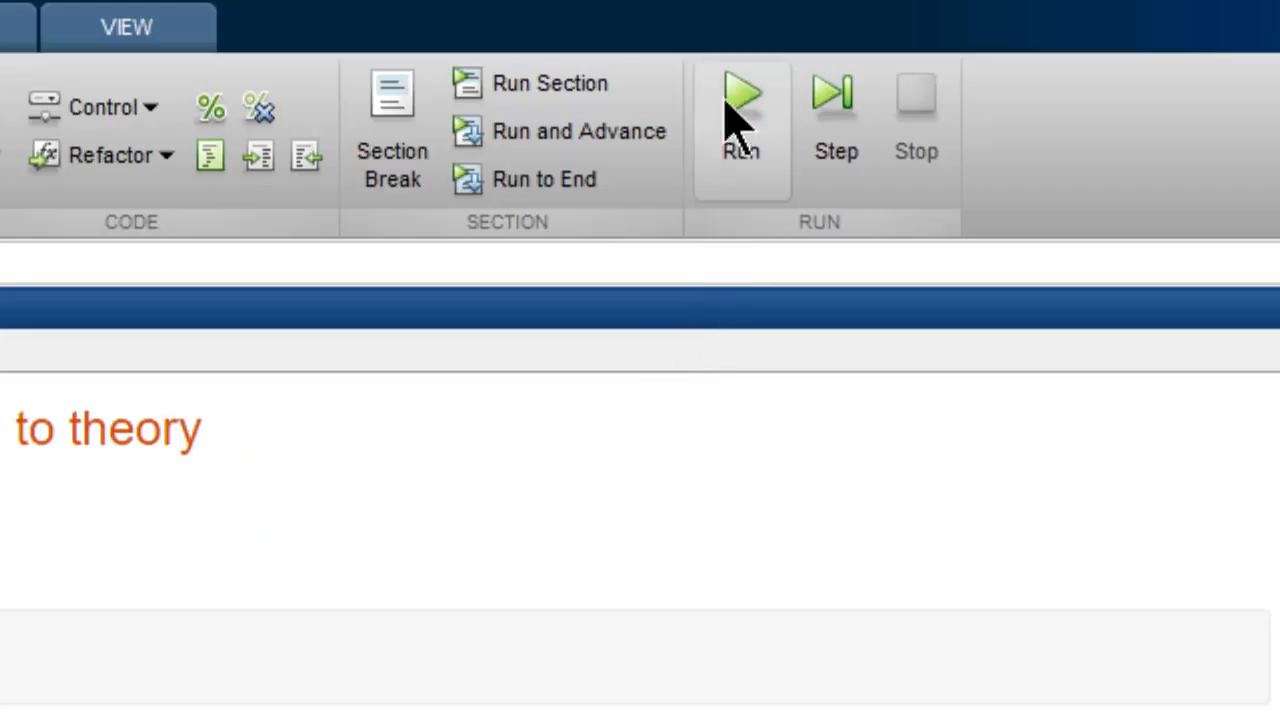
Rerun the live script to show the overlaid curves and export it as solarpower.pdf
{"action": "left_click", "coordinate": [742, 95]}
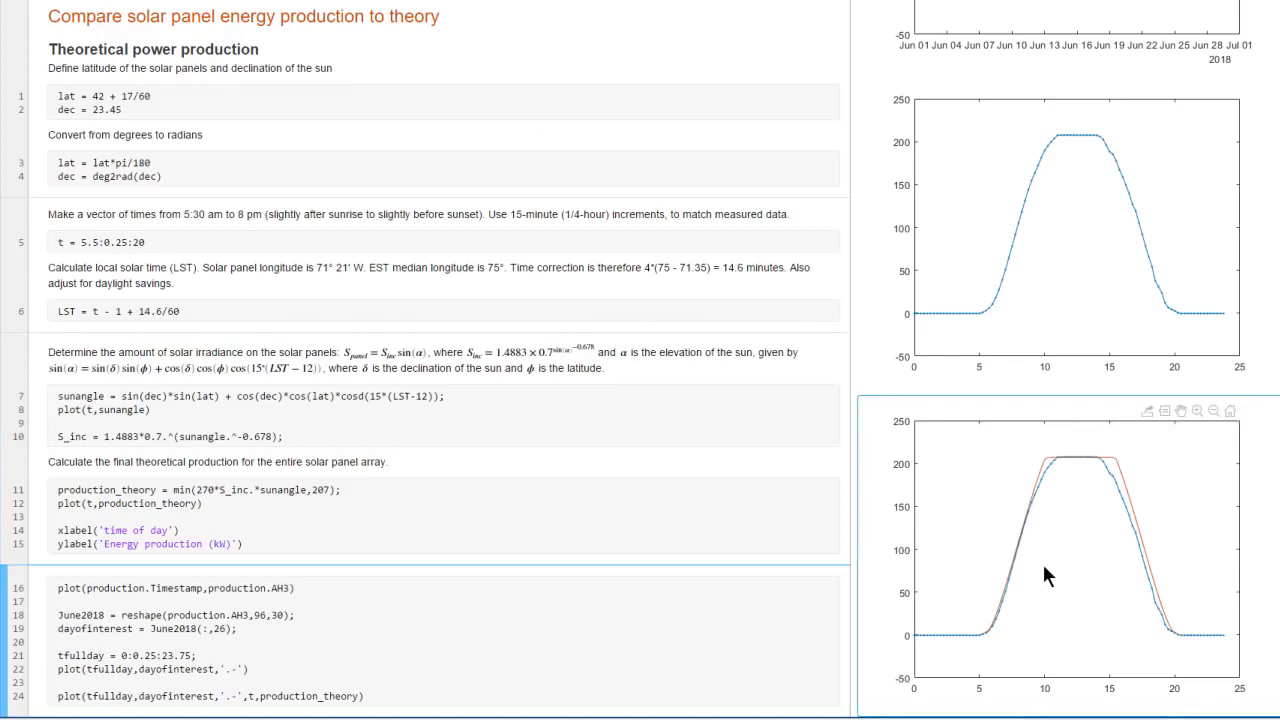
{"action": "left_click", "coordinate": [58, 696]}
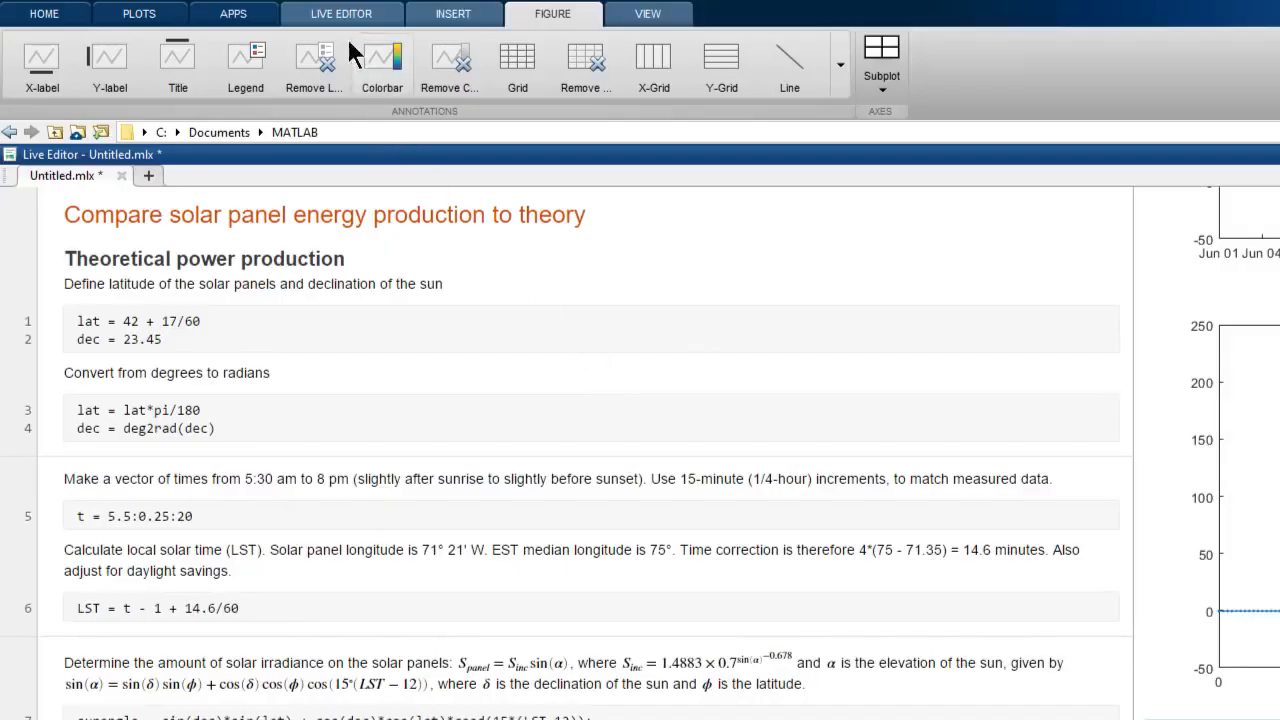
{"action": "left_click", "coordinate": [341, 13]}
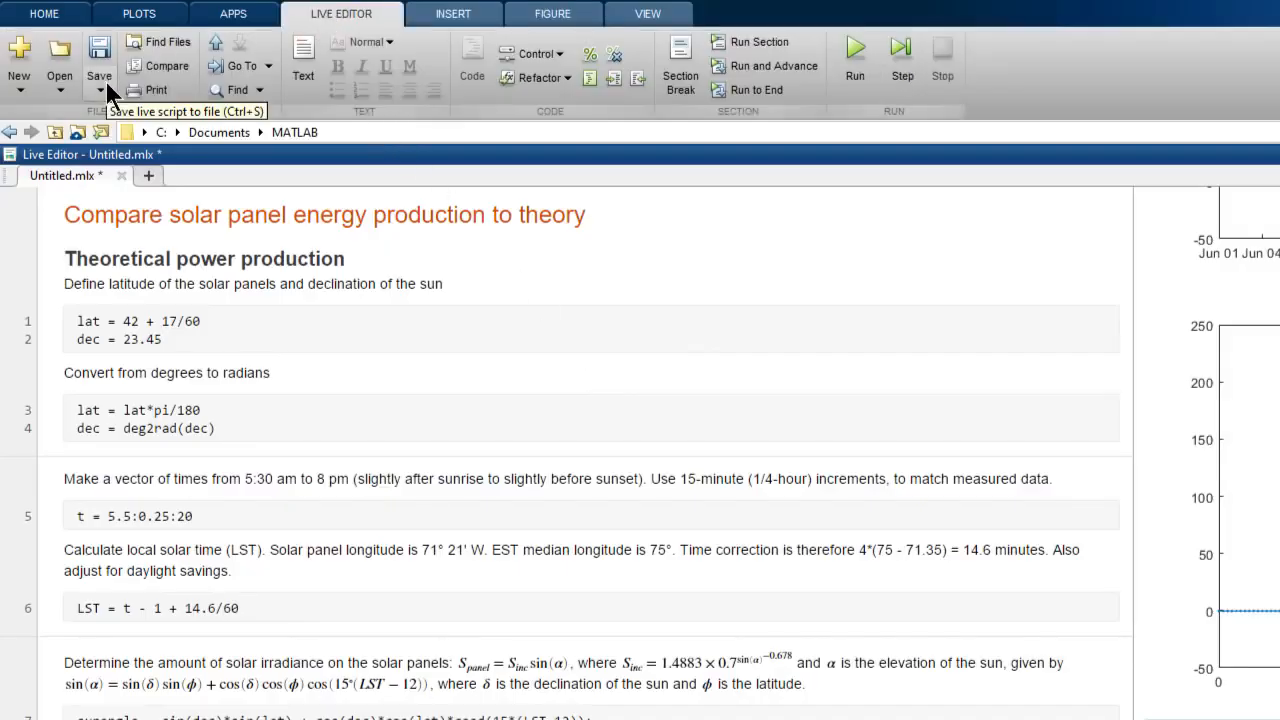
{"action": "left_click", "coordinate": [98, 90]}
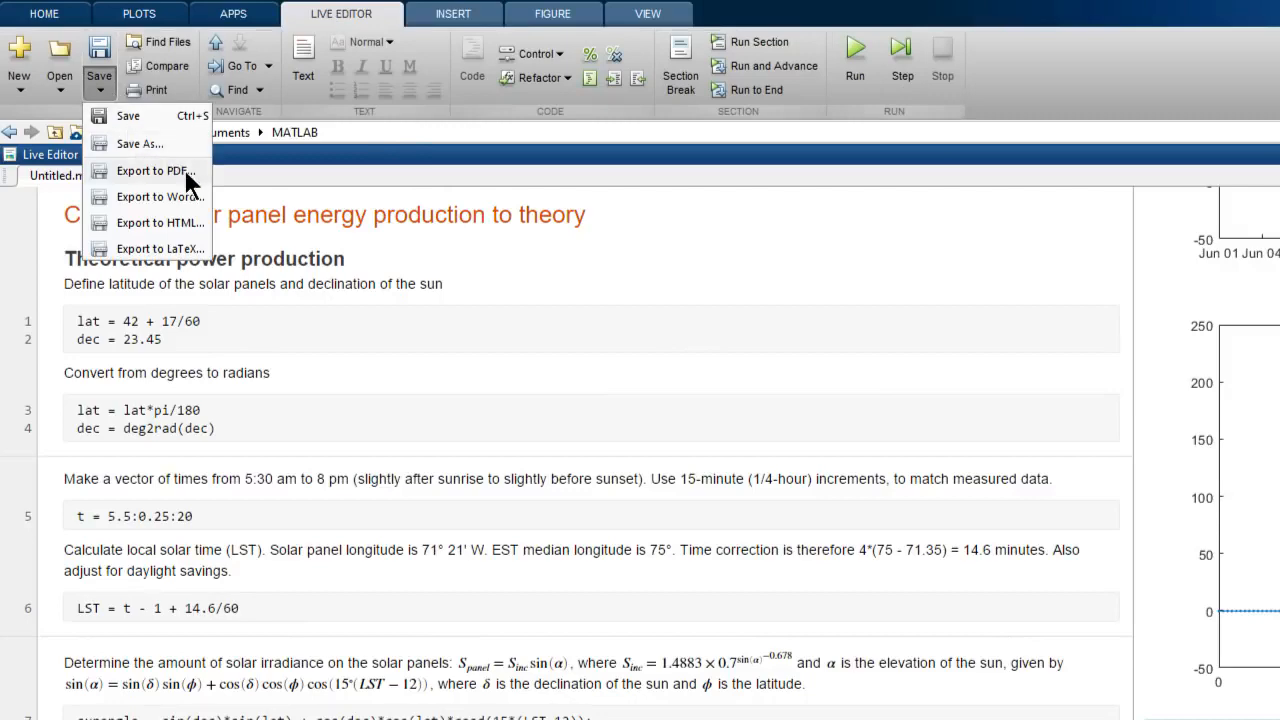
{"action": "left_click", "coordinate": [152, 170]}
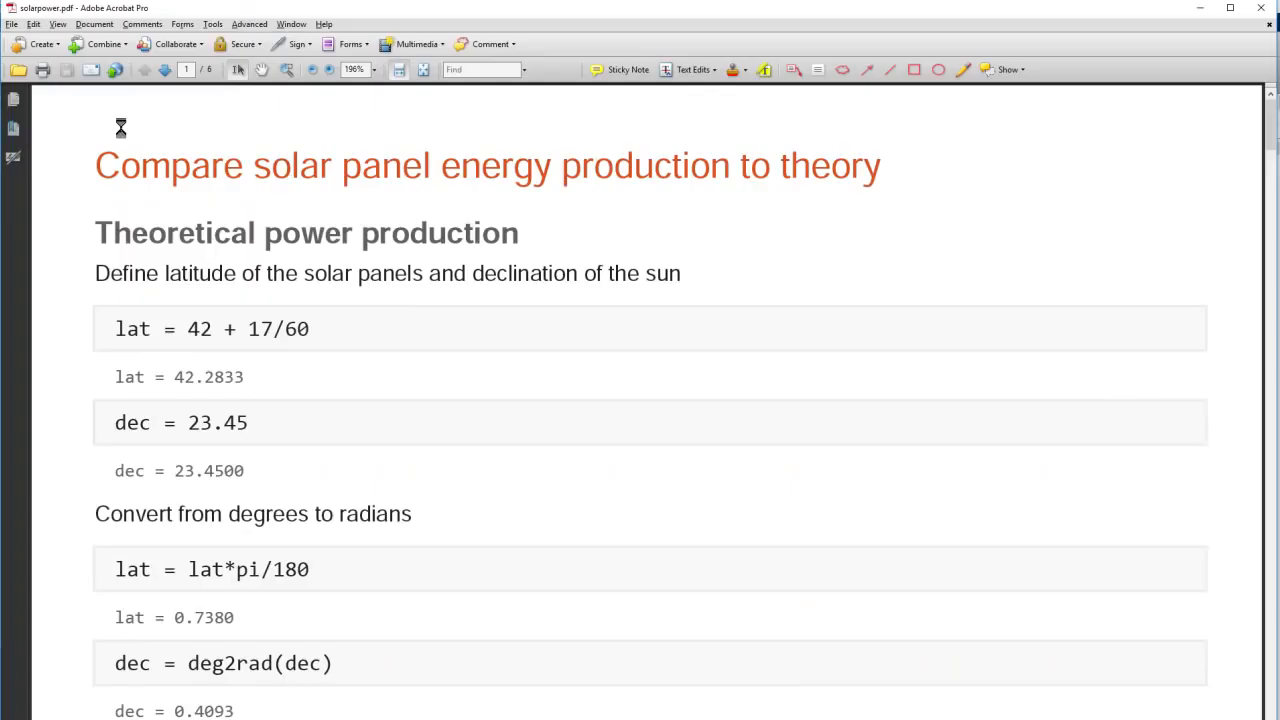